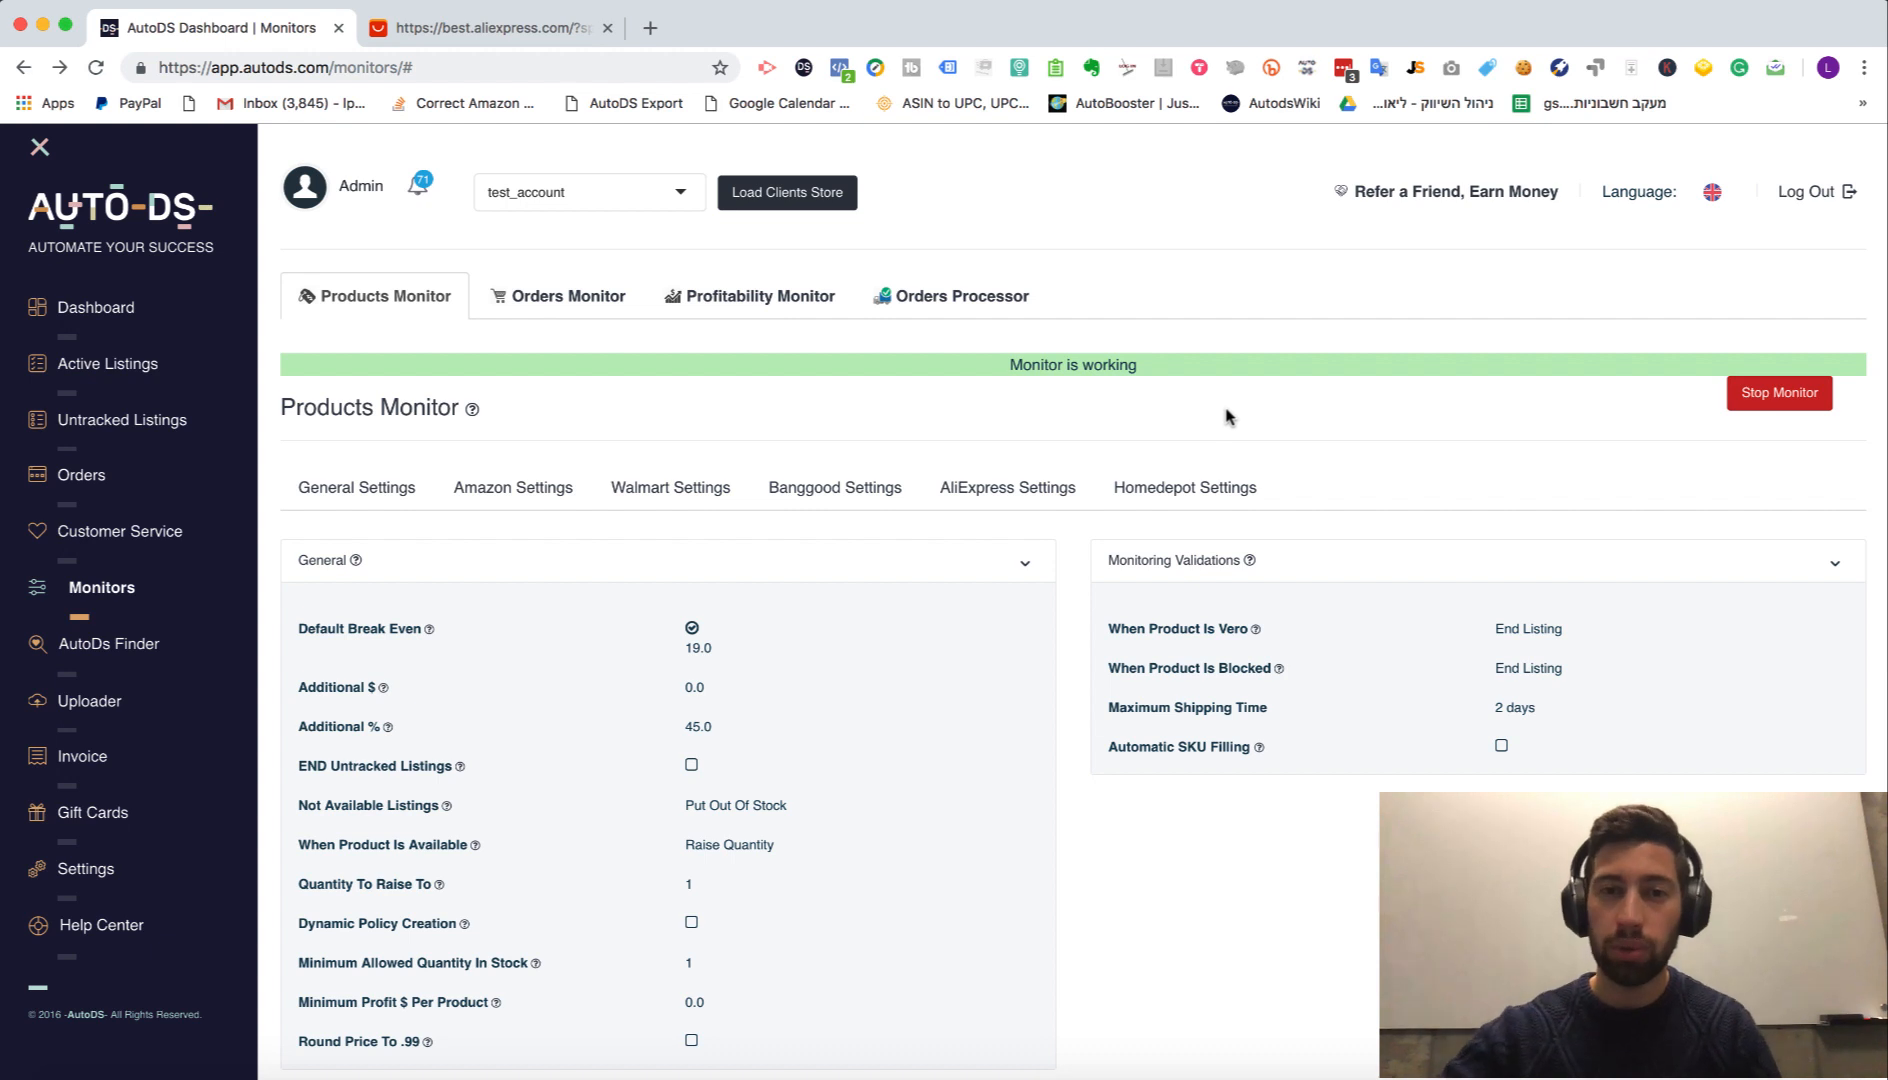
mouse_move(1096, 441)
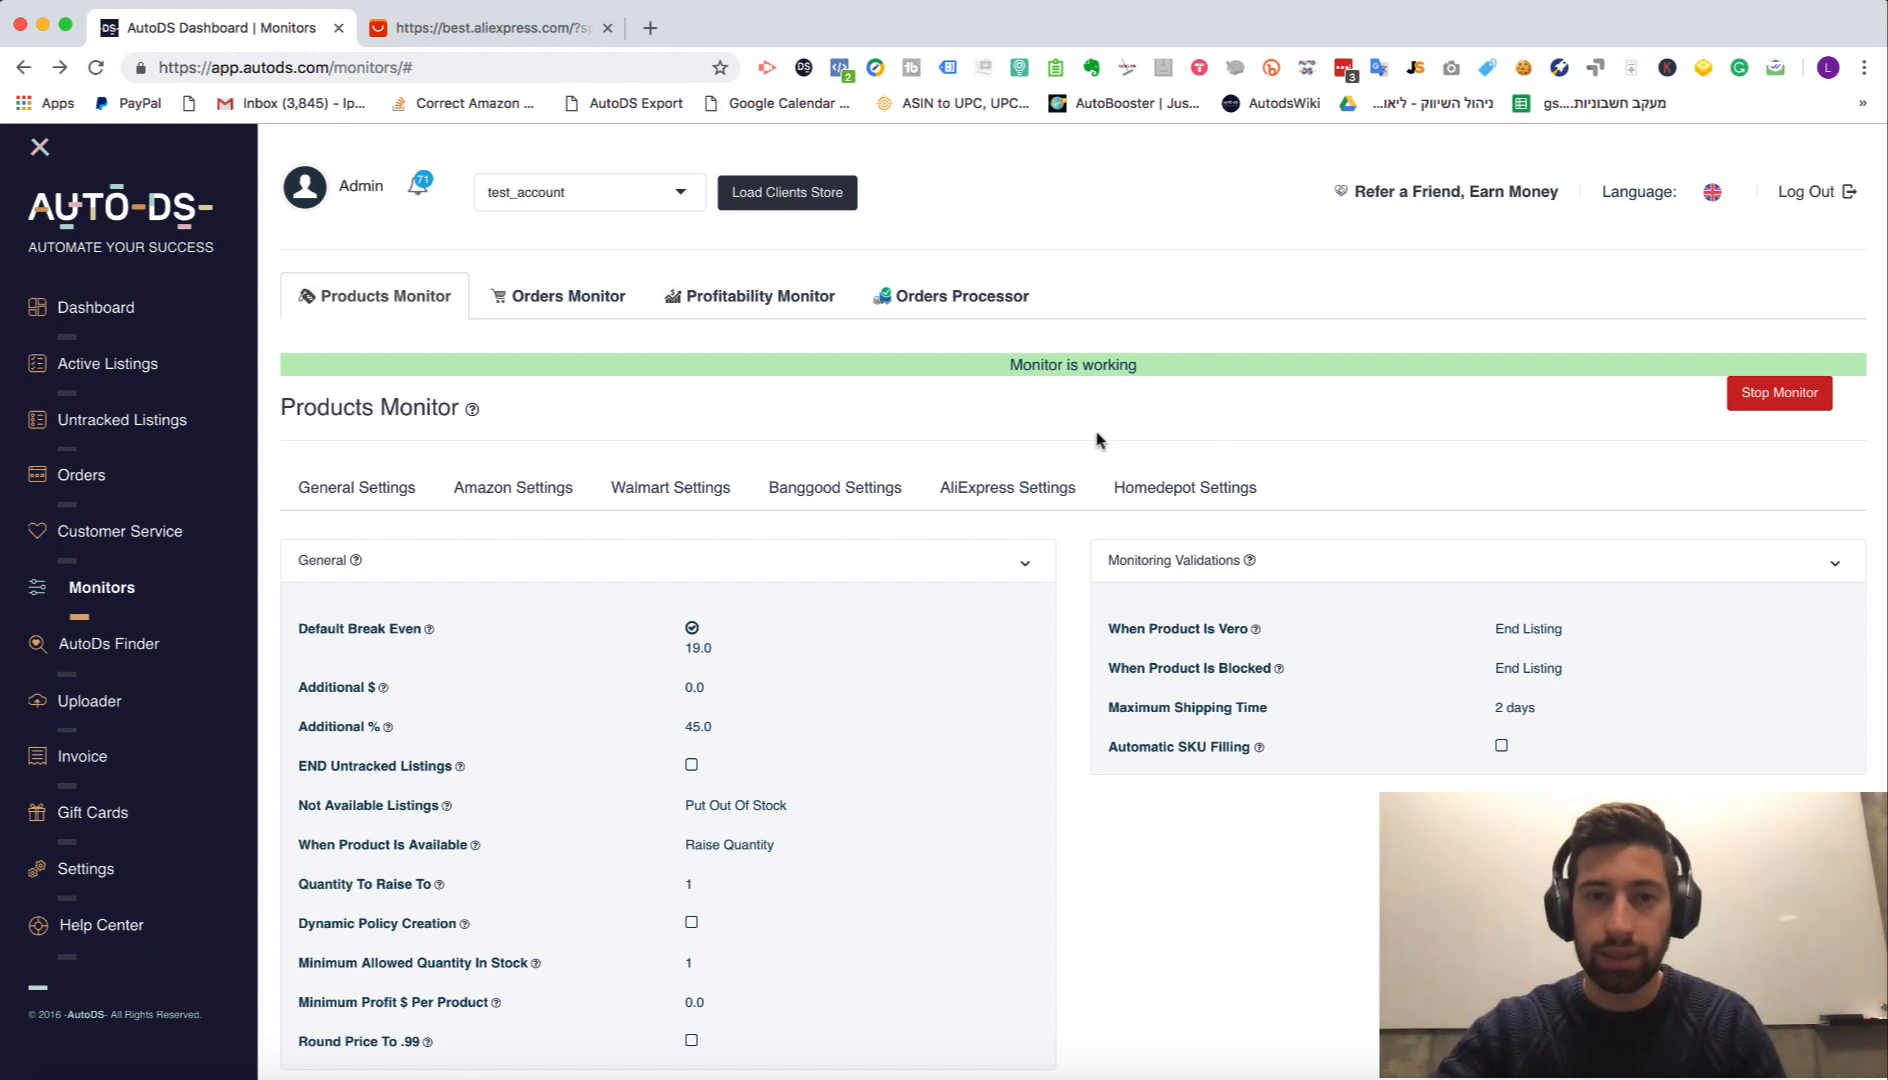
mouse_move(1111, 334)
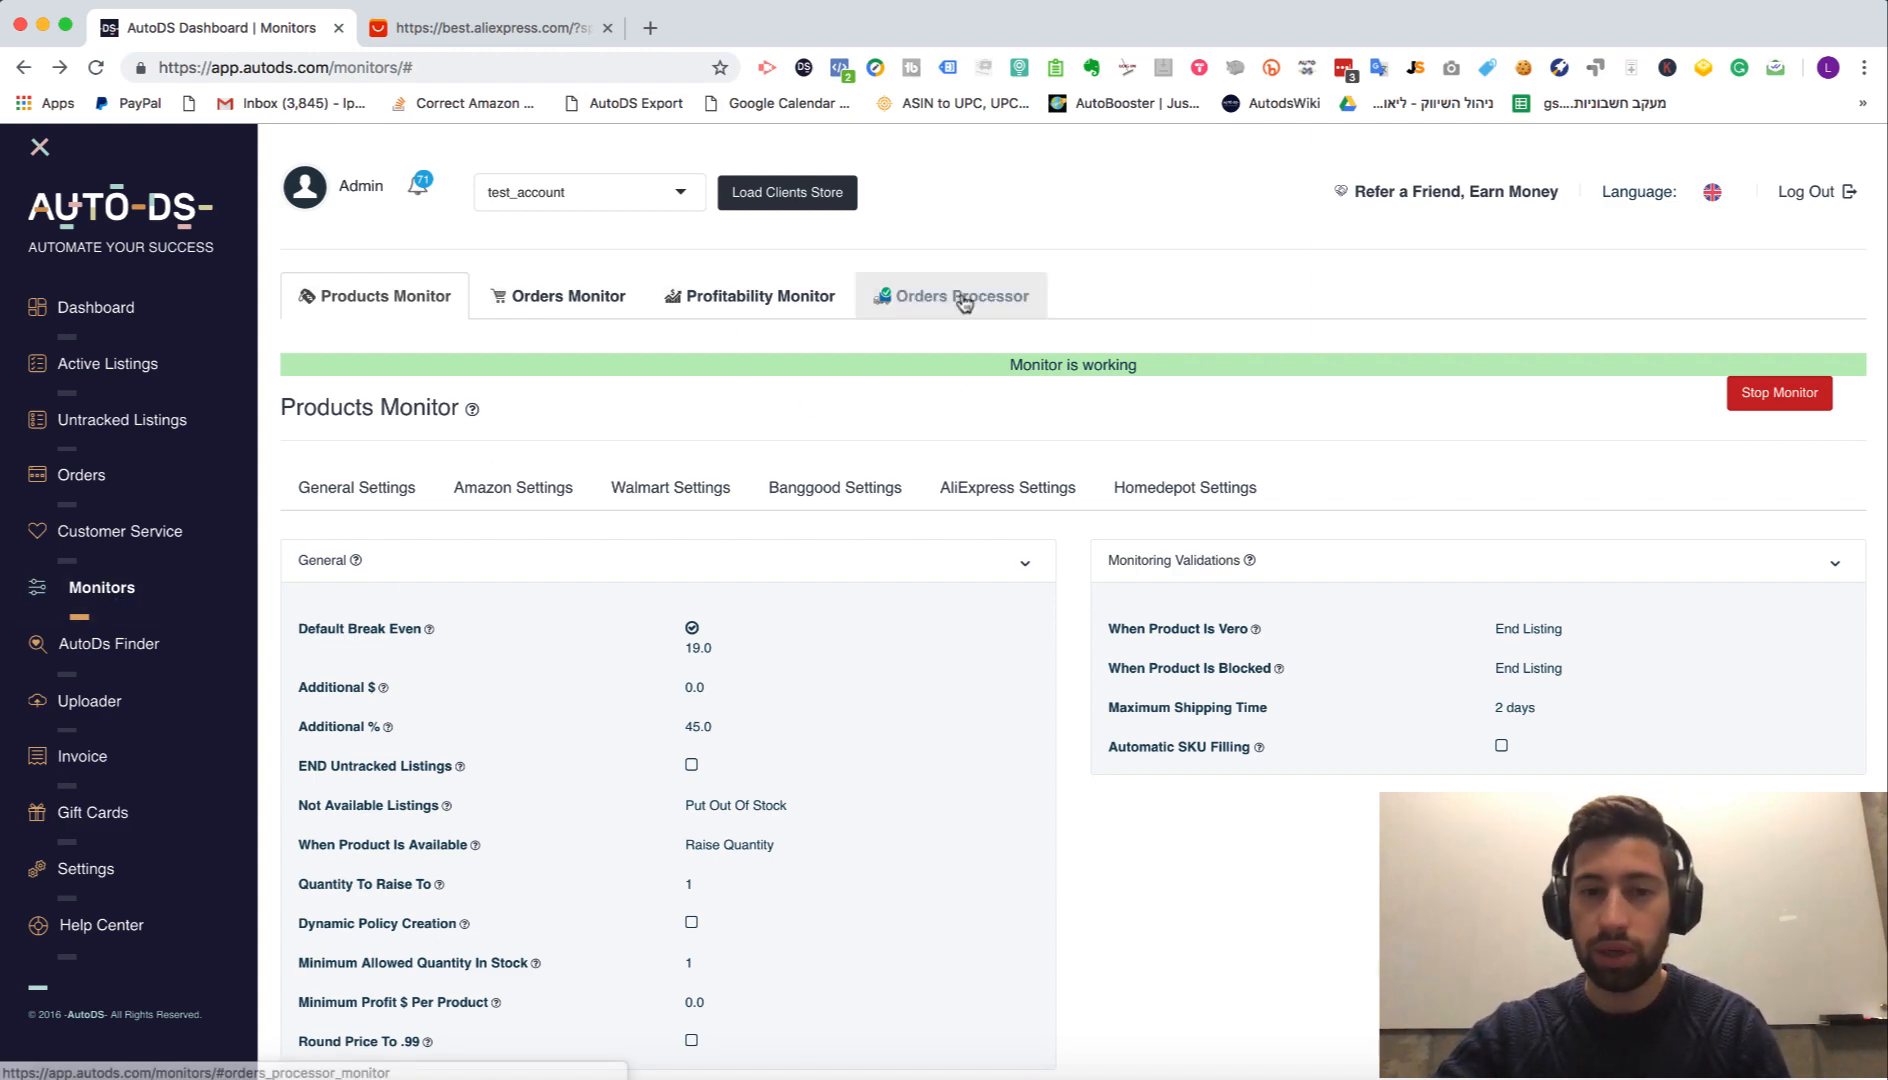
left_click(961, 296)
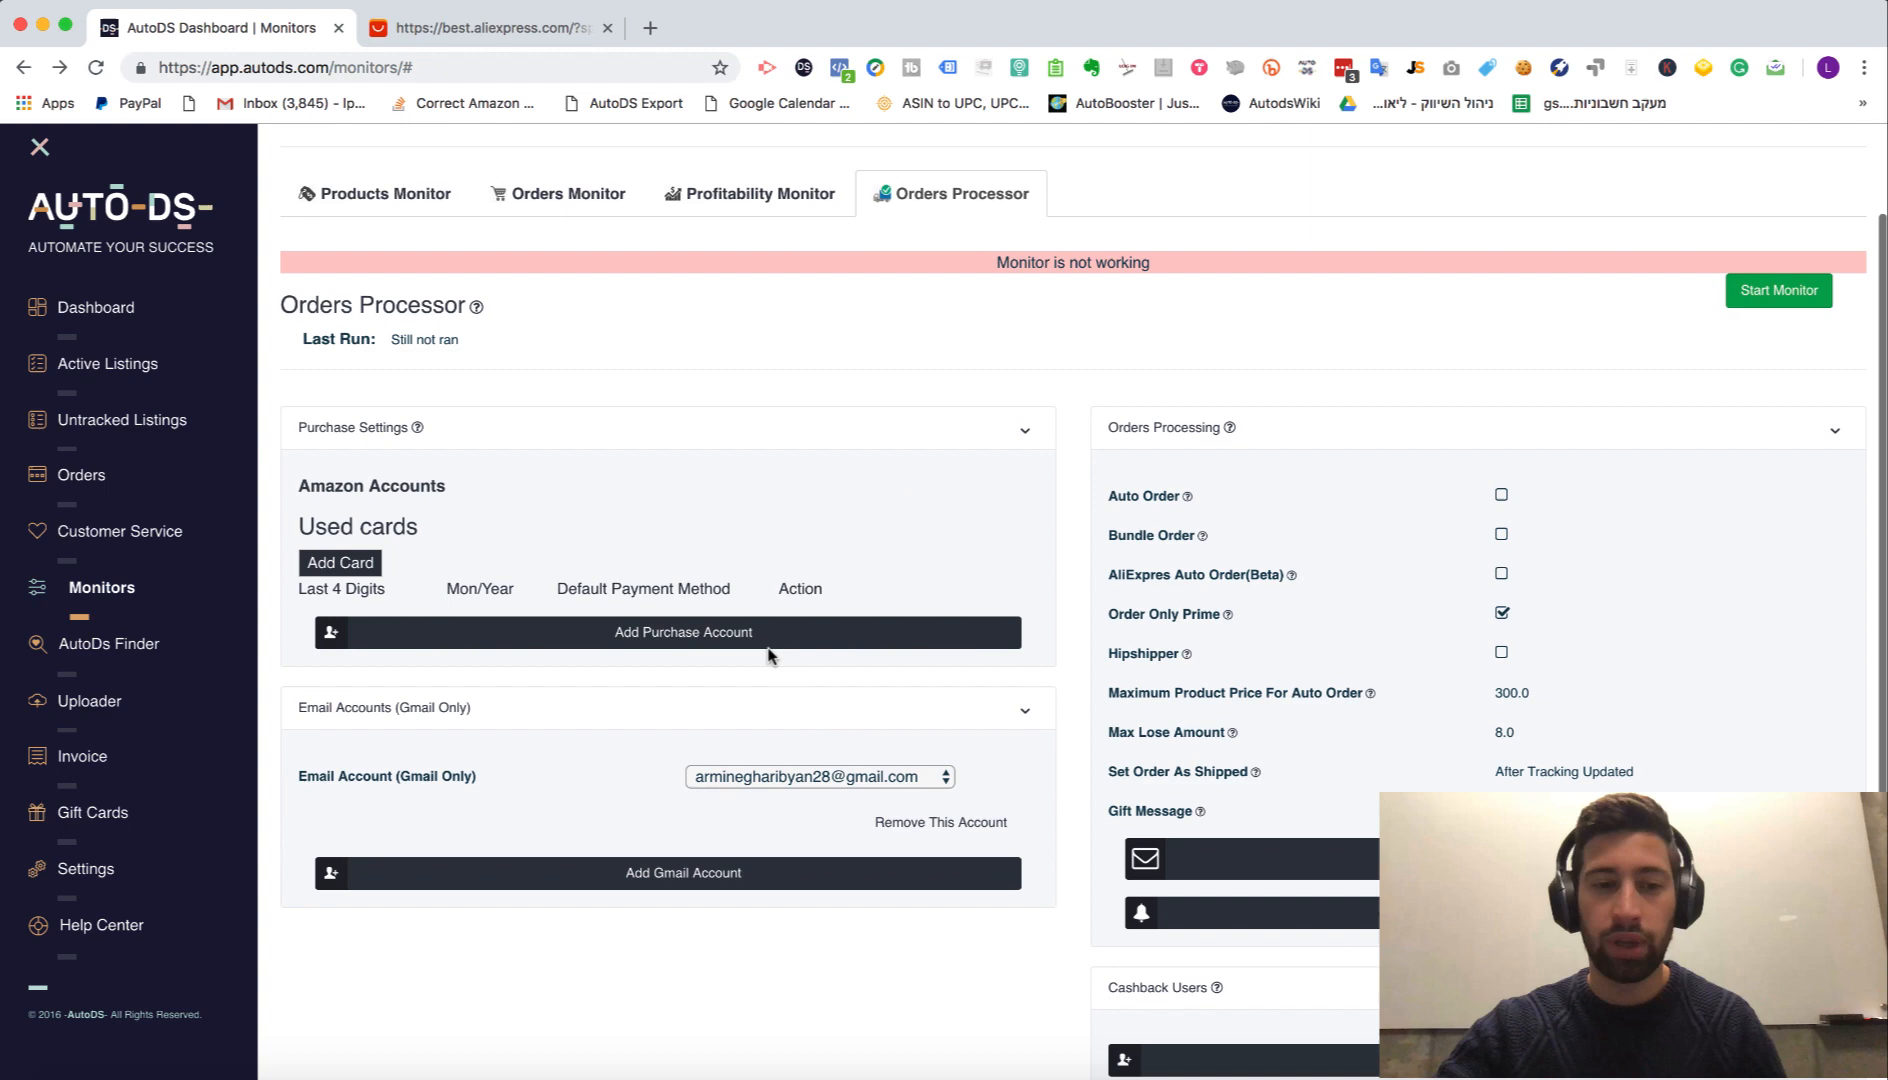
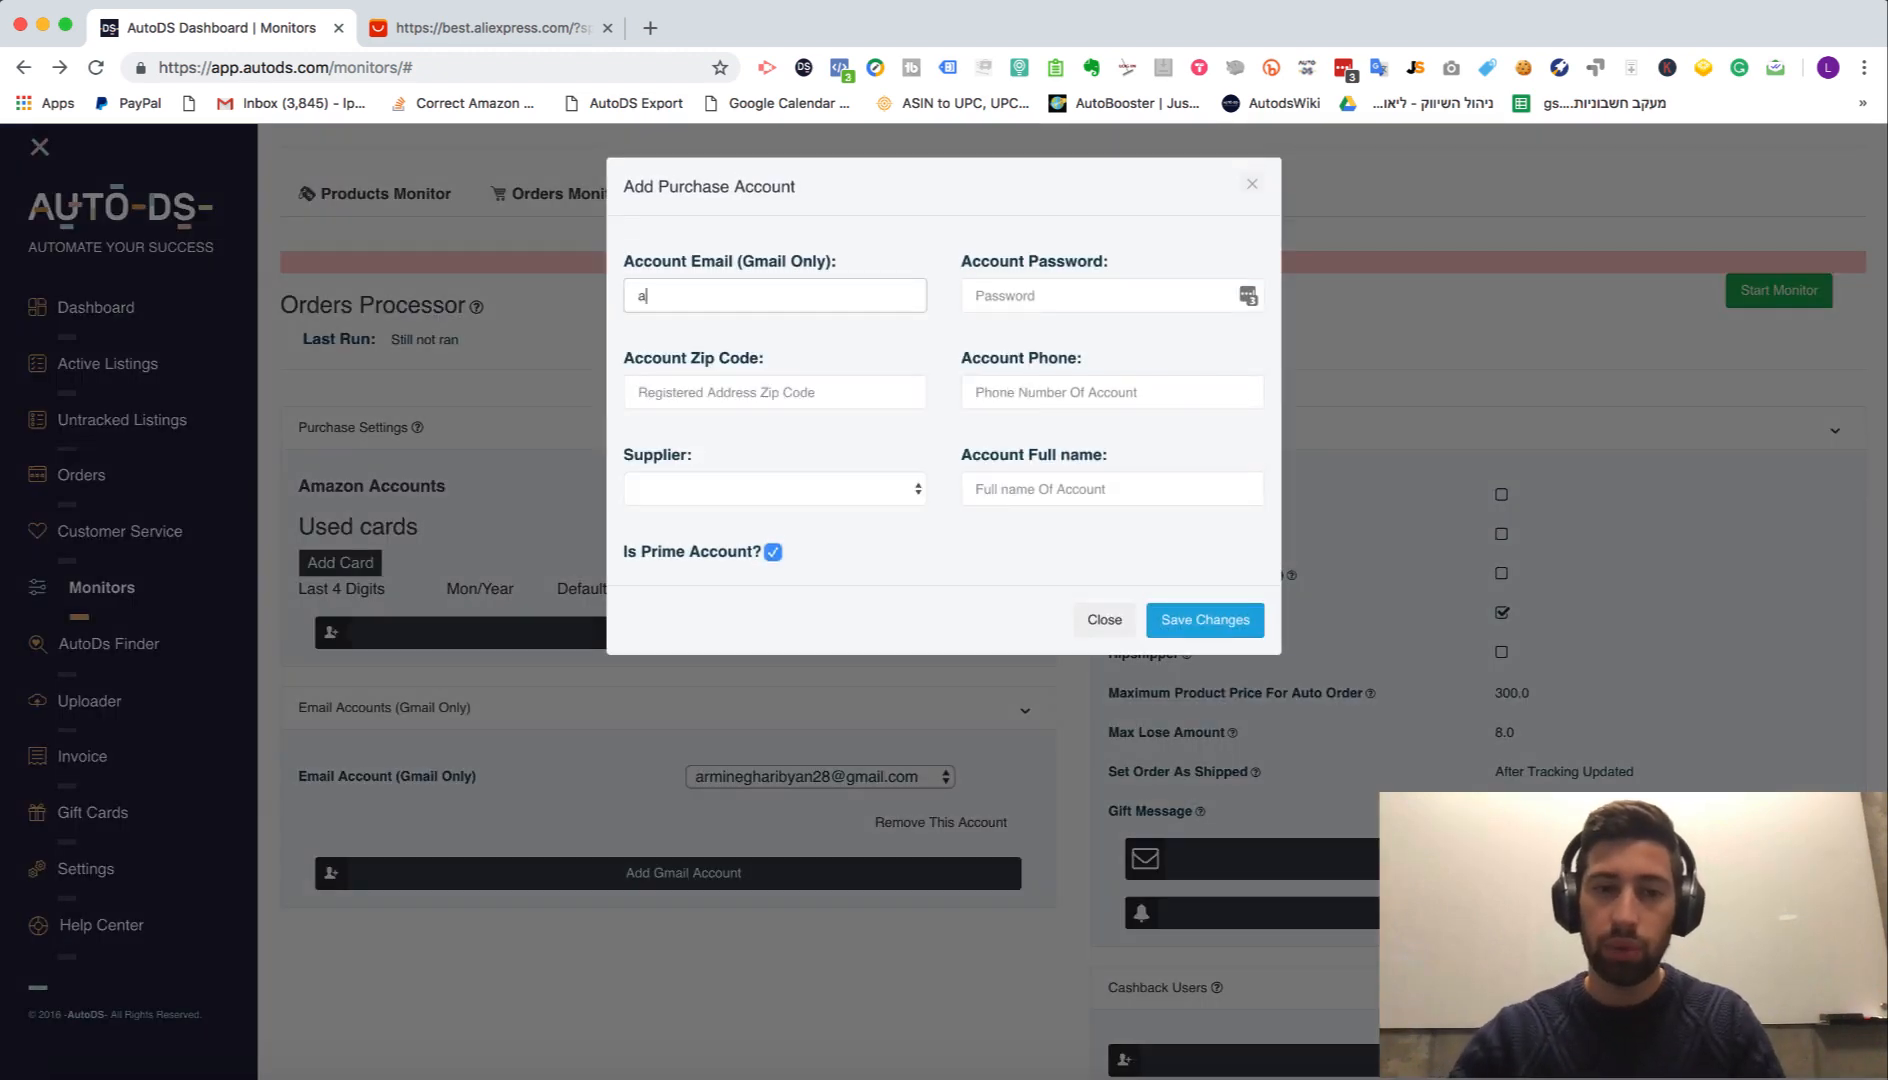
key("Backspace")
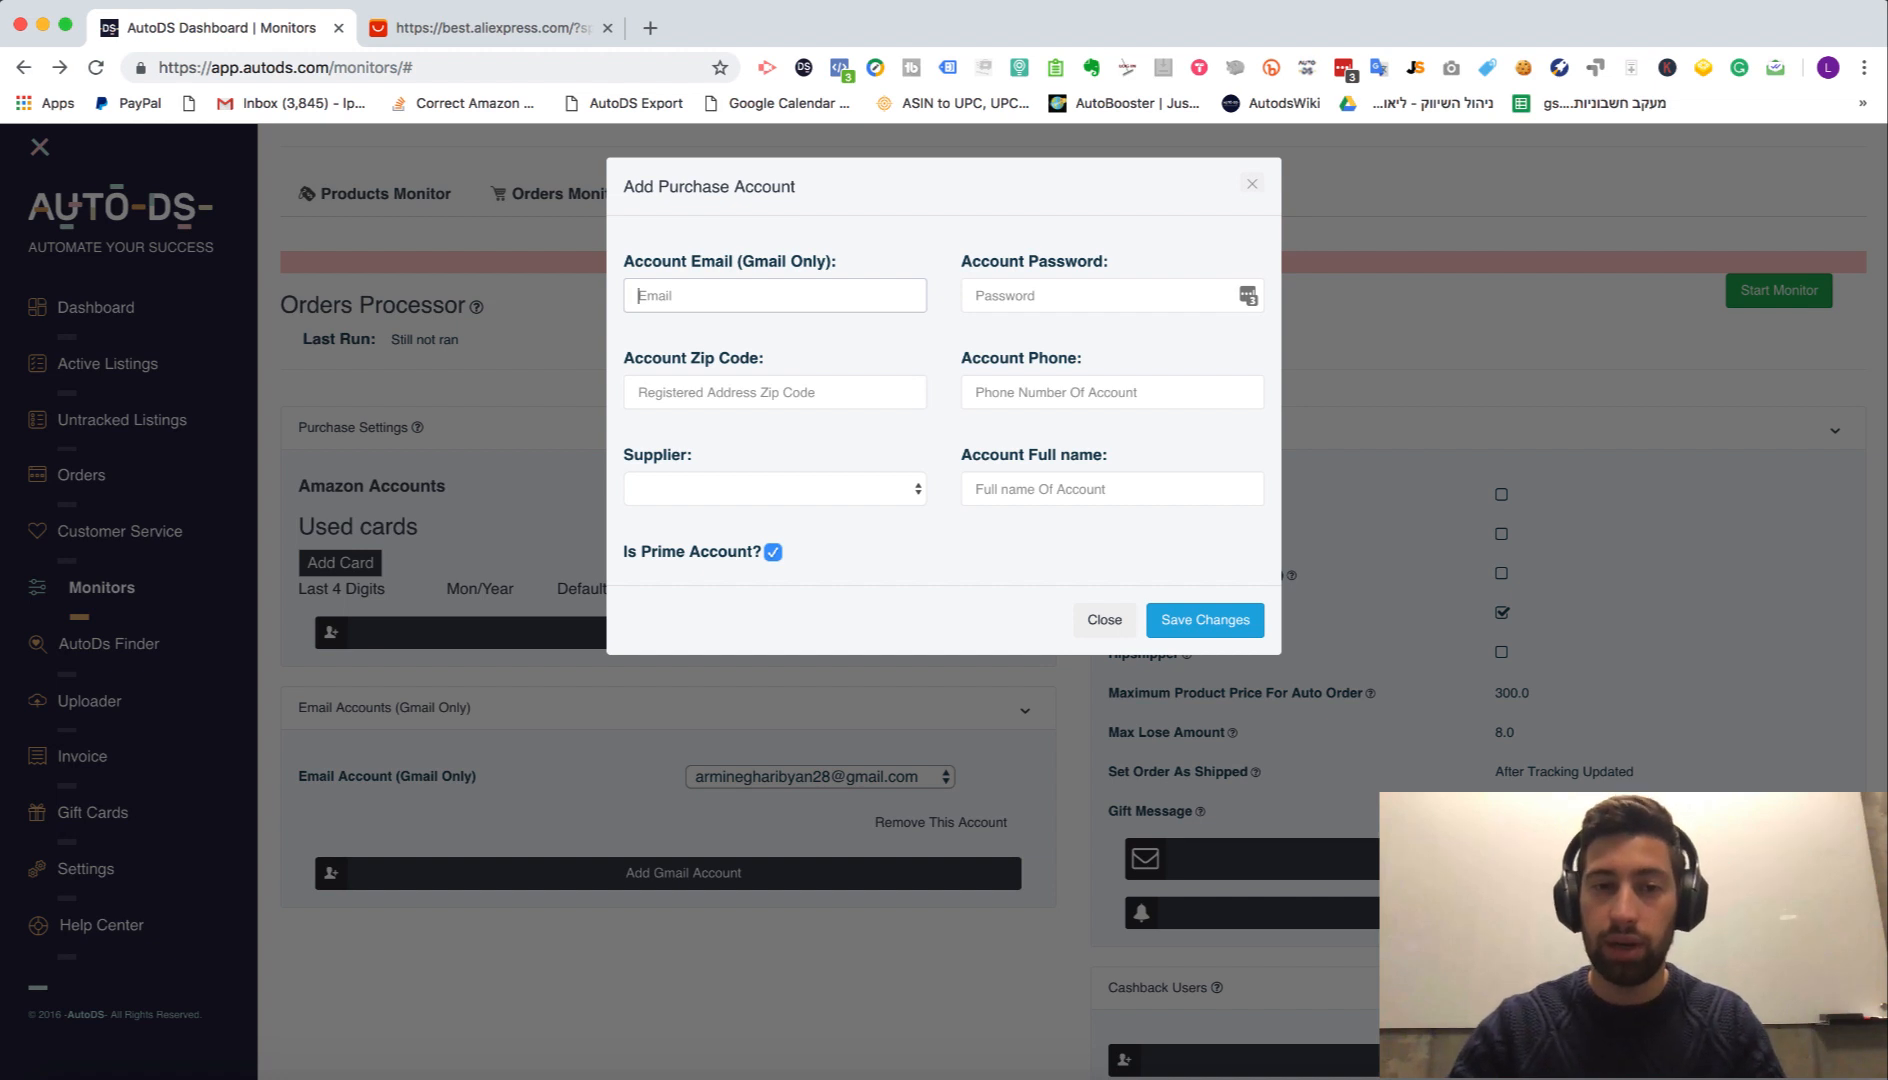
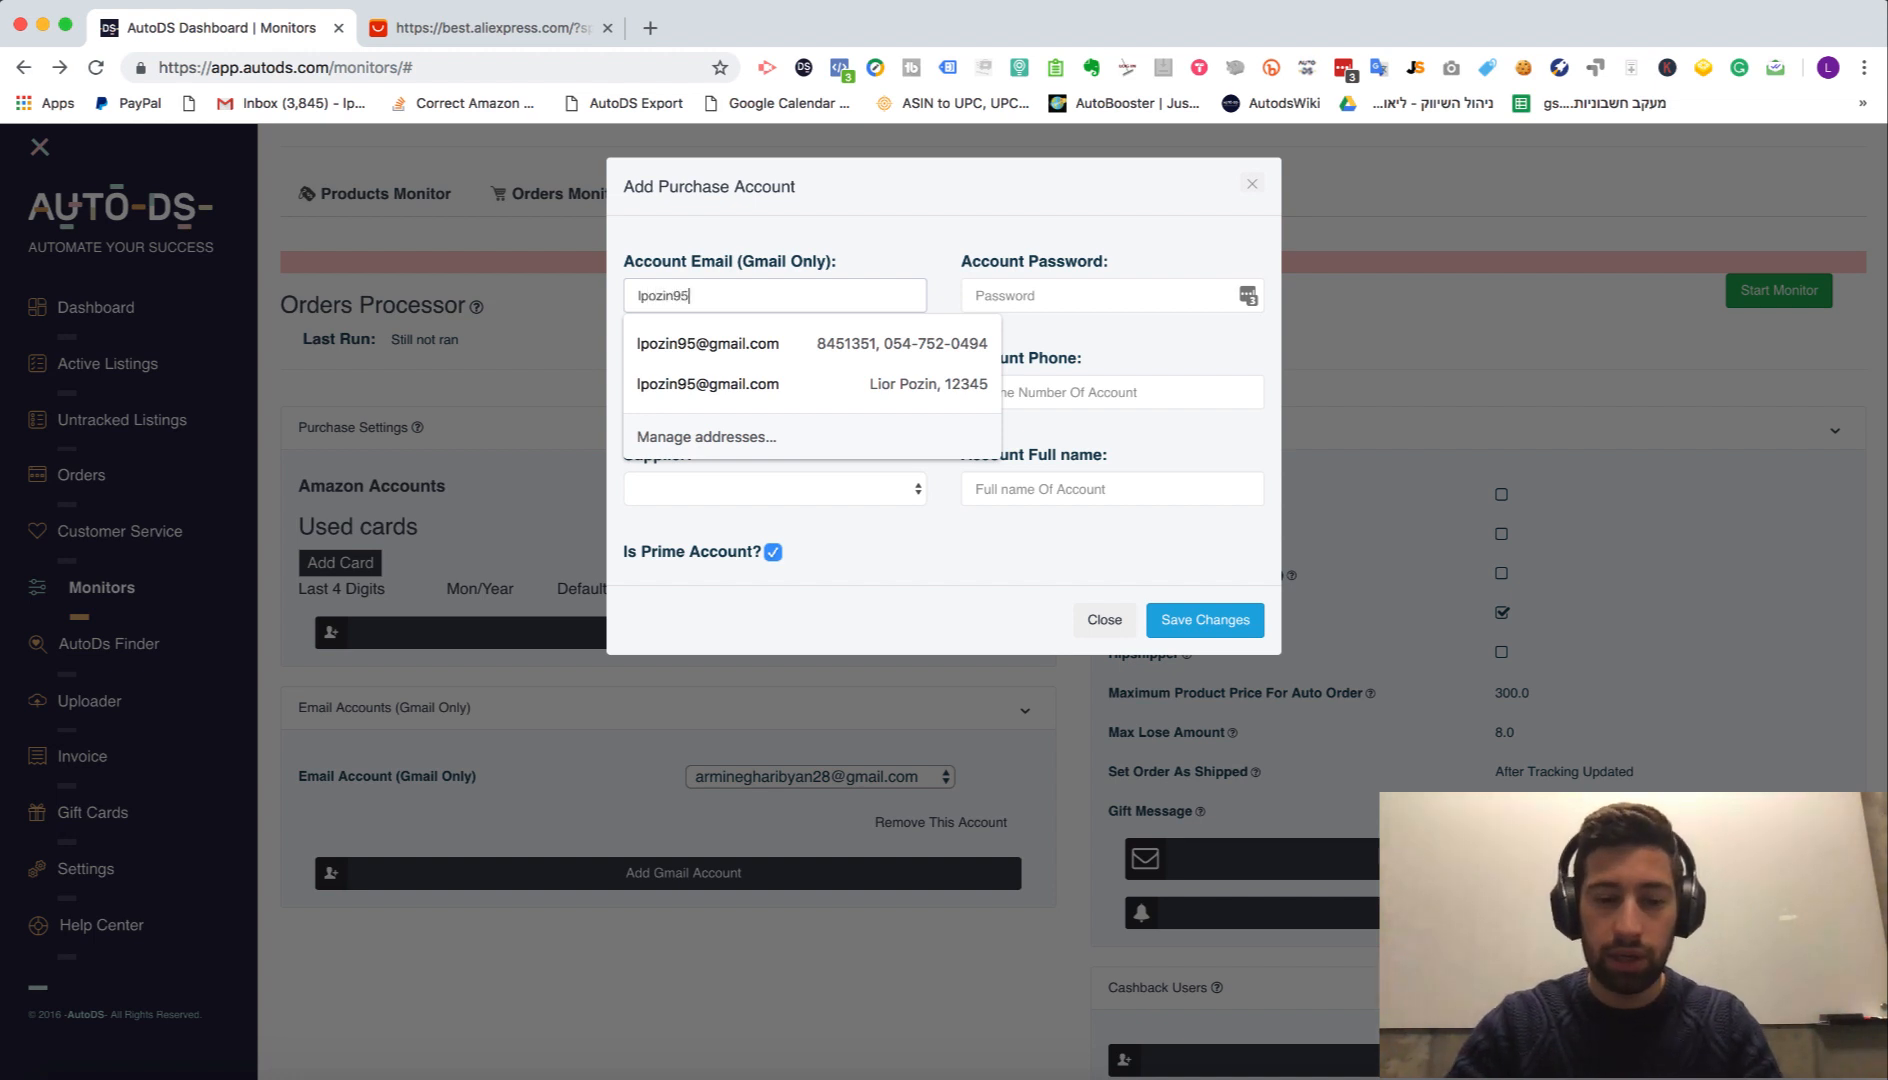
left_click(708, 343)
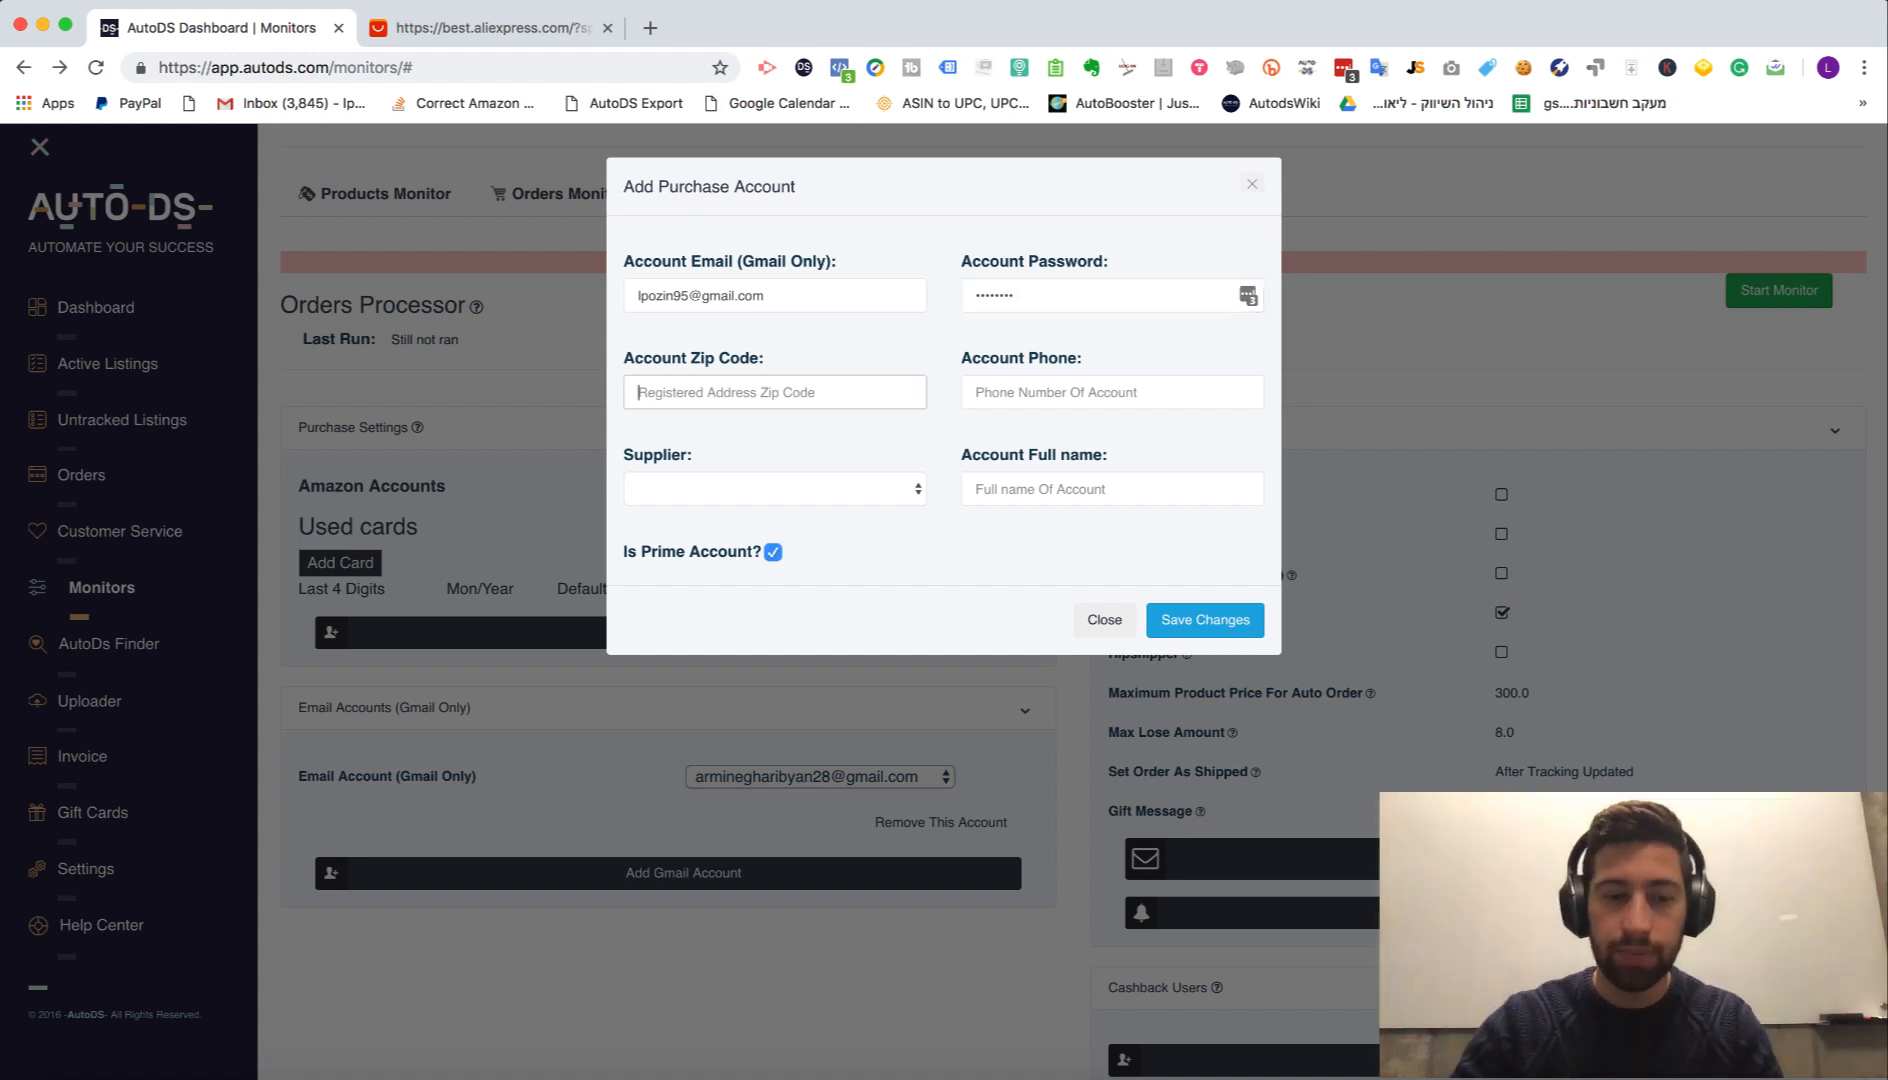
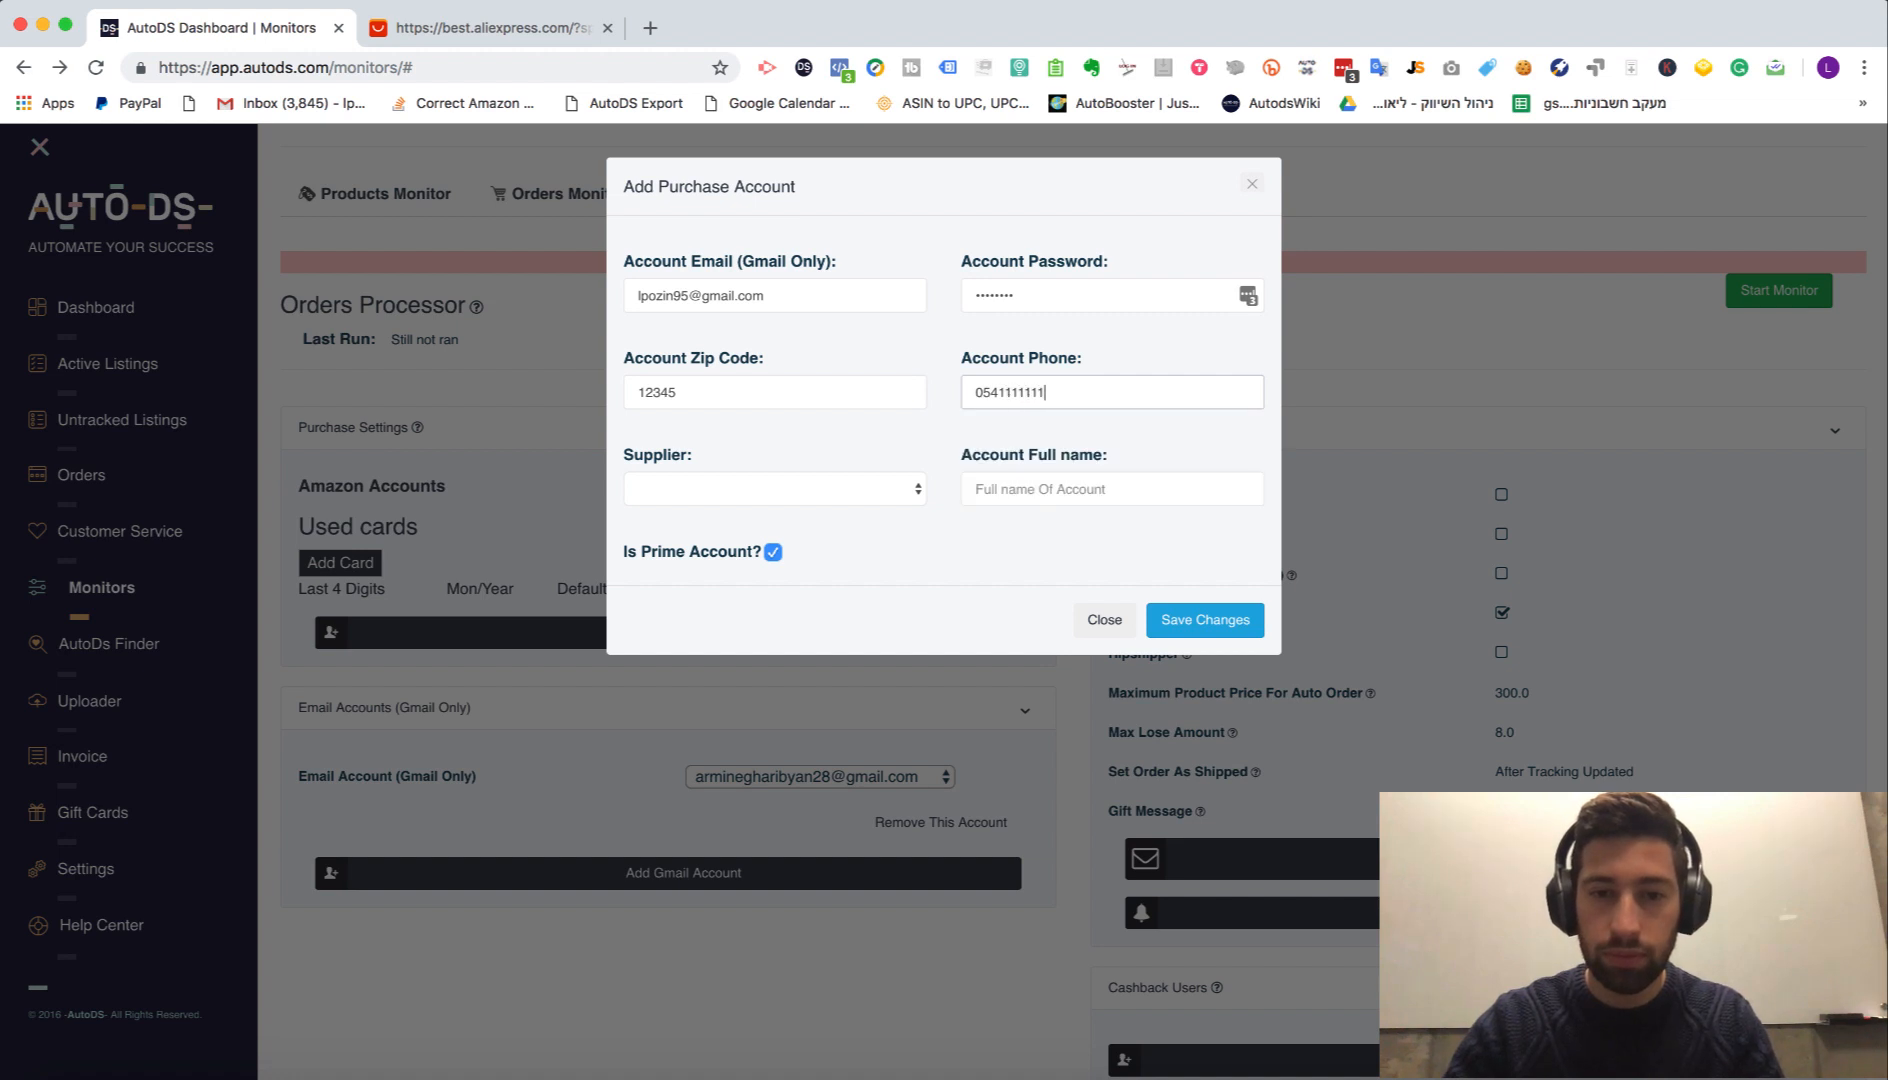
left_click(774, 488)
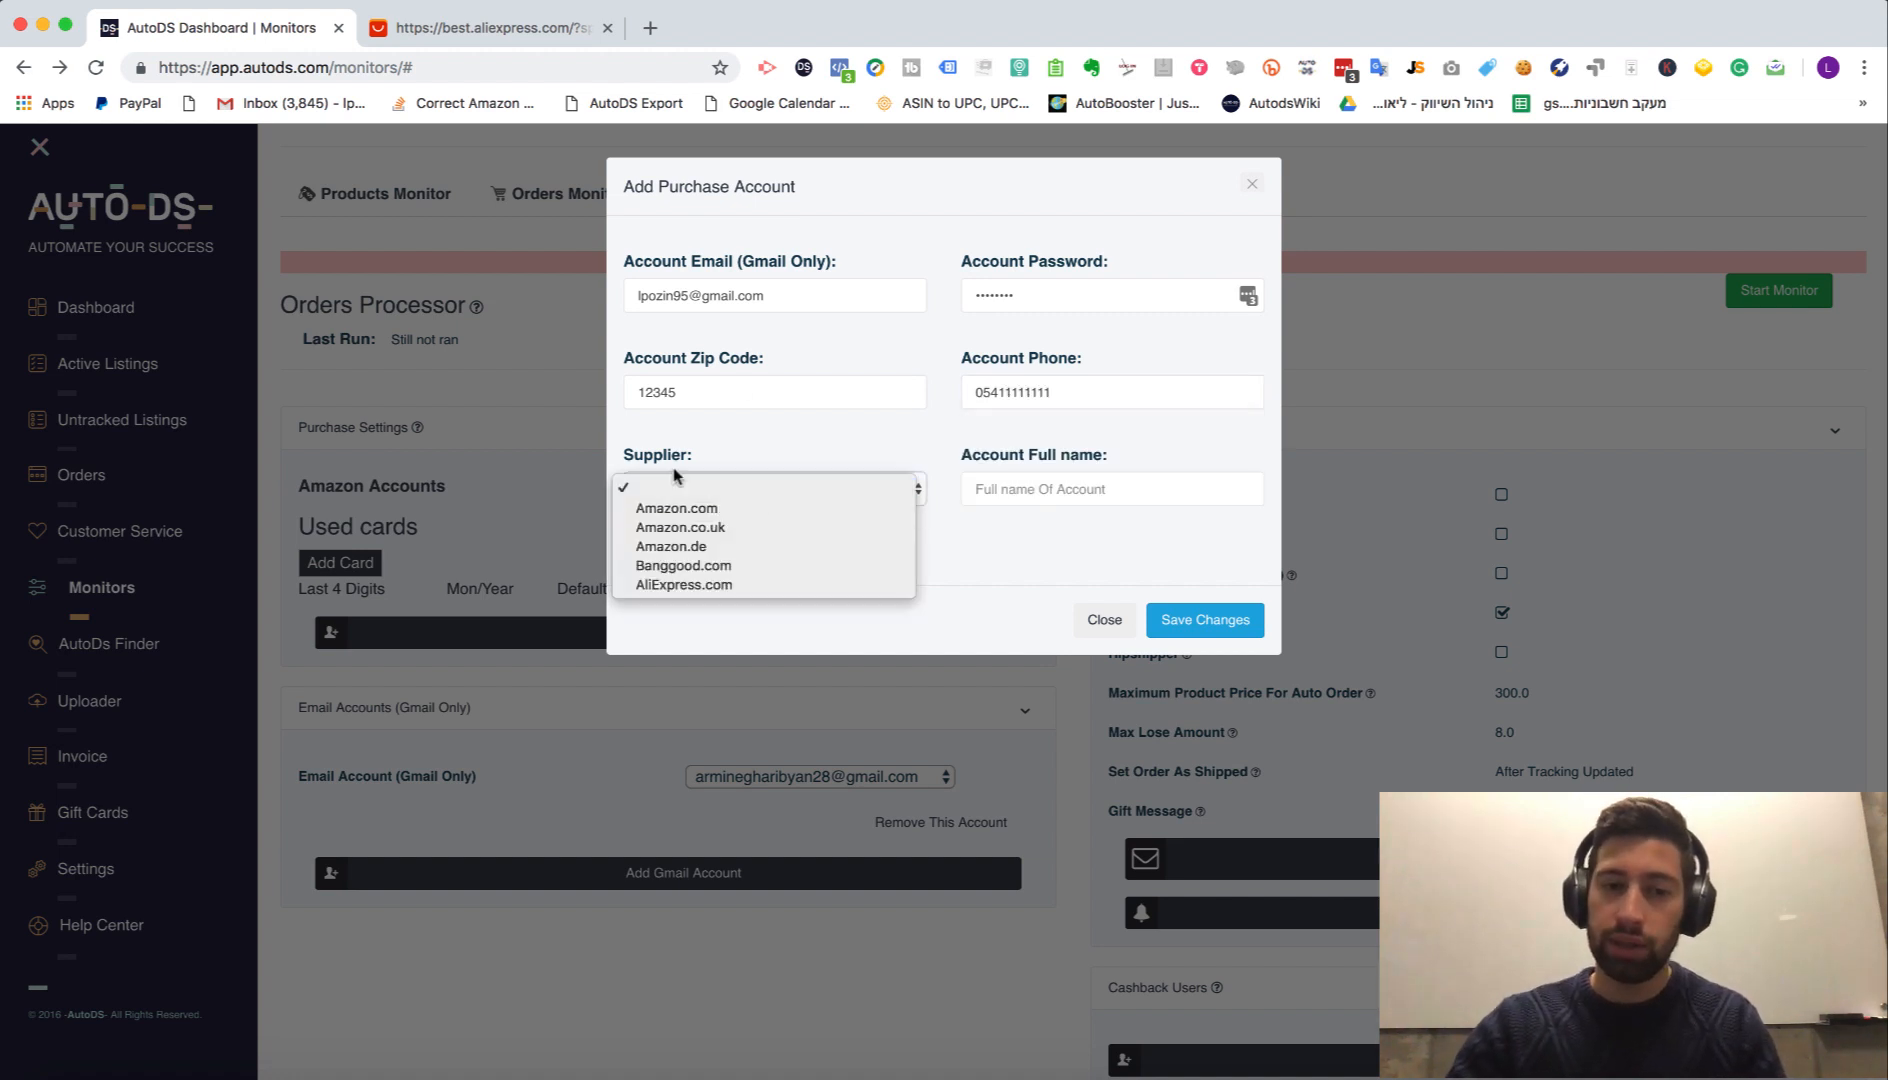
mouse_move(684, 584)
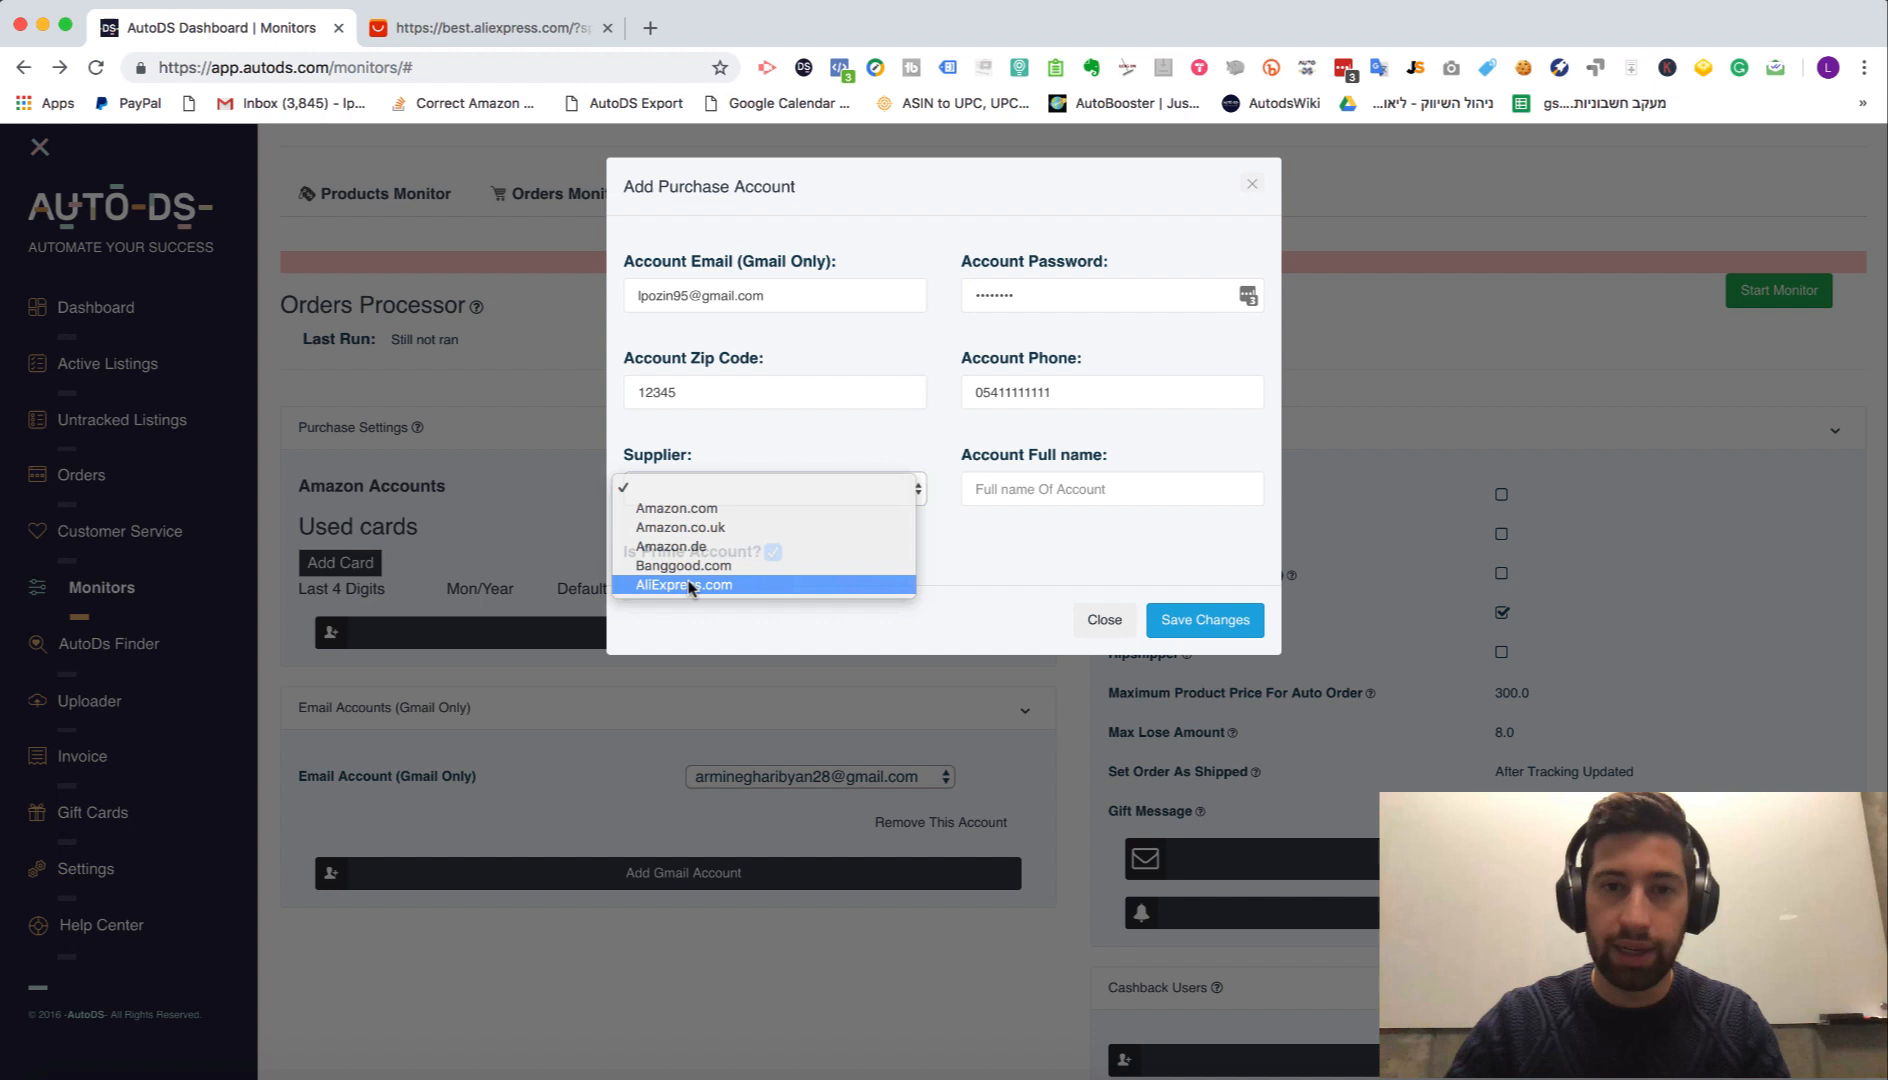
Fill in the full name 'Lio' from a suggestion, then save and confirm adding the account.
type("Lio")
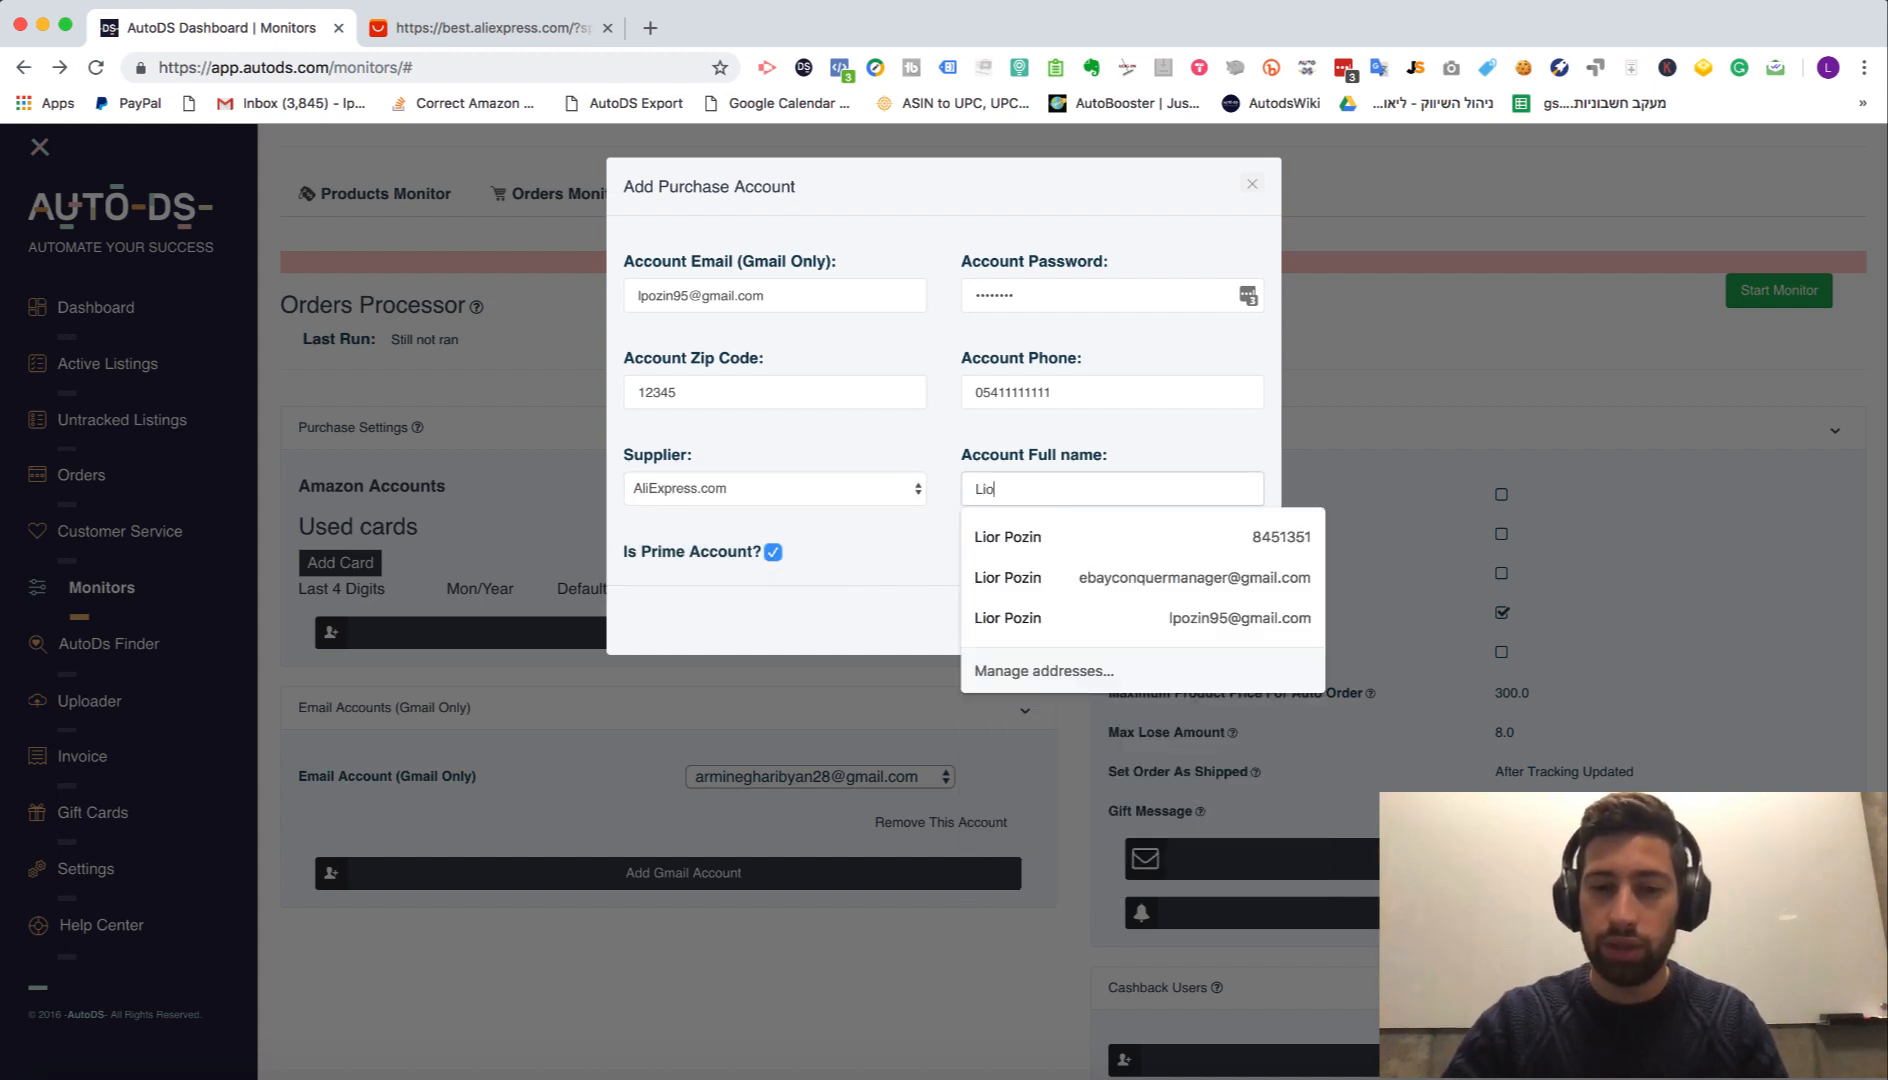
left_click(1007, 536)
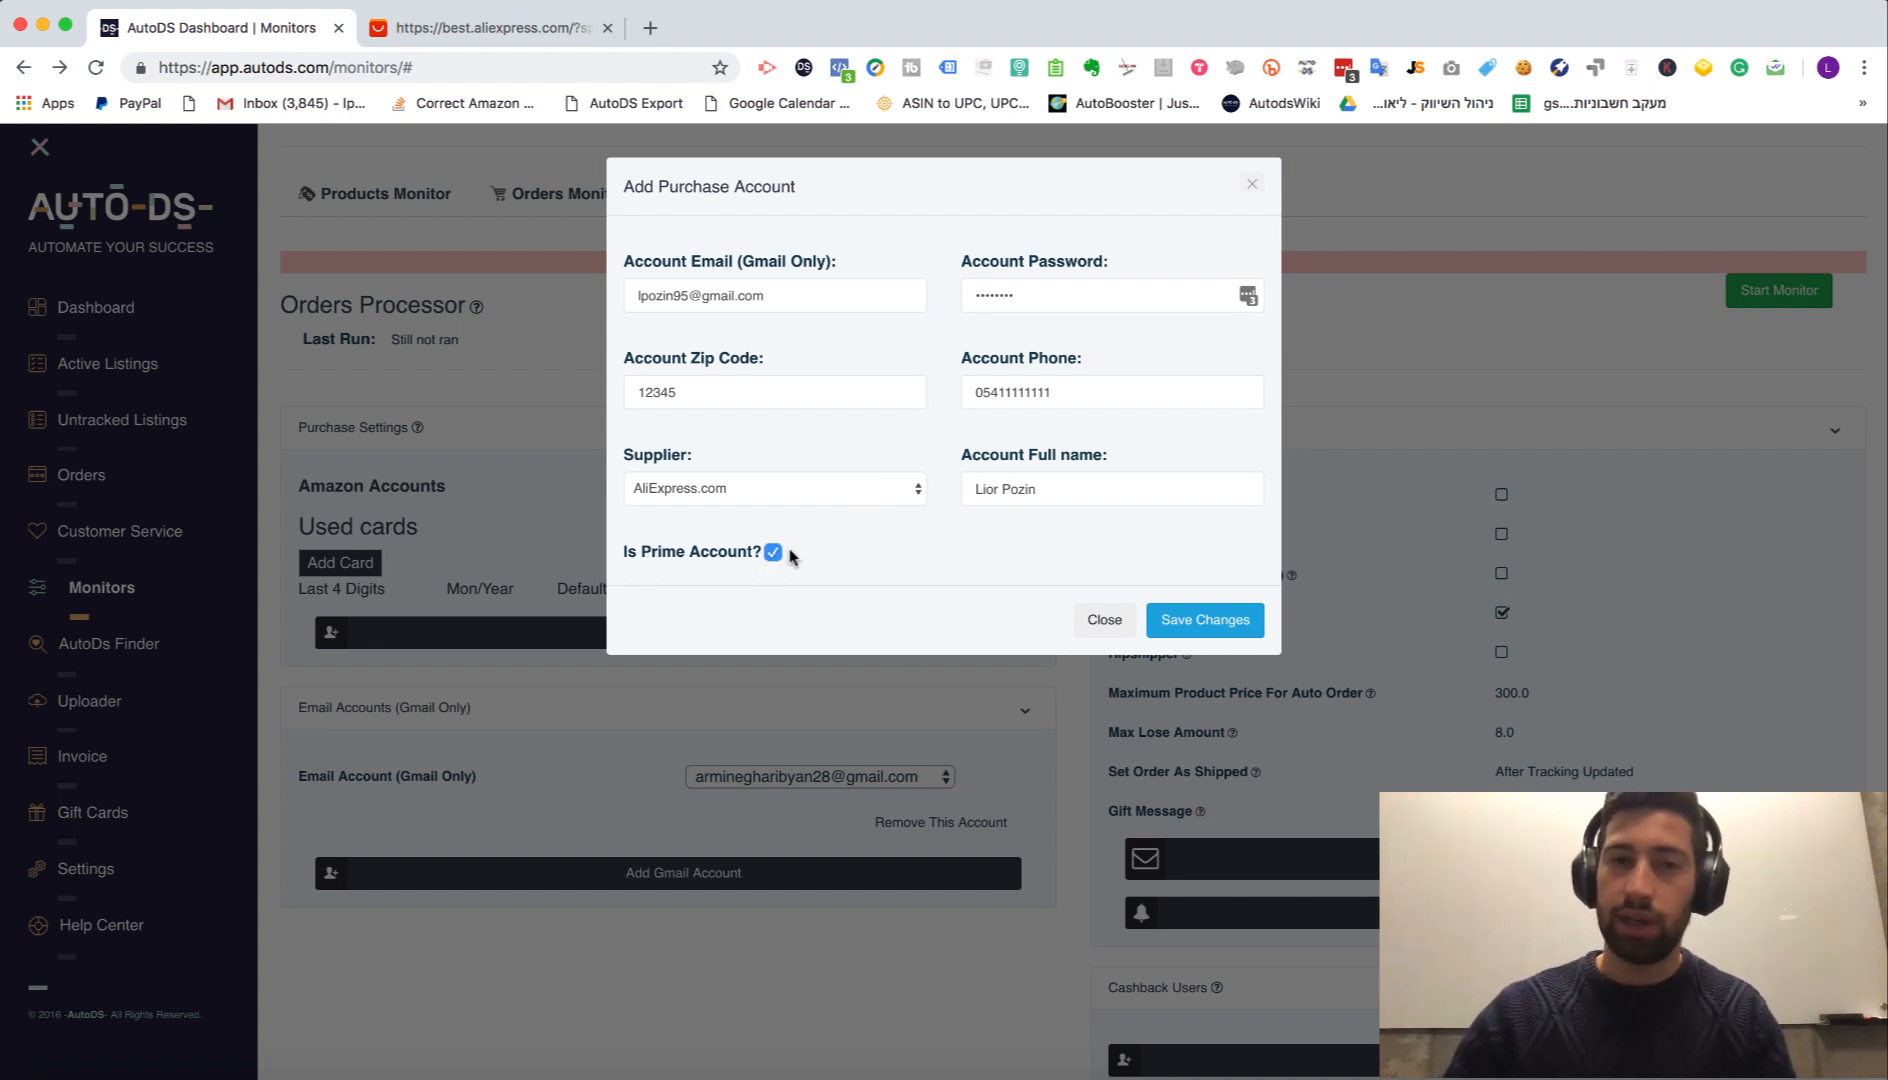
left_click(1203, 619)
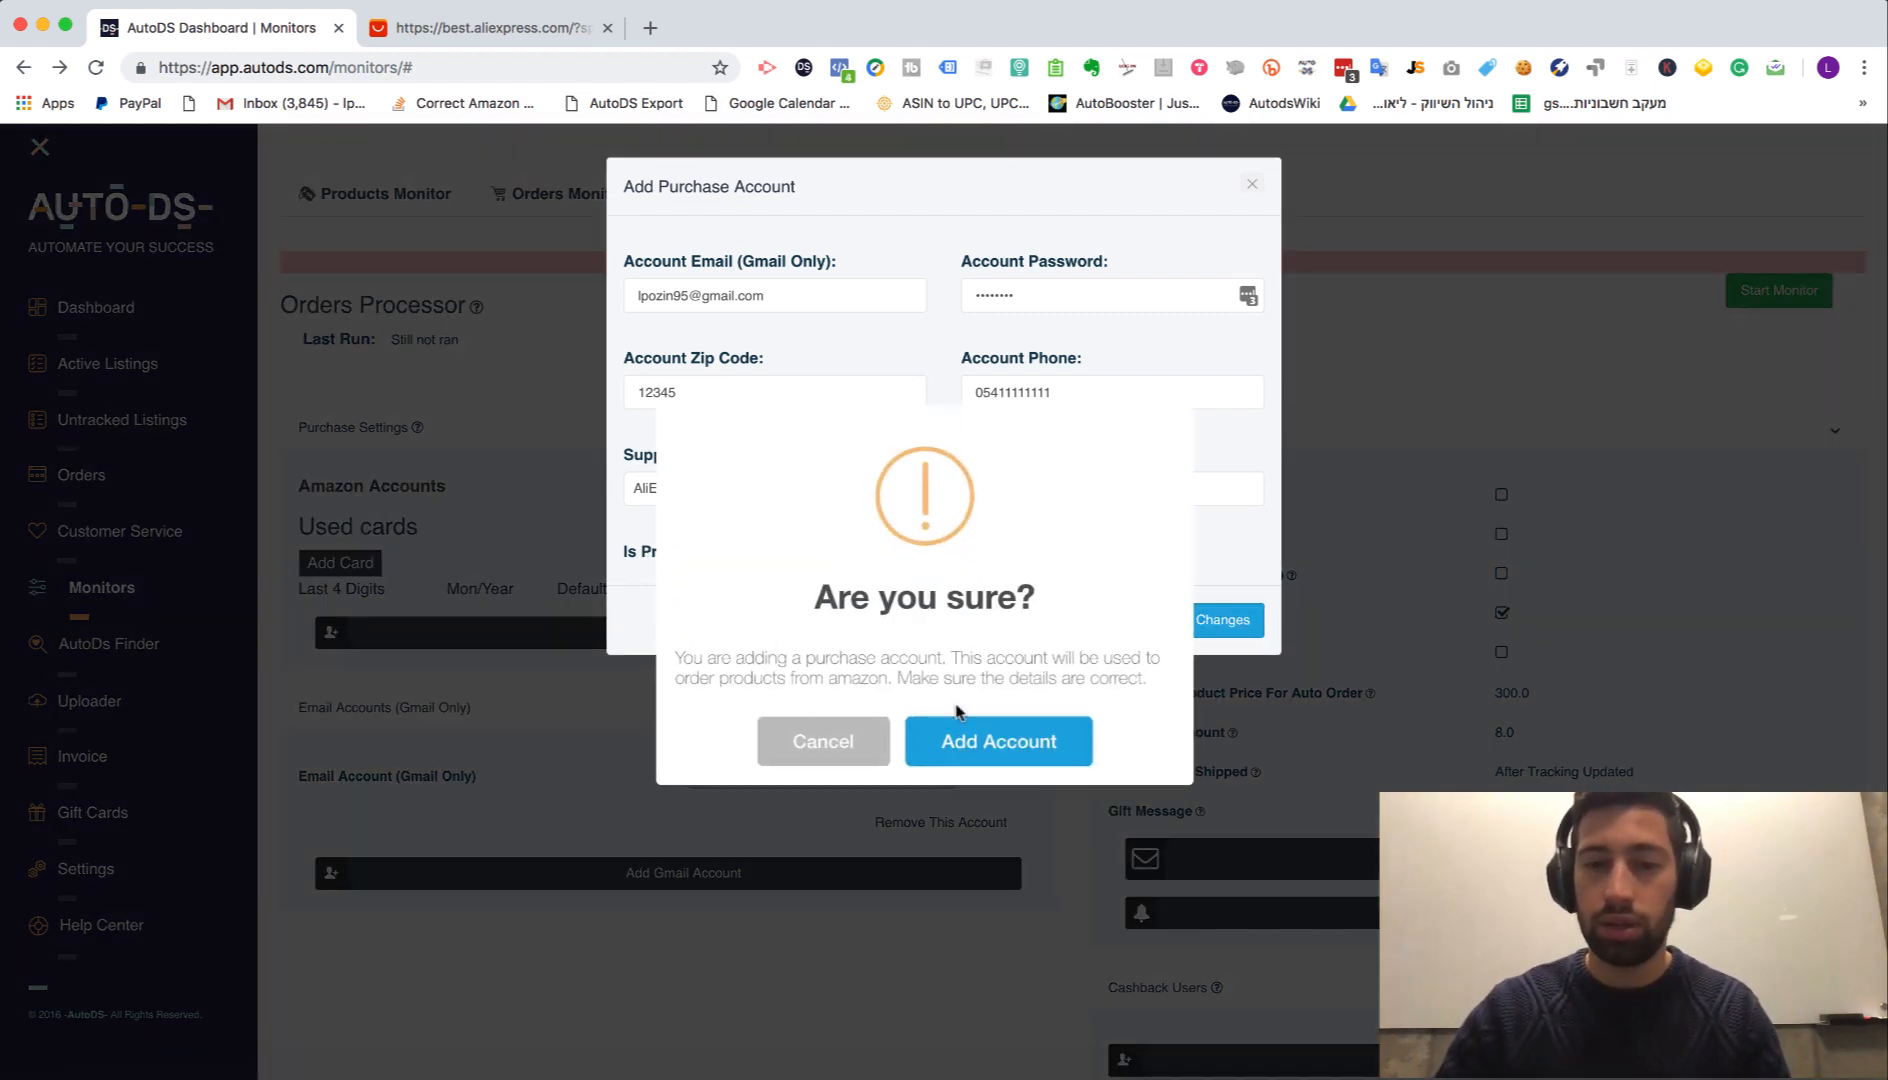
left_click(997, 740)
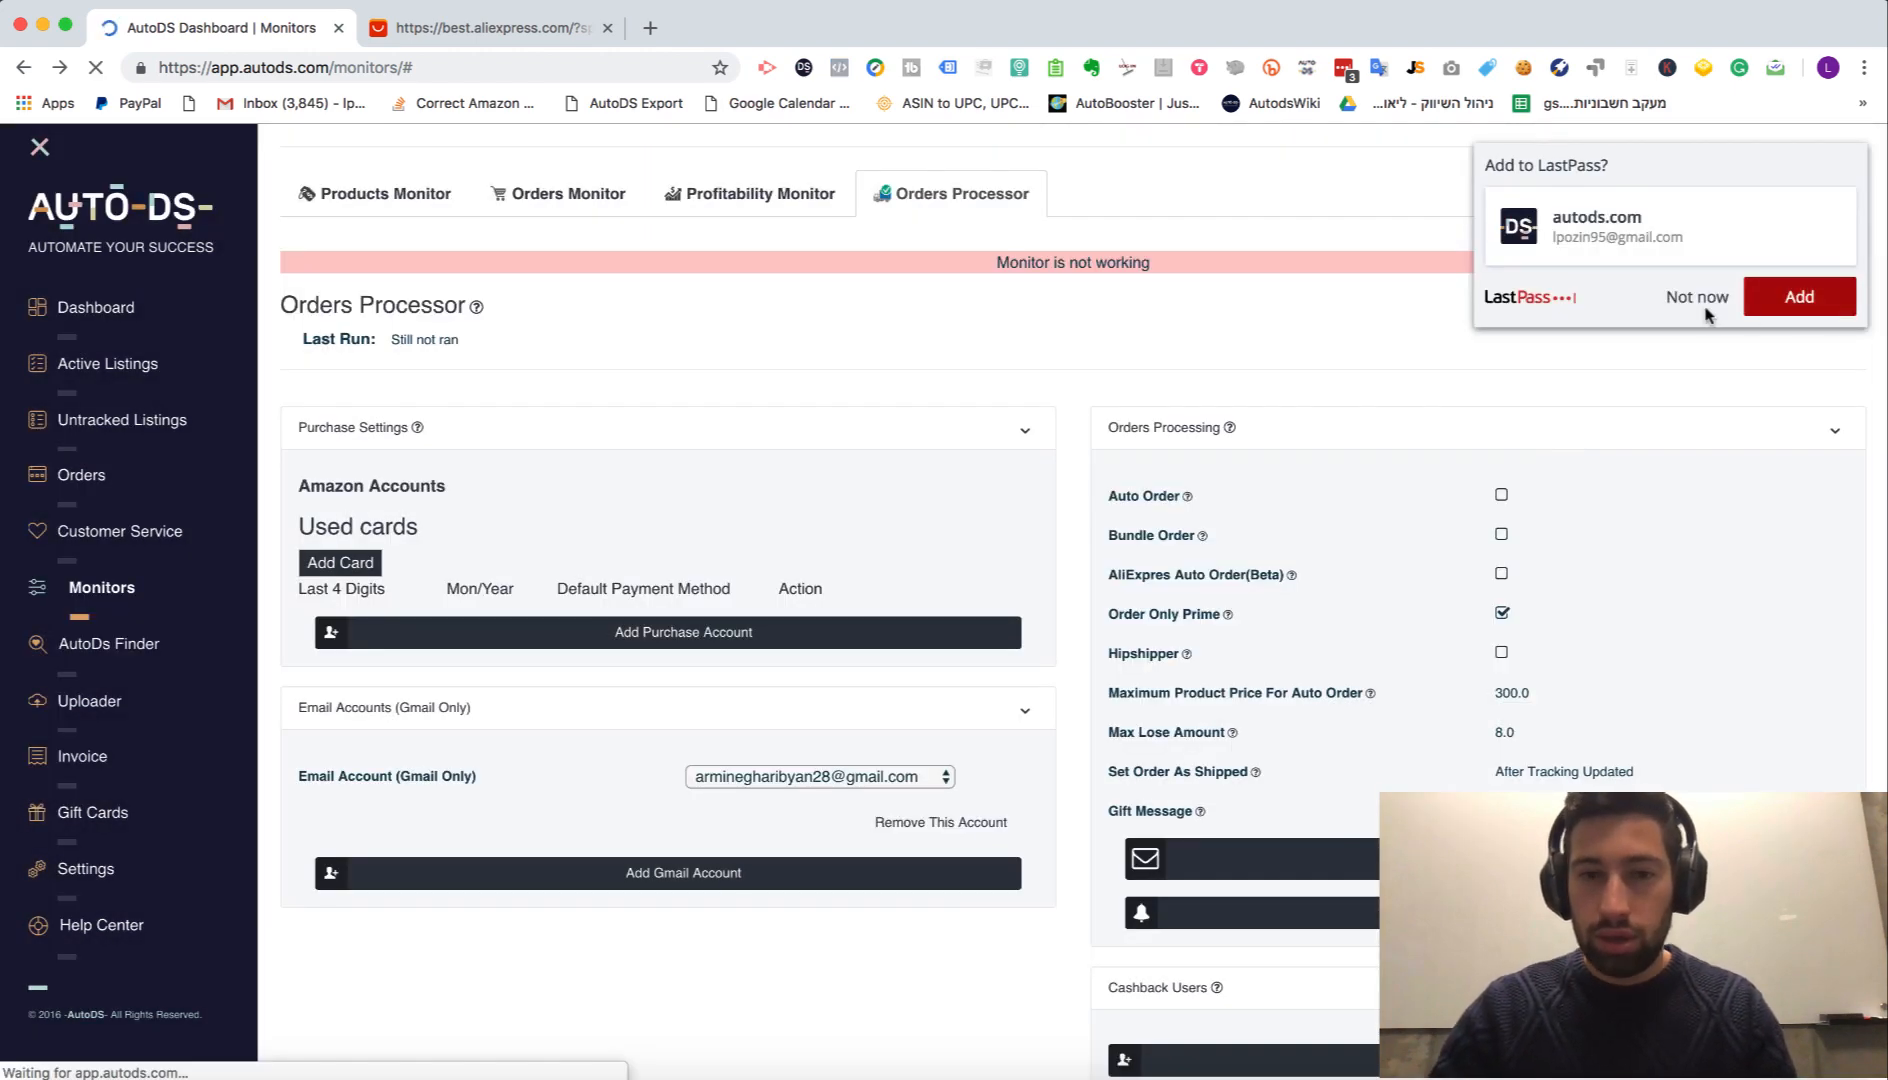
Decline LastPass saving, reopen Orders Processor, and start adding a Gmail account.
left_click(383, 291)
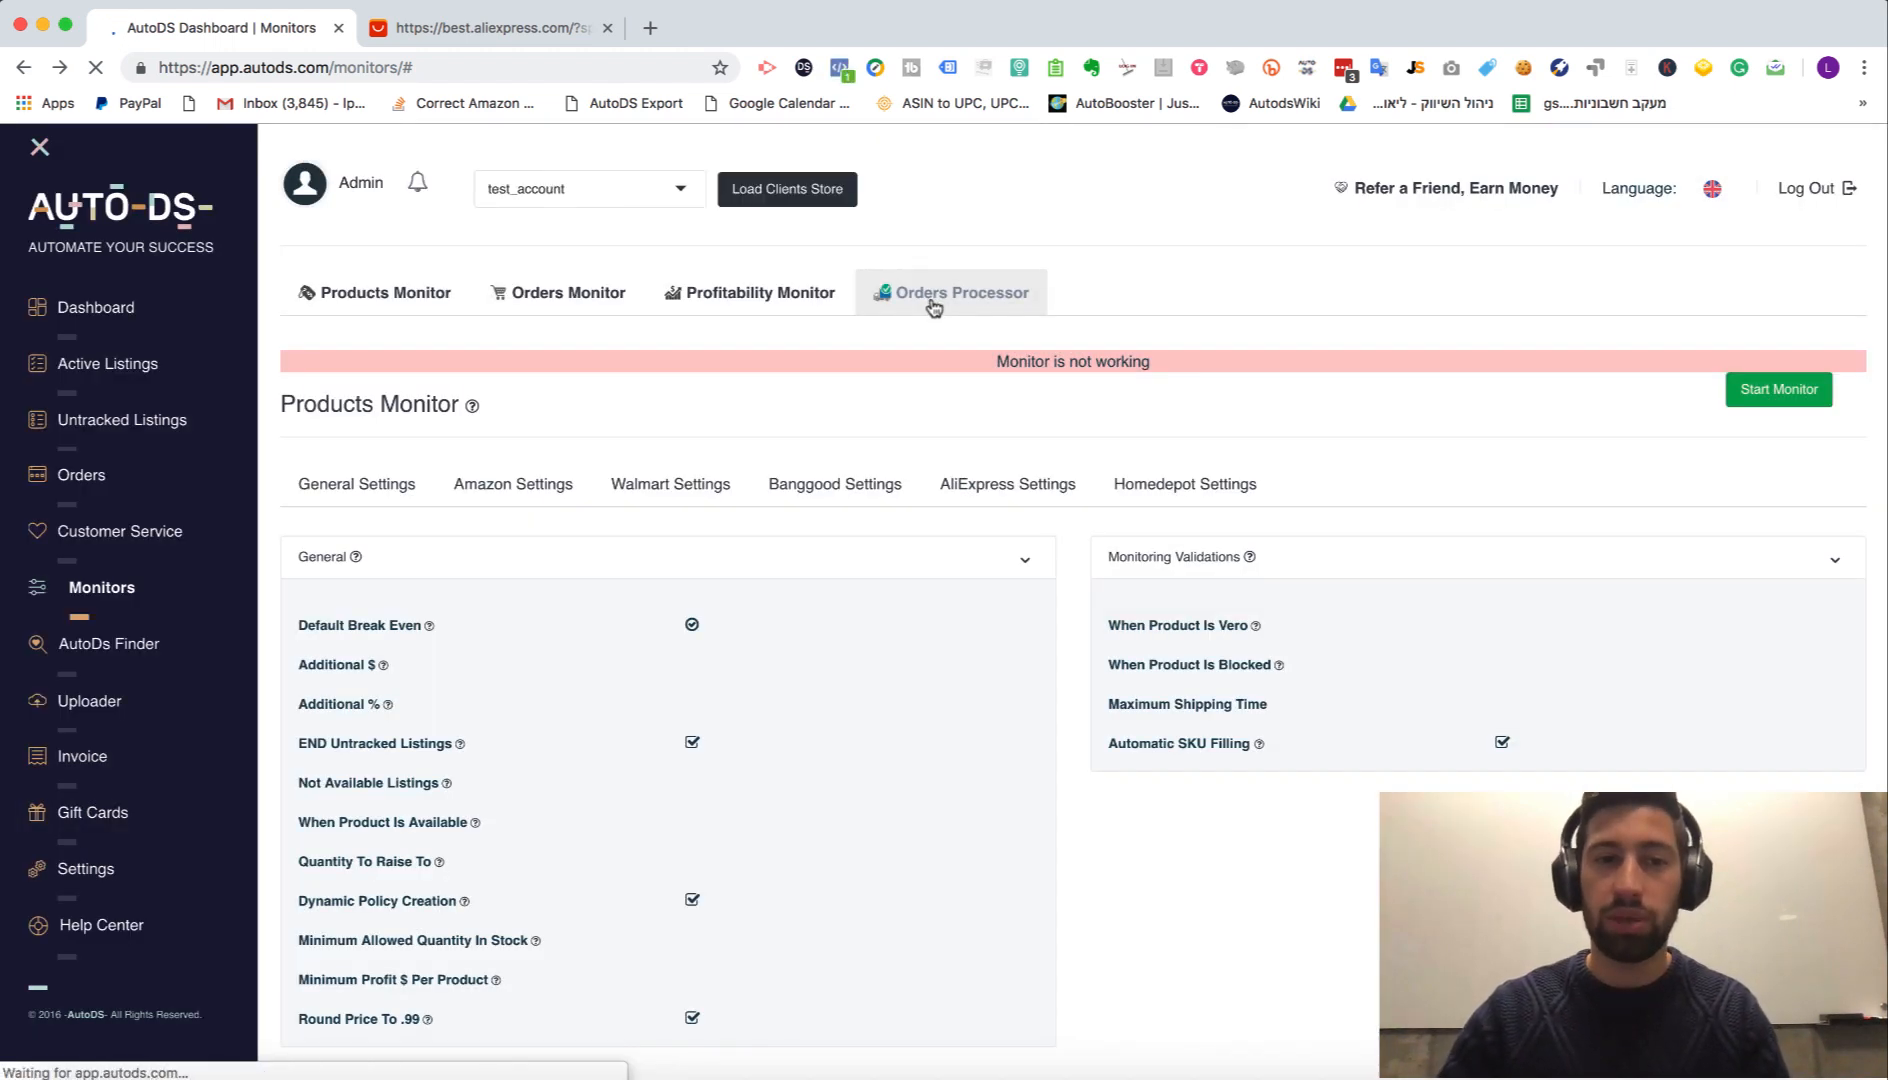
left_click(961, 293)
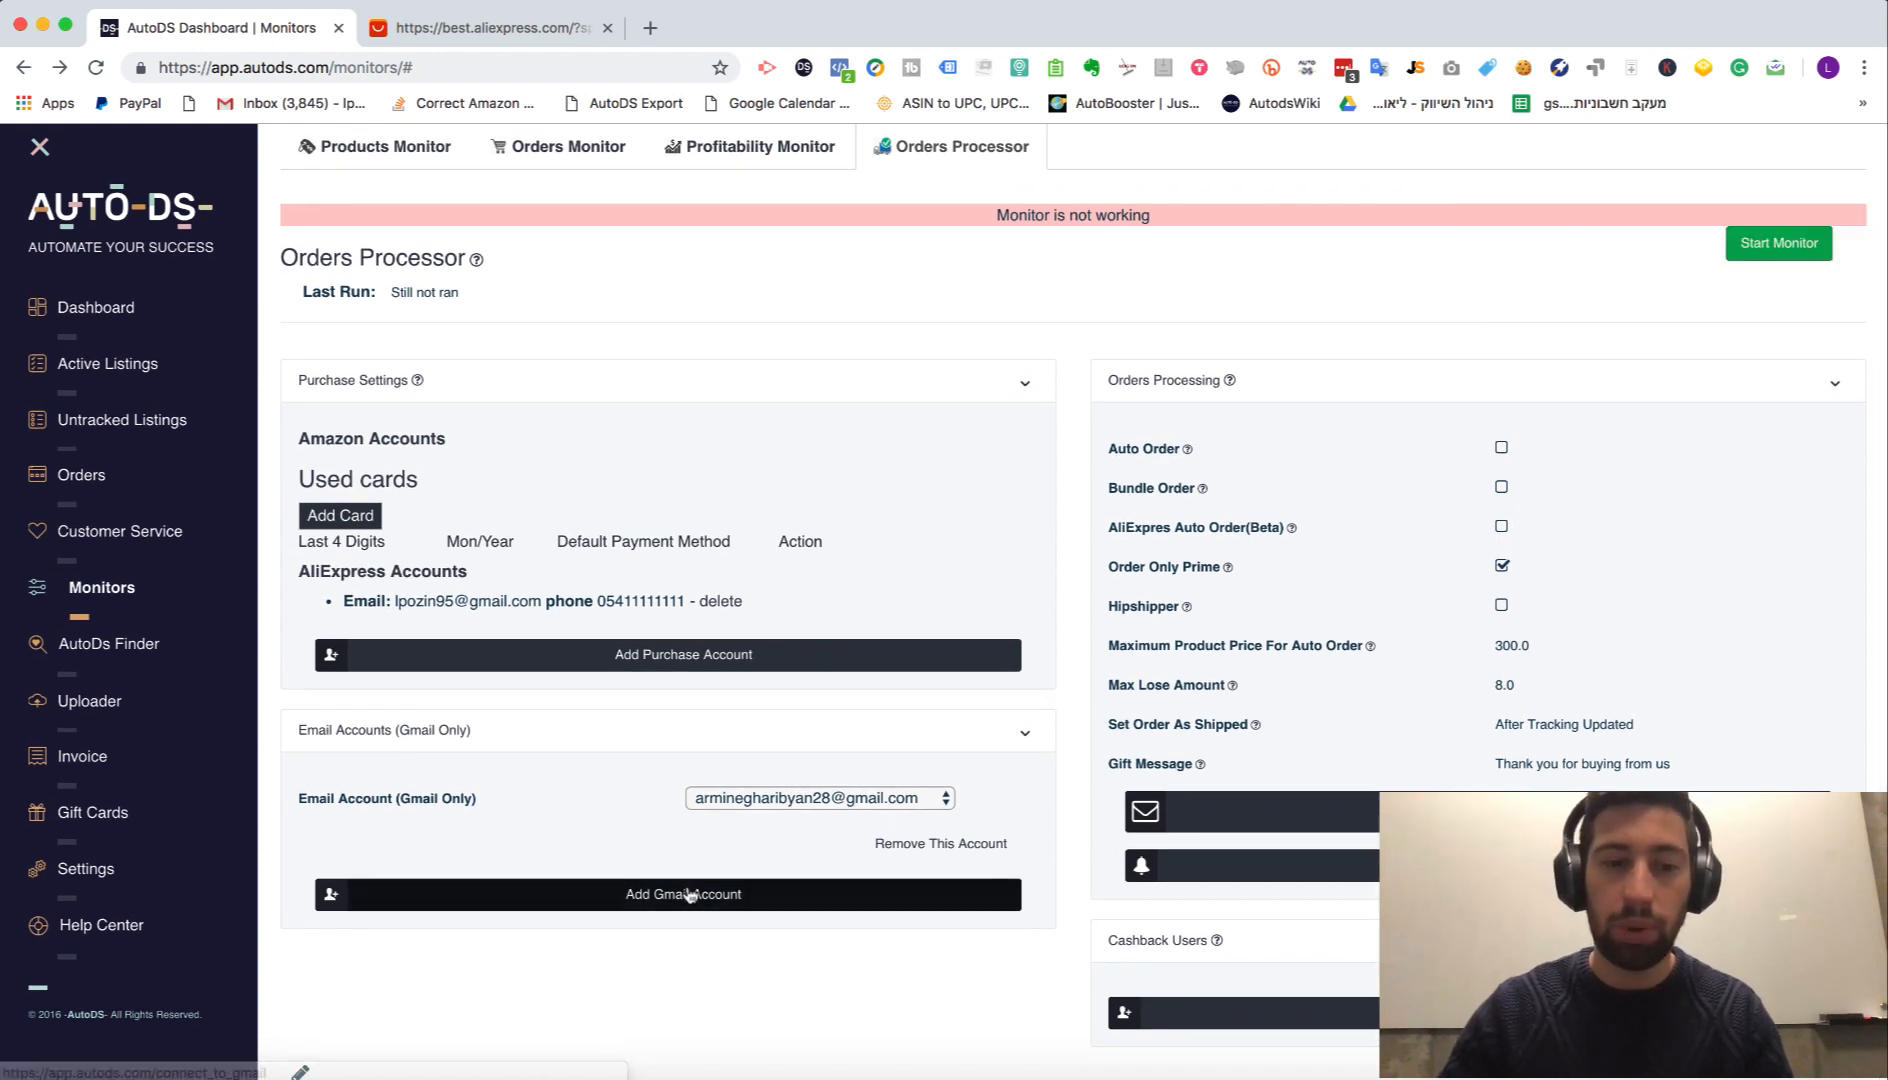
left_click(682, 893)
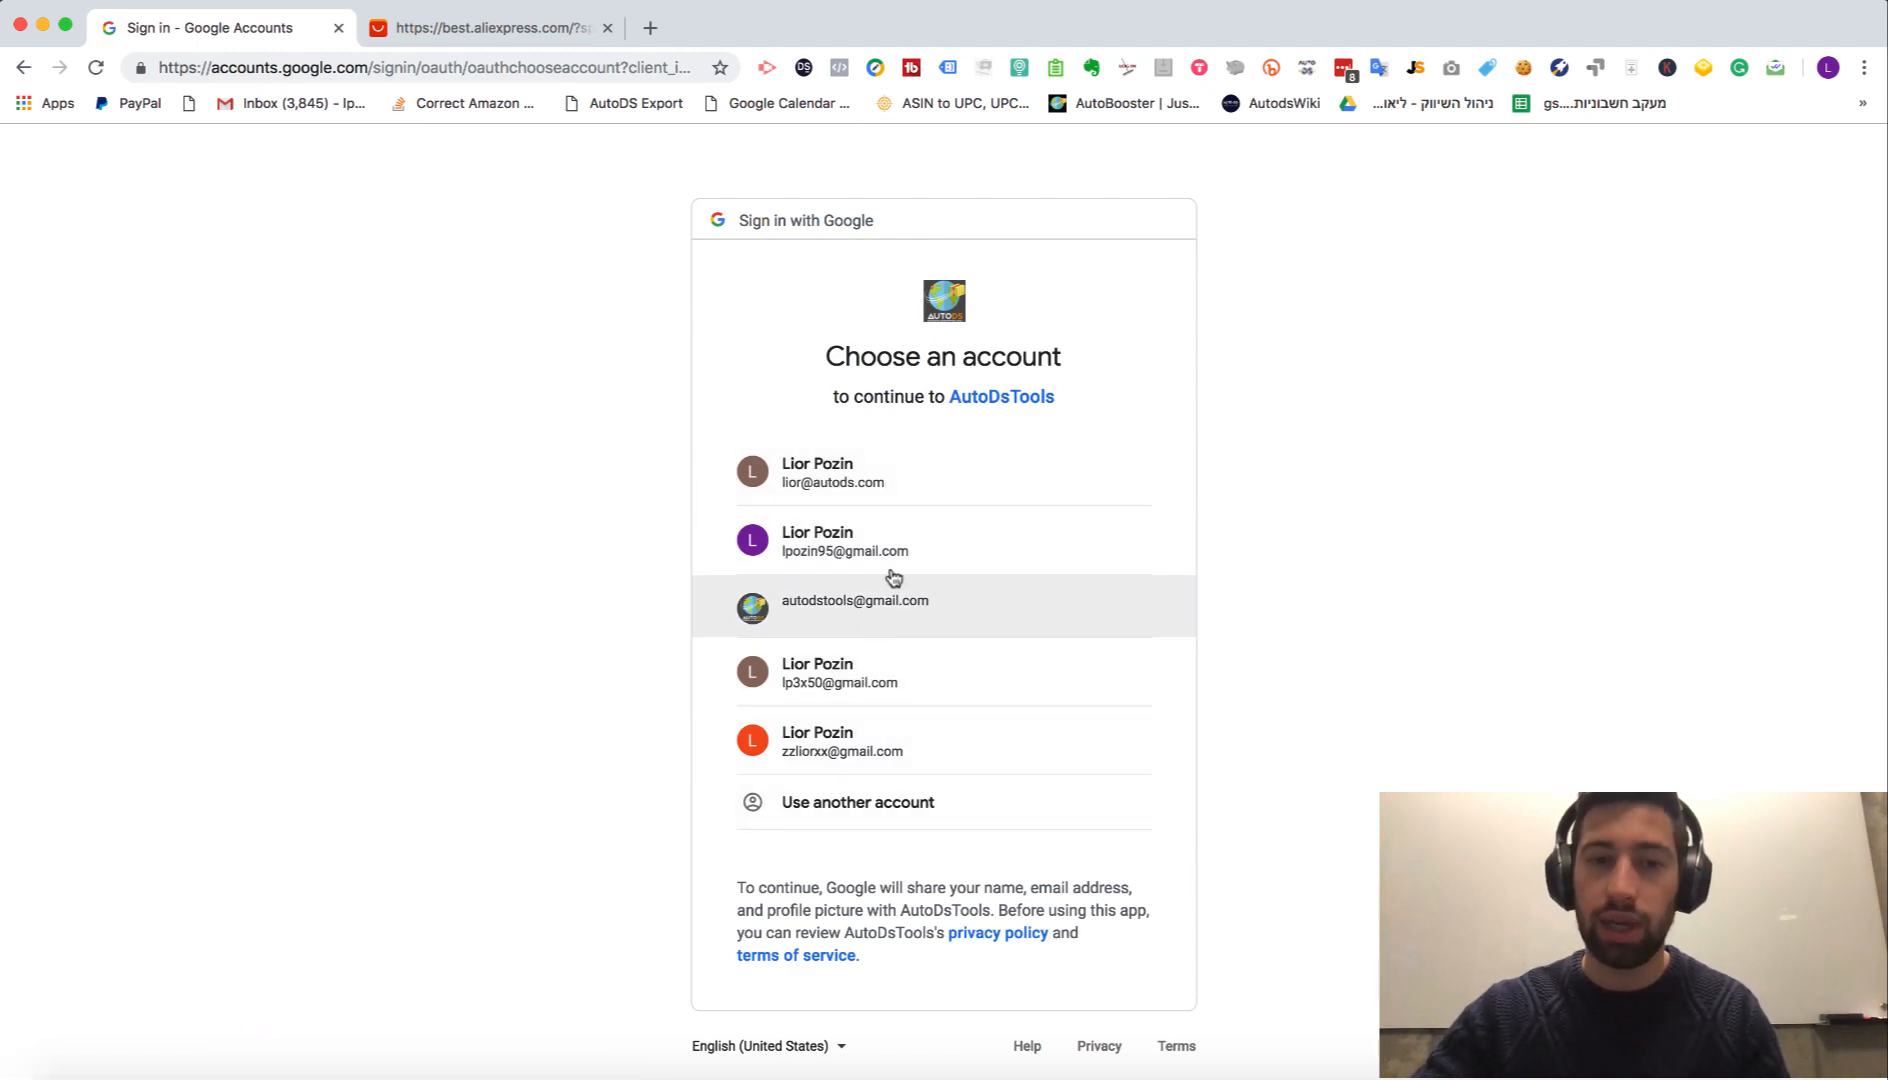
Grant AutoDsTools permission to view Gmail messages and settings.
left_click(845, 541)
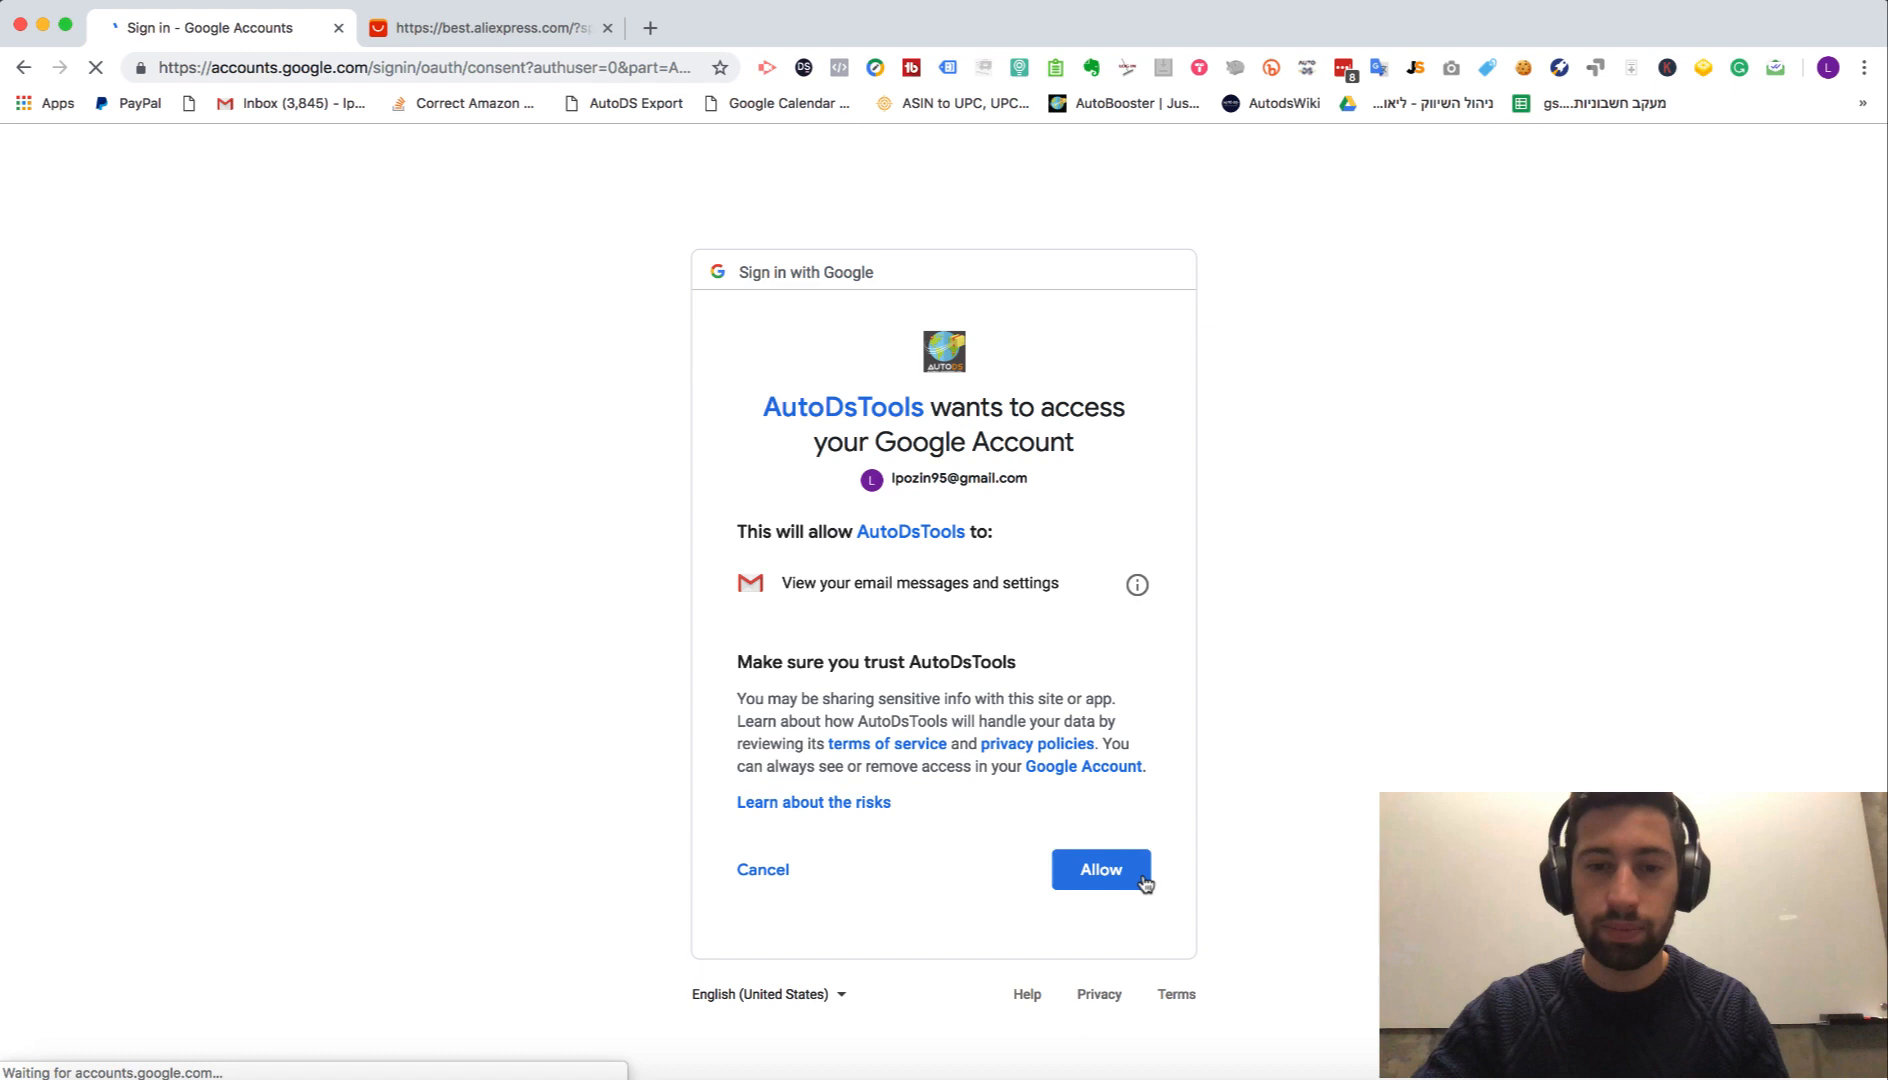
left_click(1098, 869)
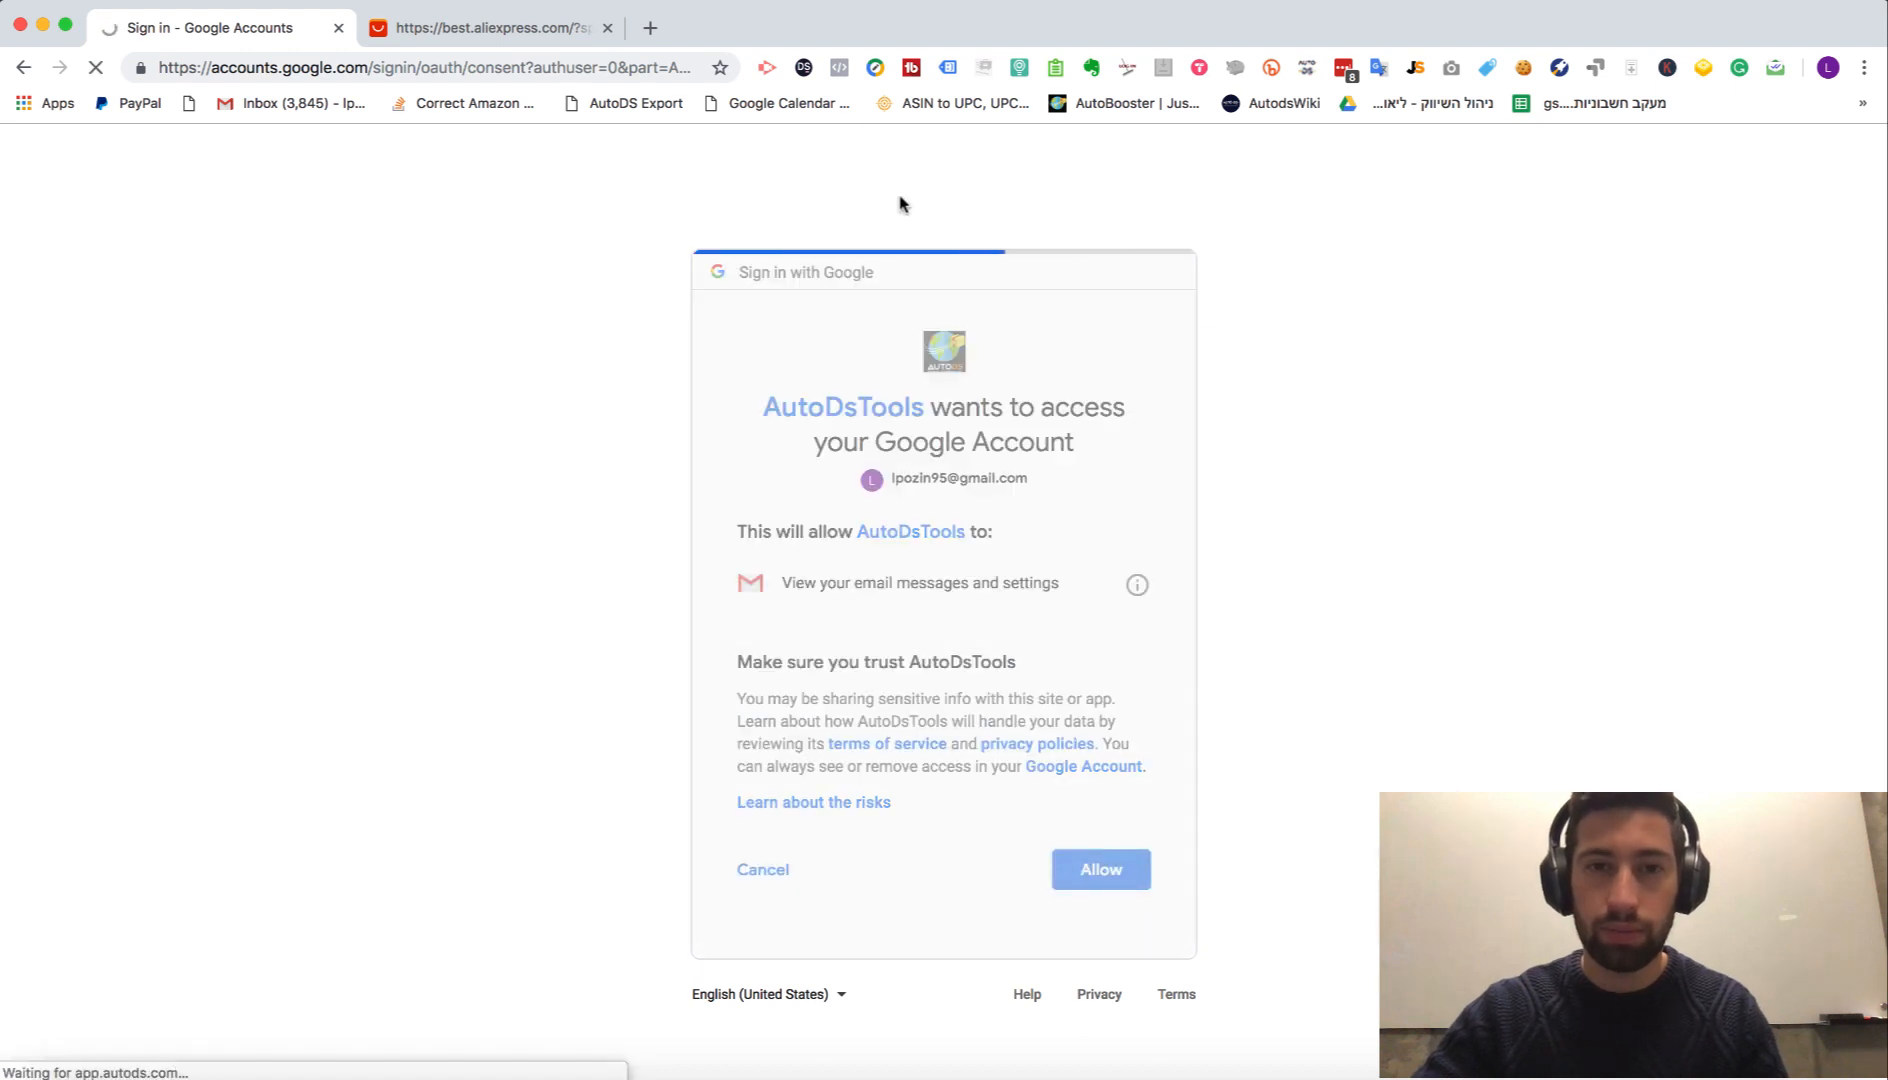
left_click(1099, 869)
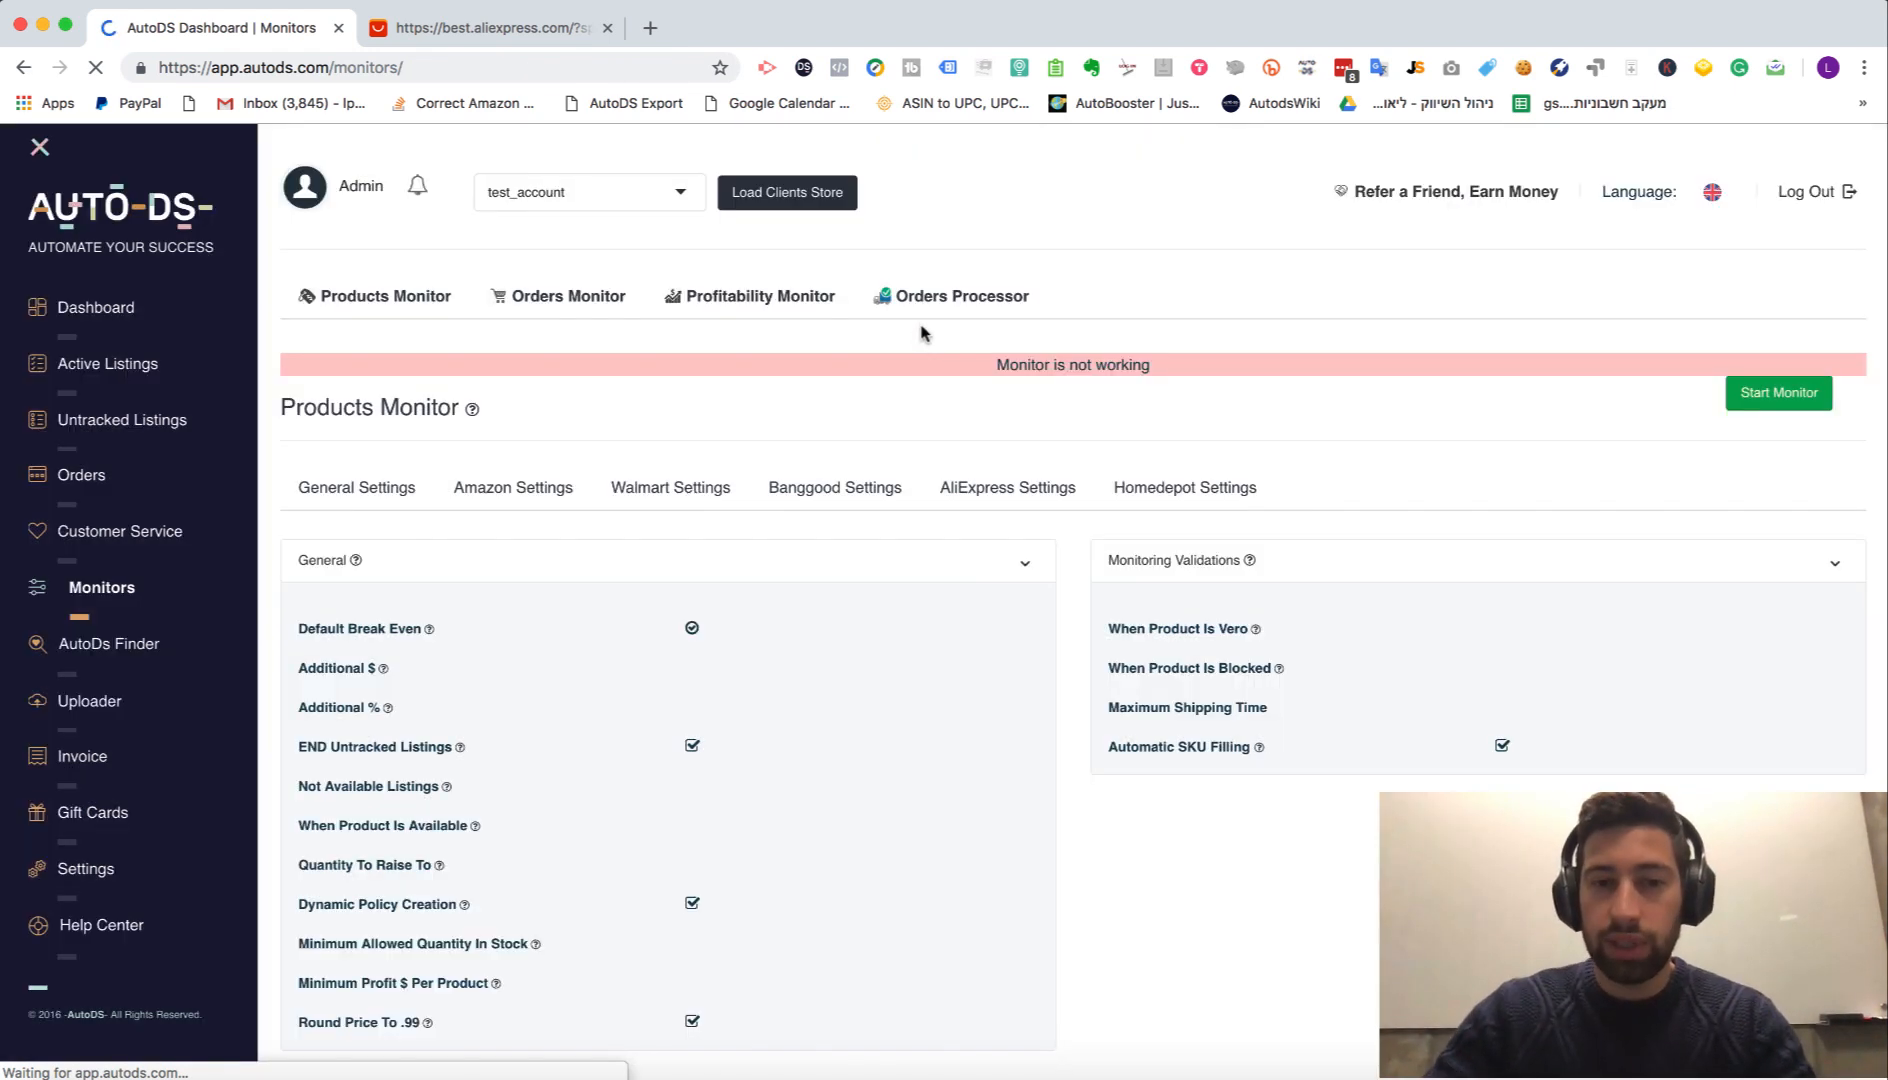
Enable AliExpress Auto Order (Beta) in the Orders Processing panel.
left_click(1778, 393)
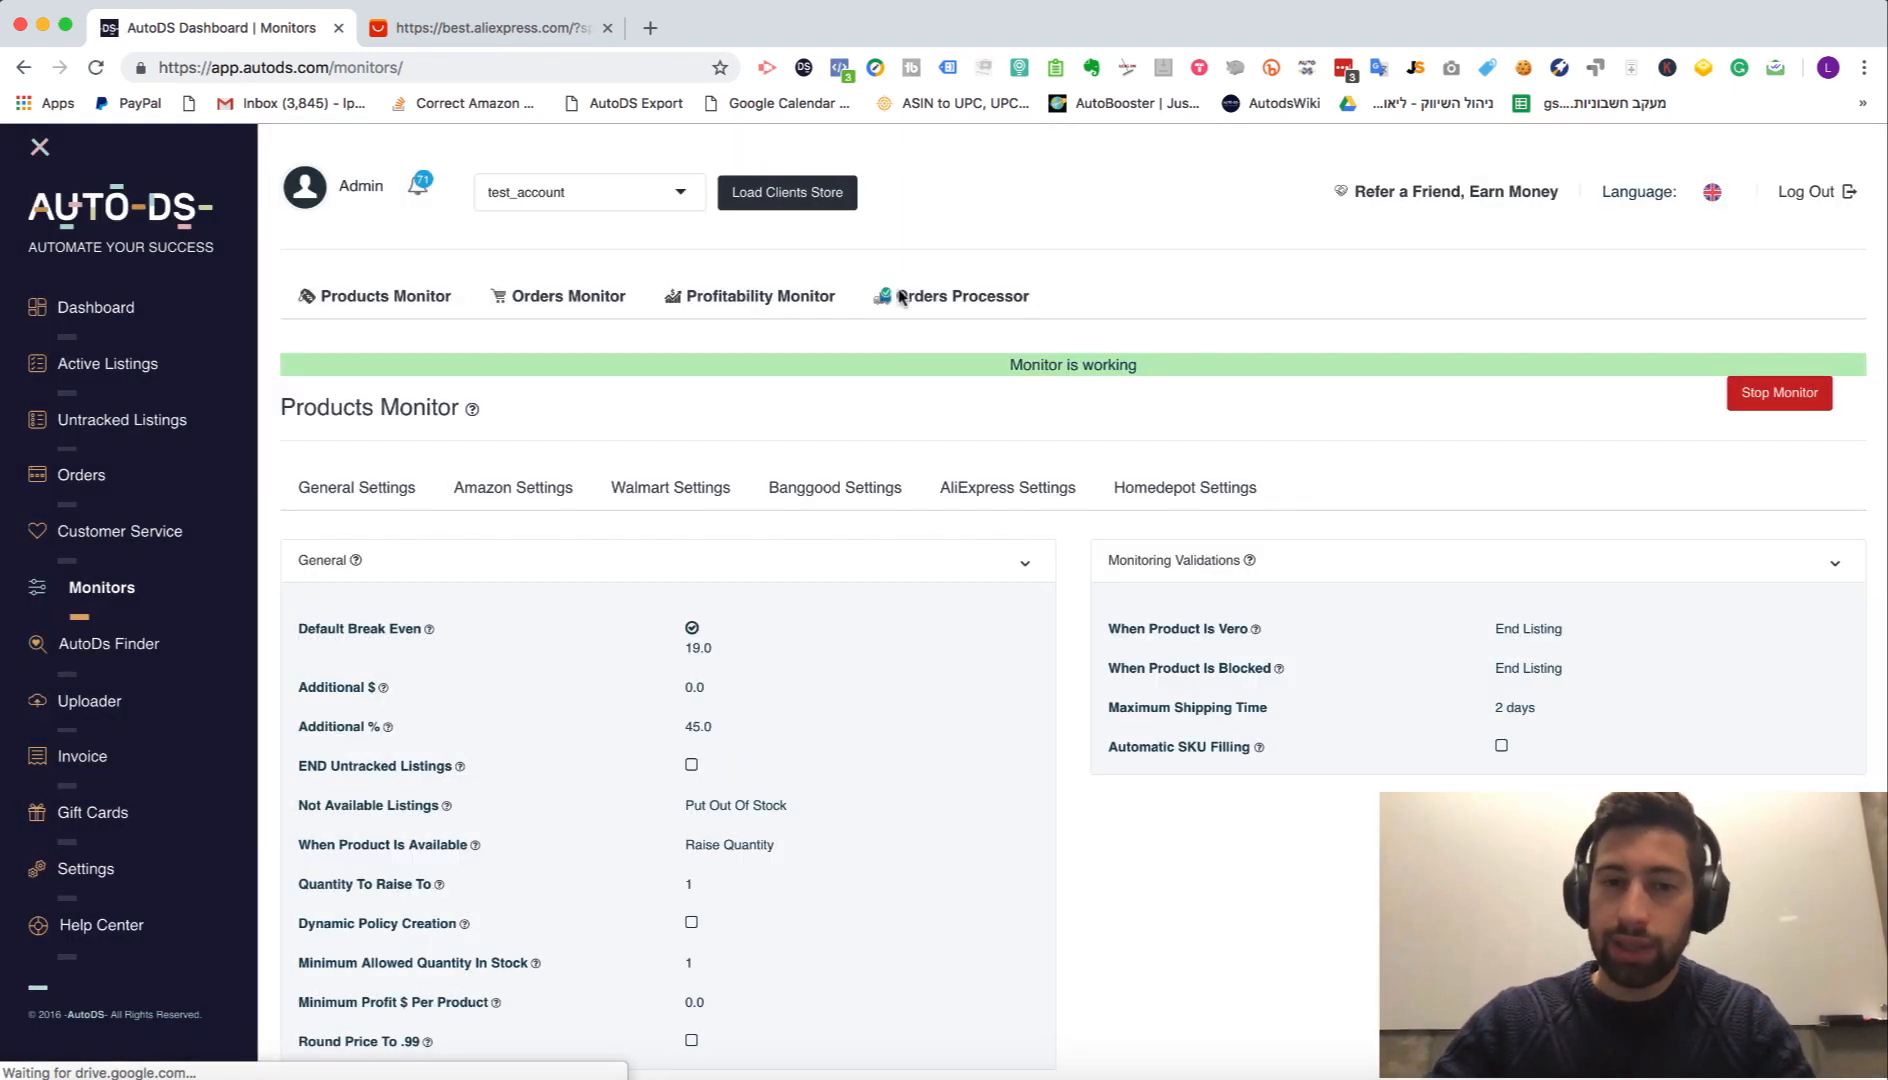
left_click(961, 295)
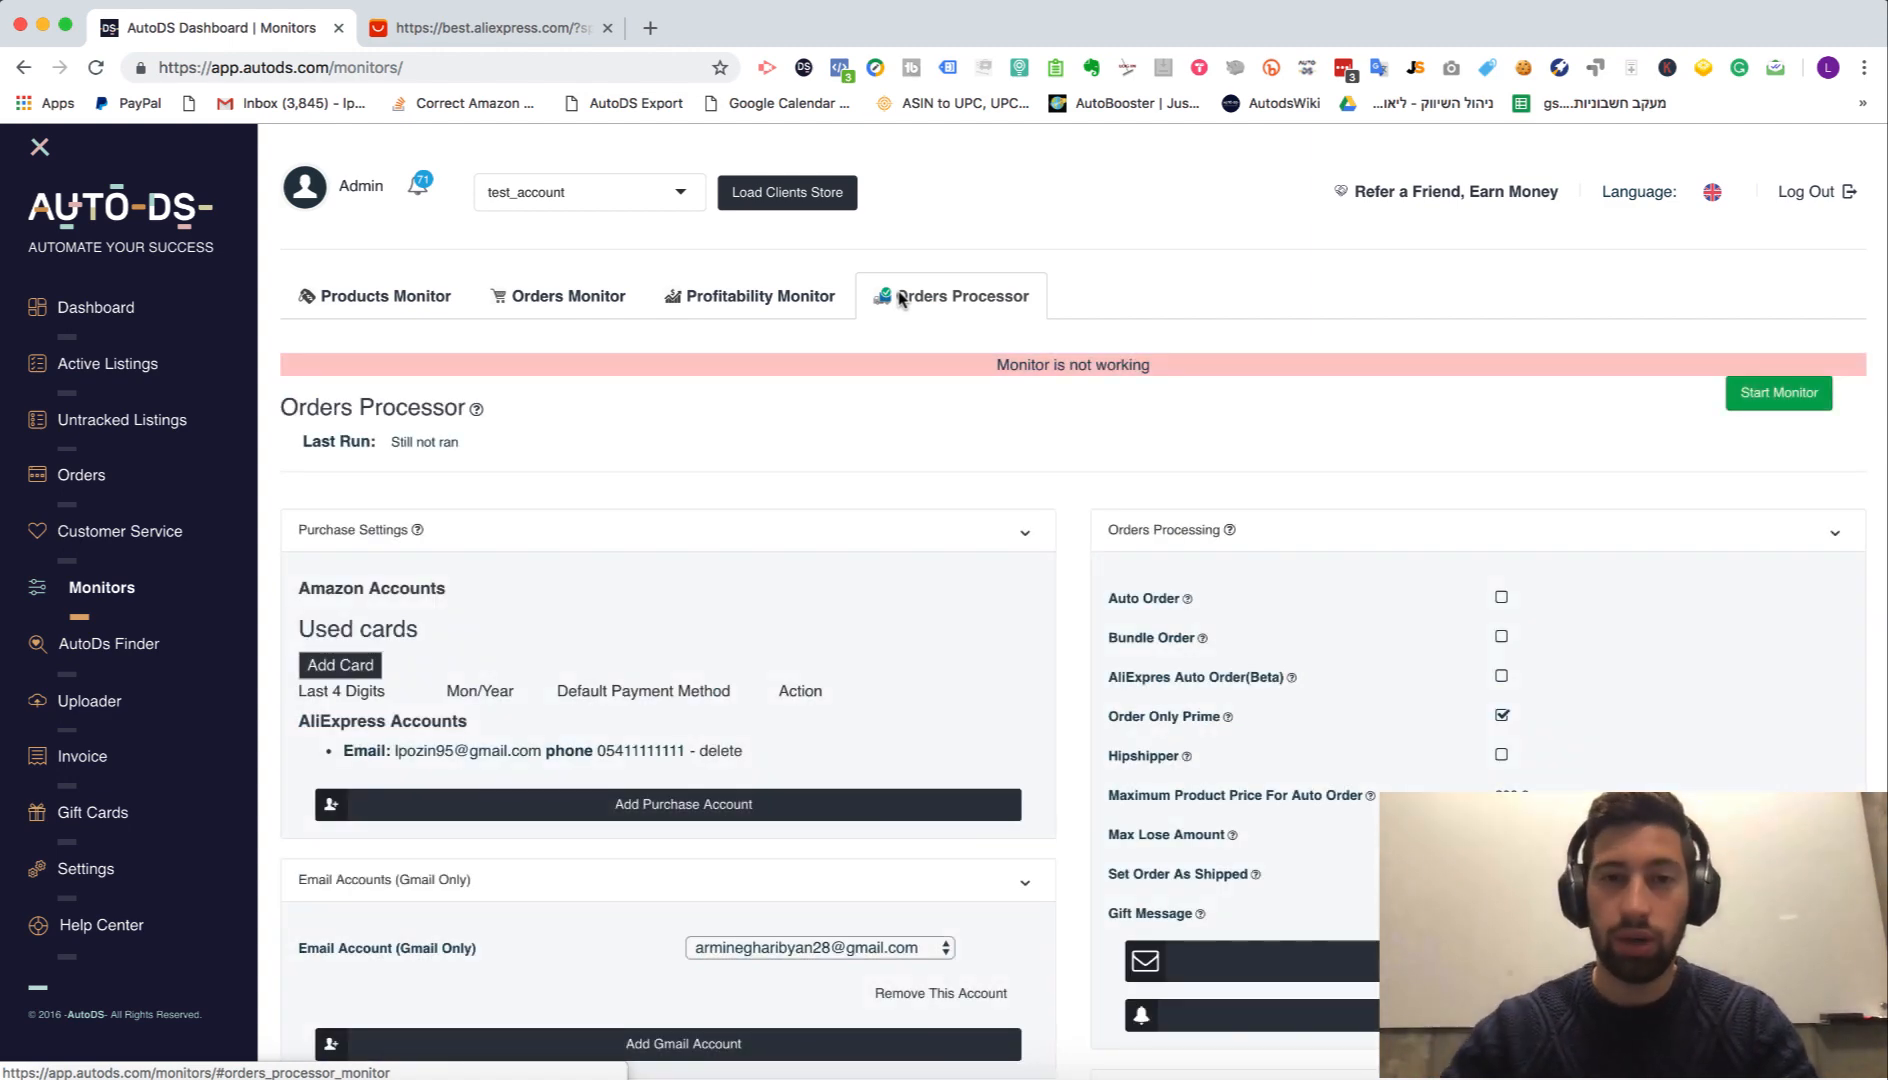
scroll("down", 3)
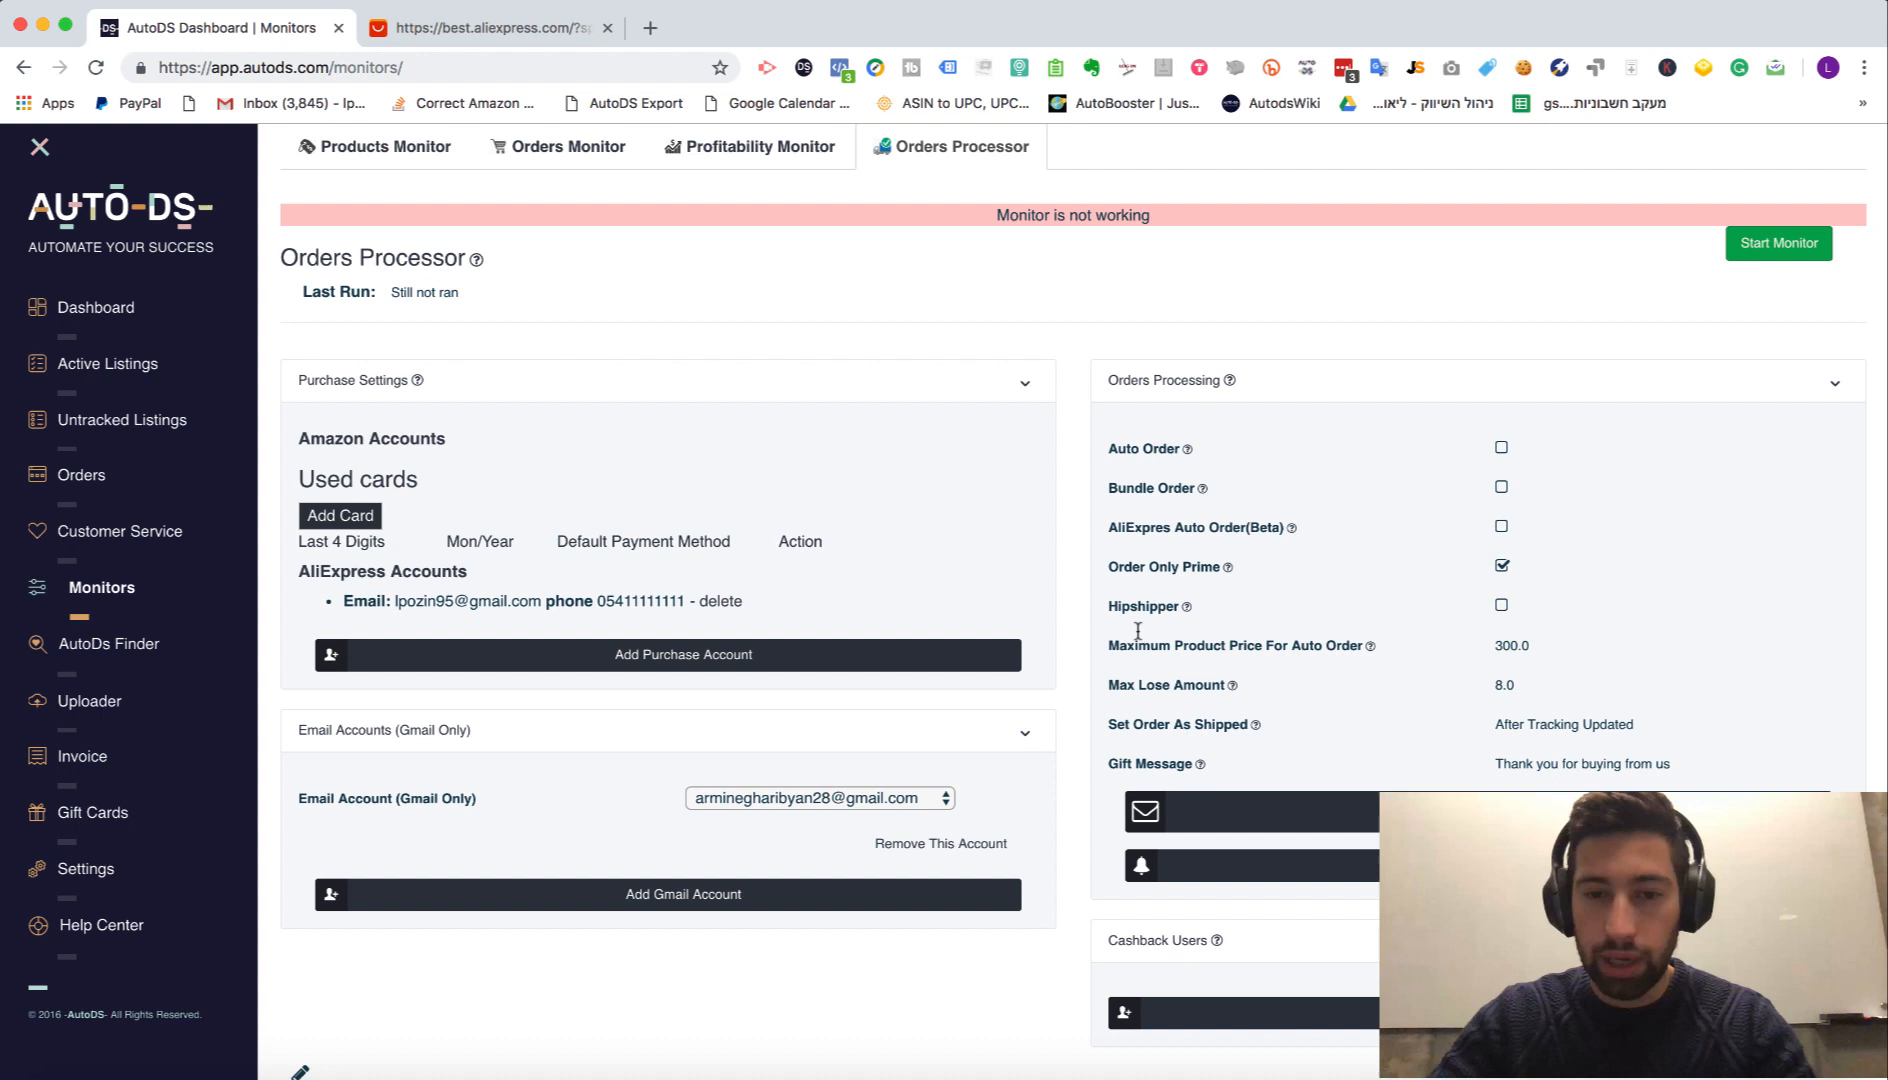
double_click(1197, 527)
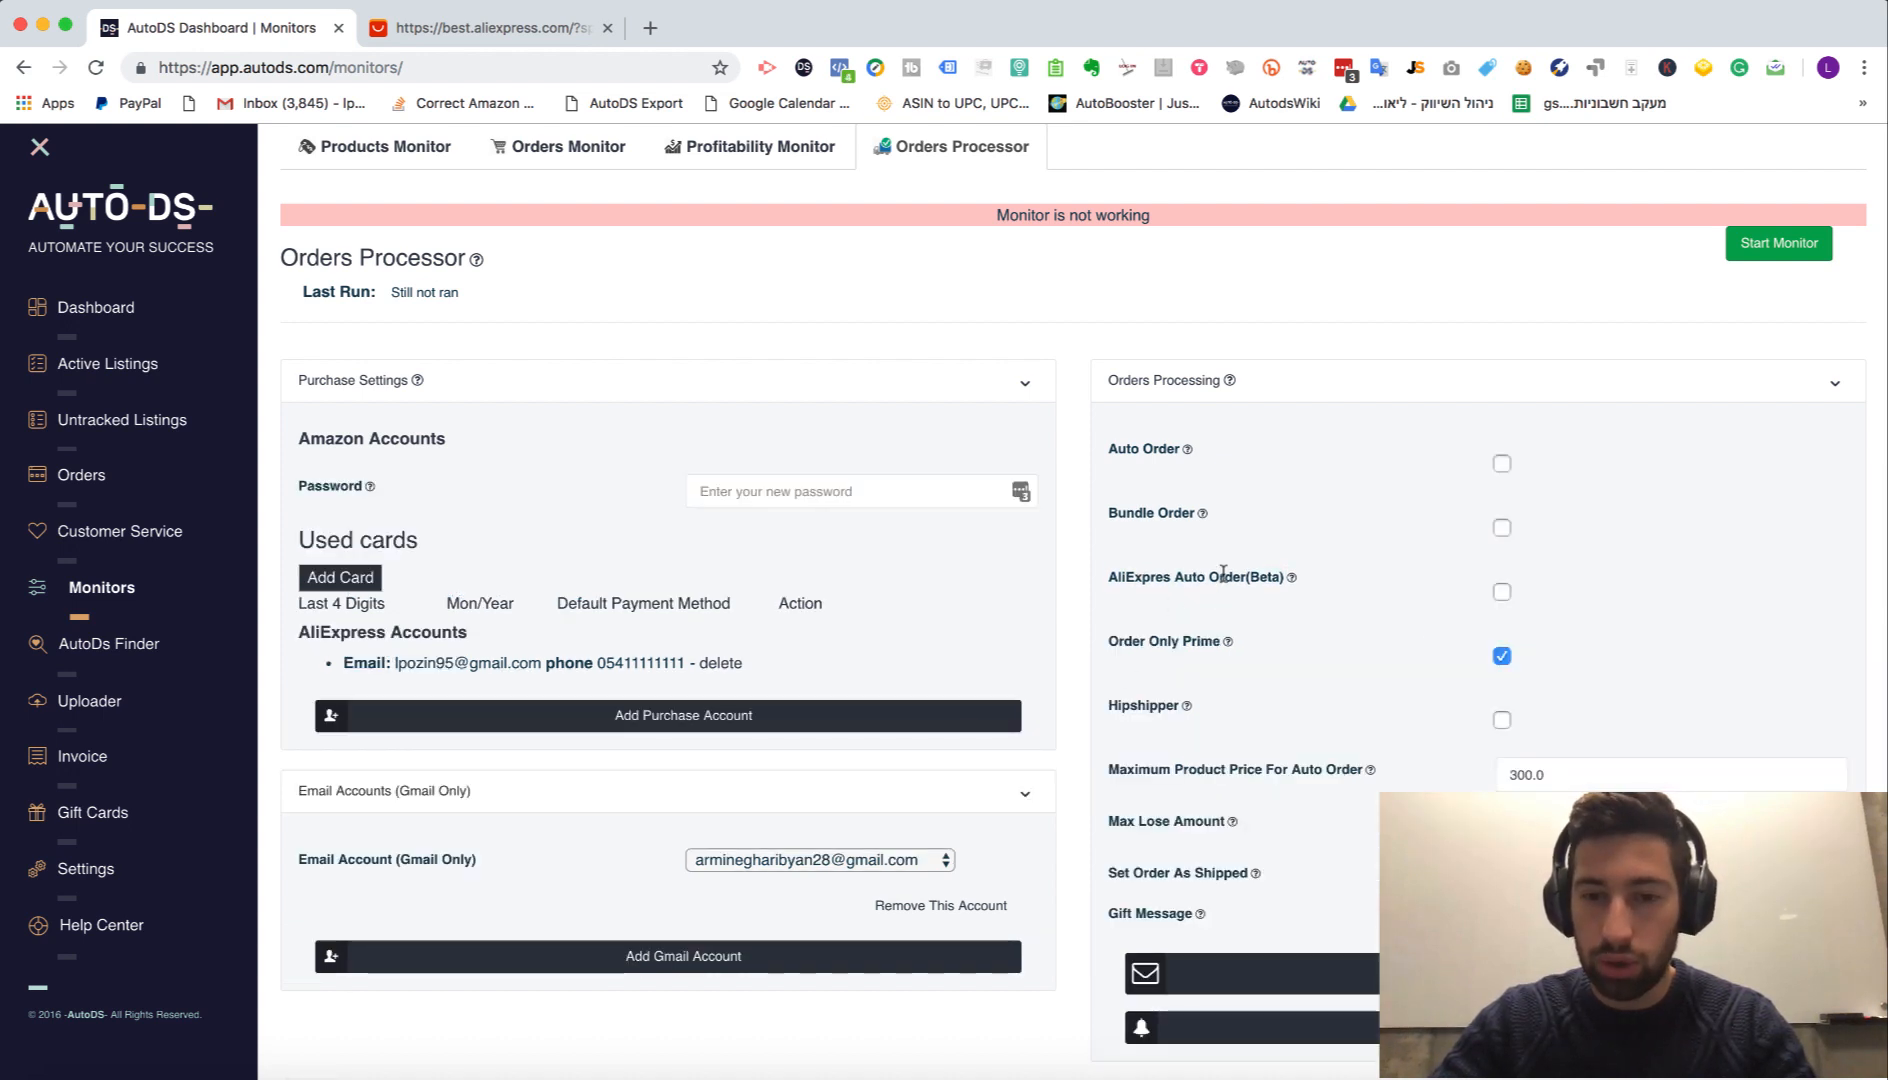
left_click(1501, 591)
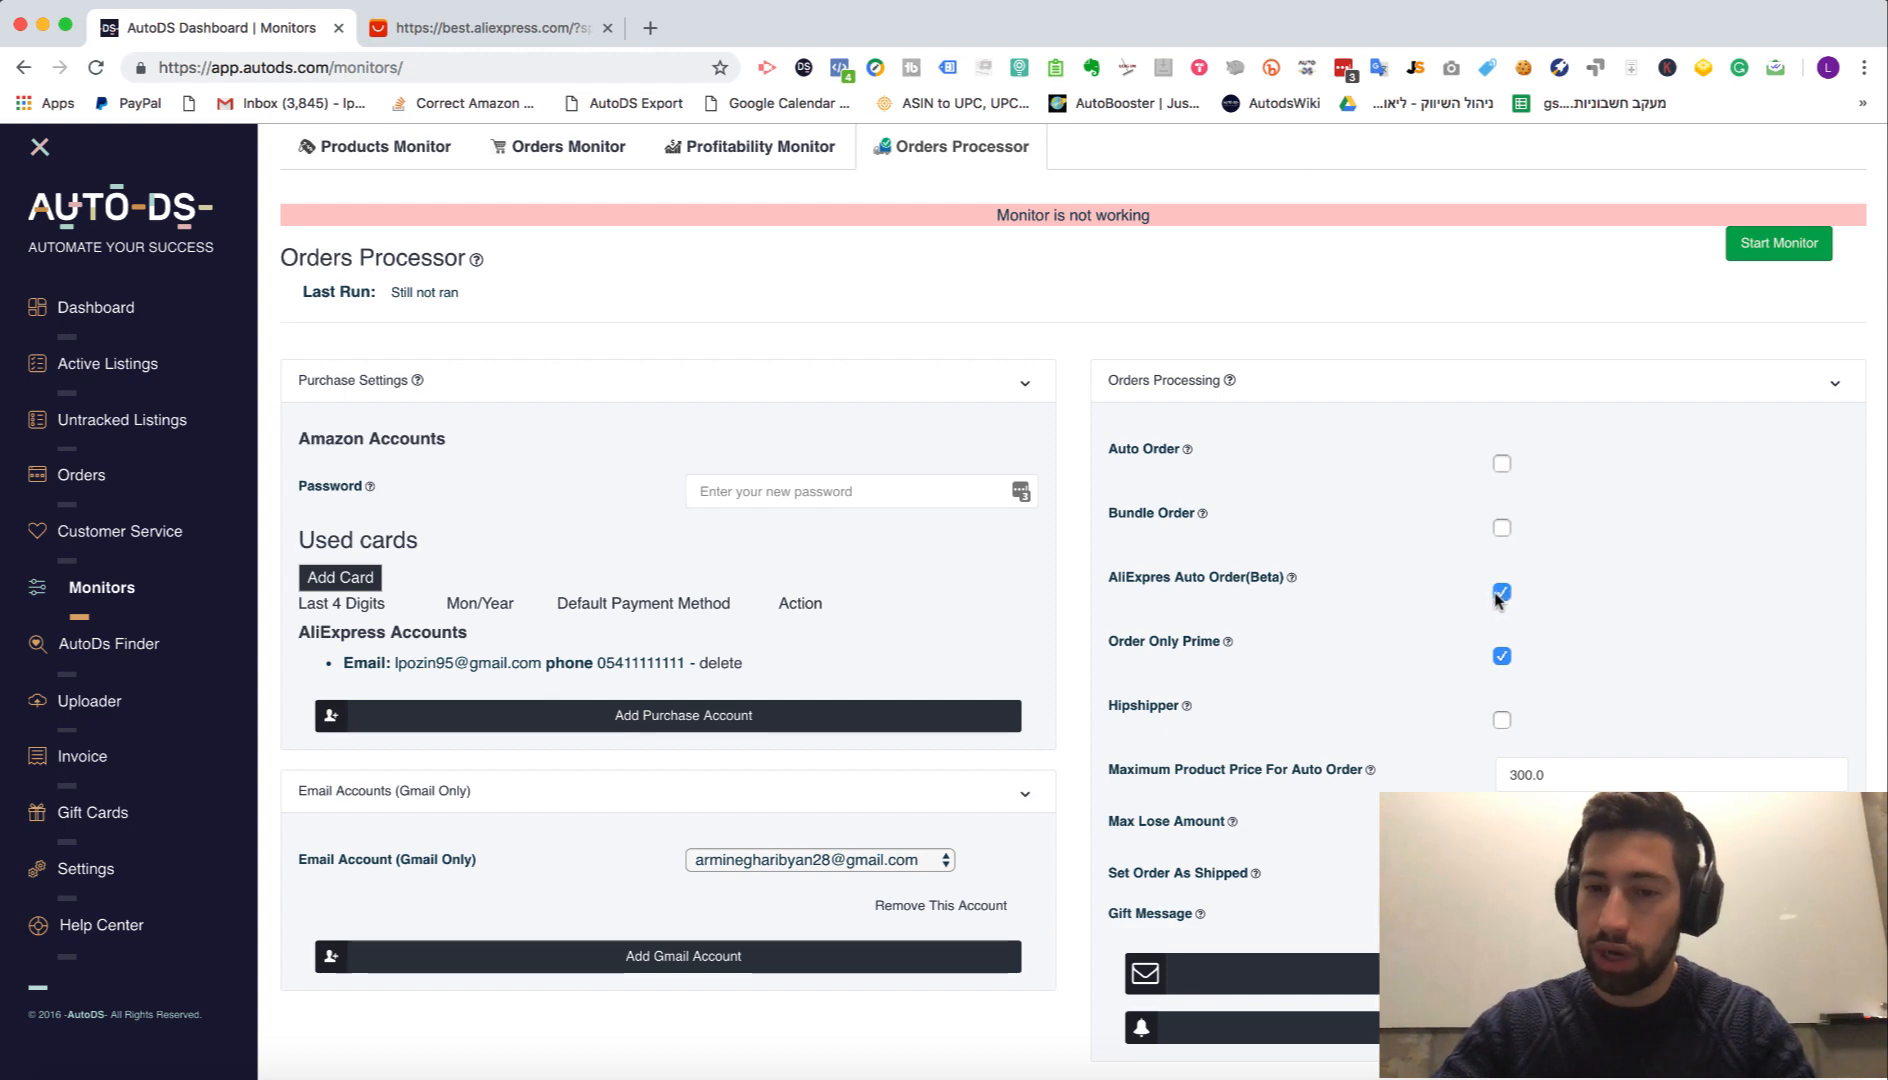
scroll("down", 3)
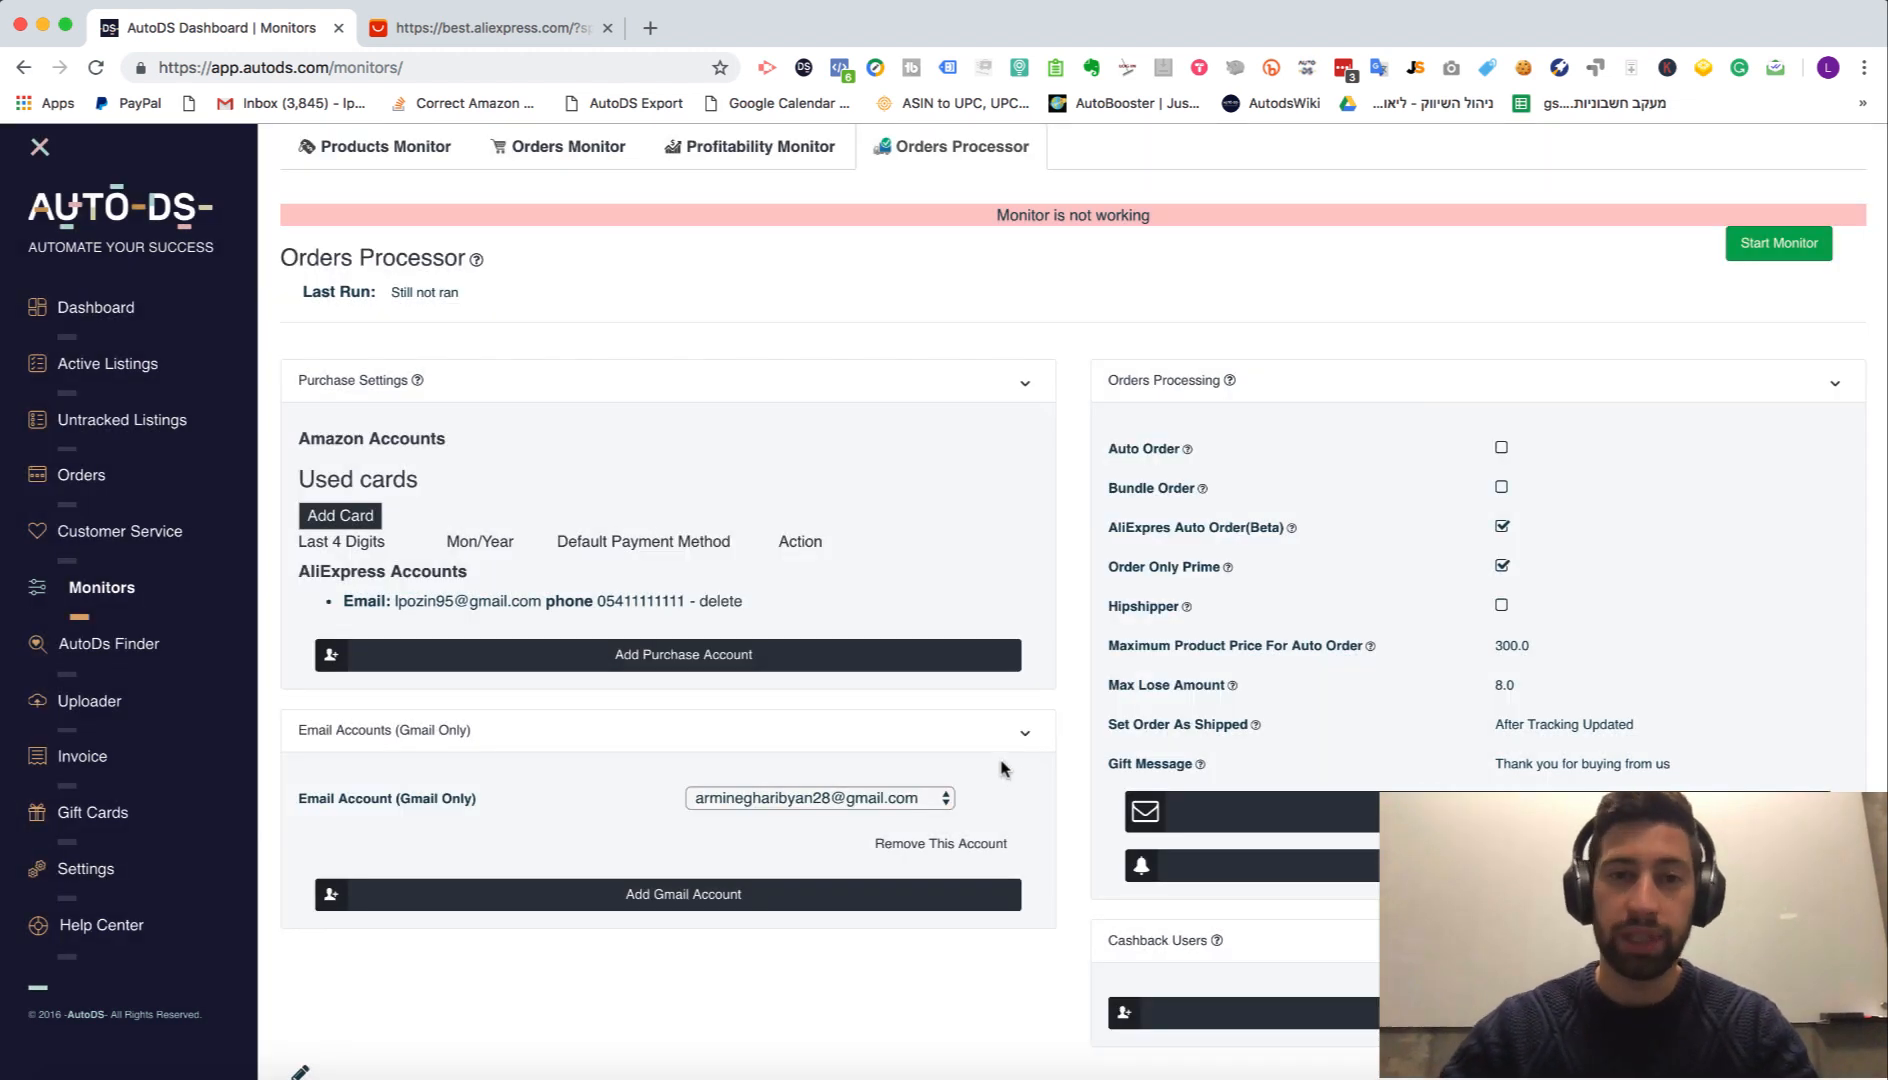
mouse_move(981, 708)
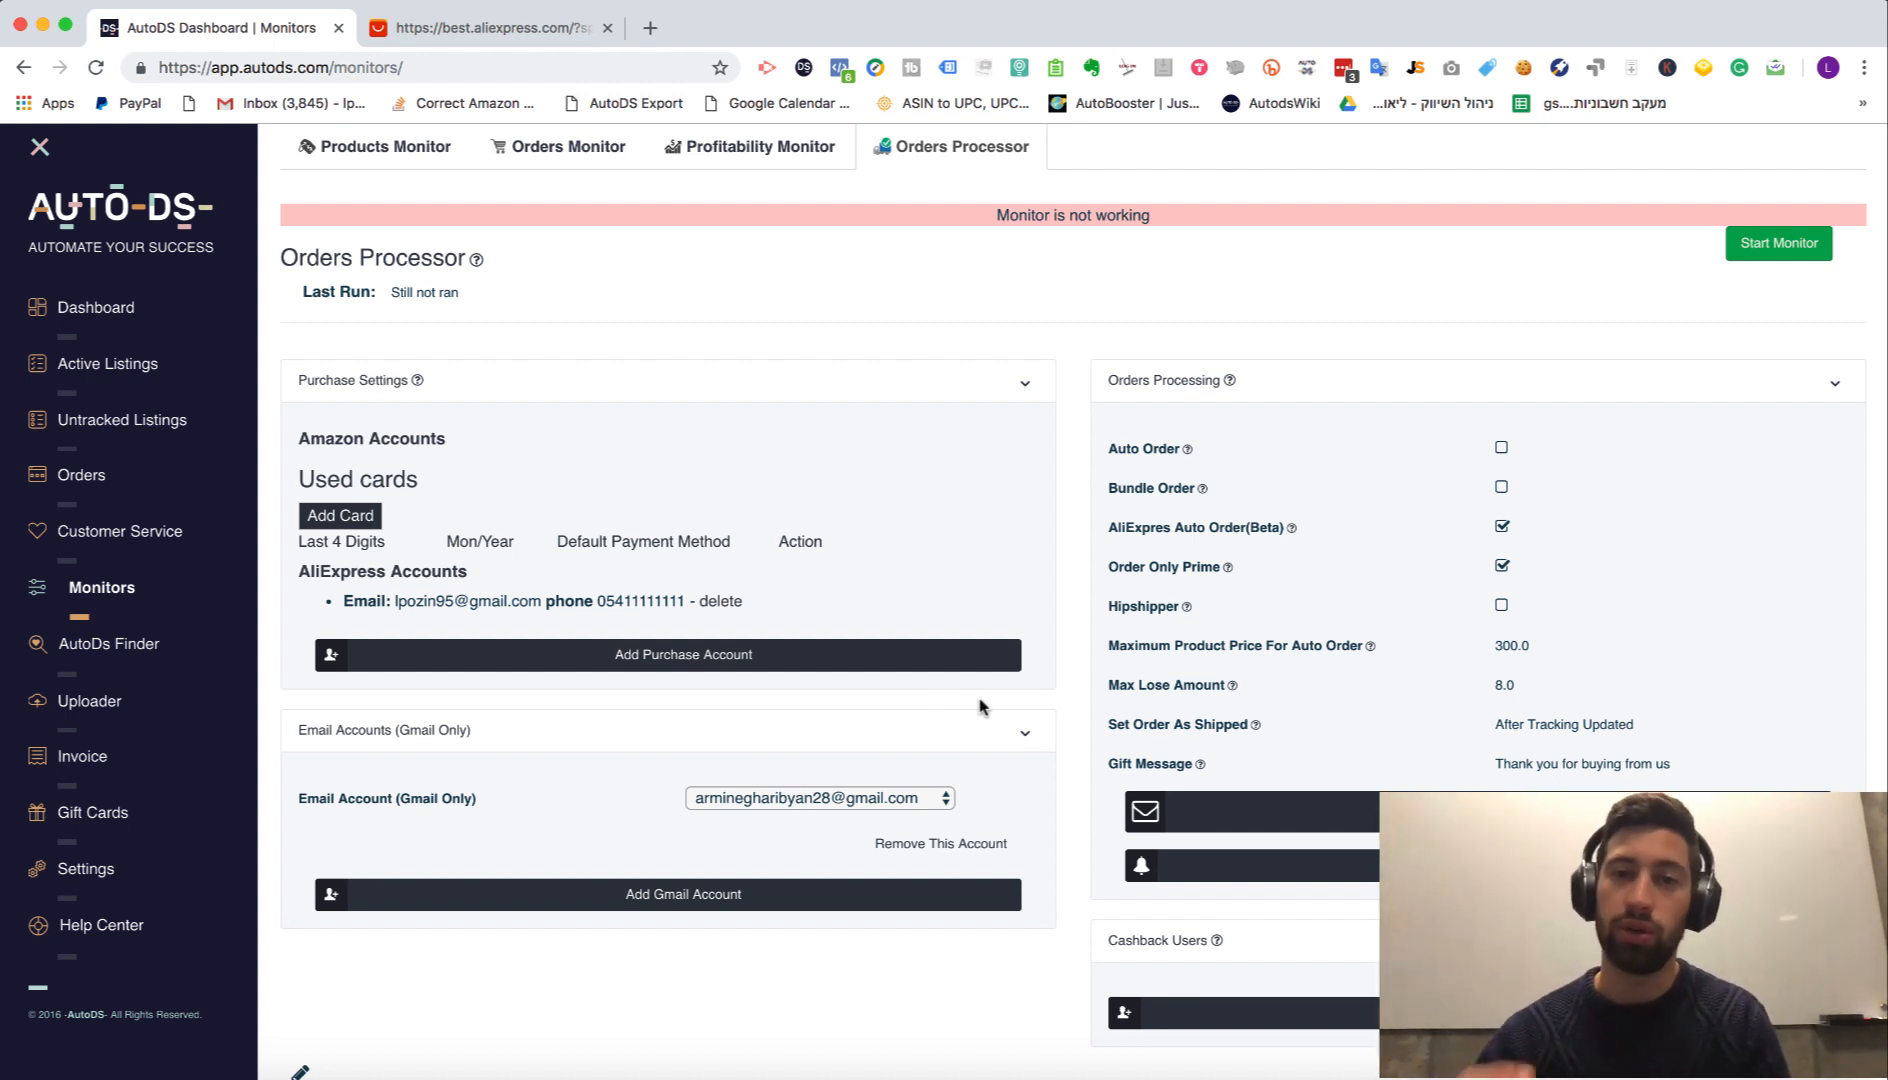
mouse_move(877, 305)
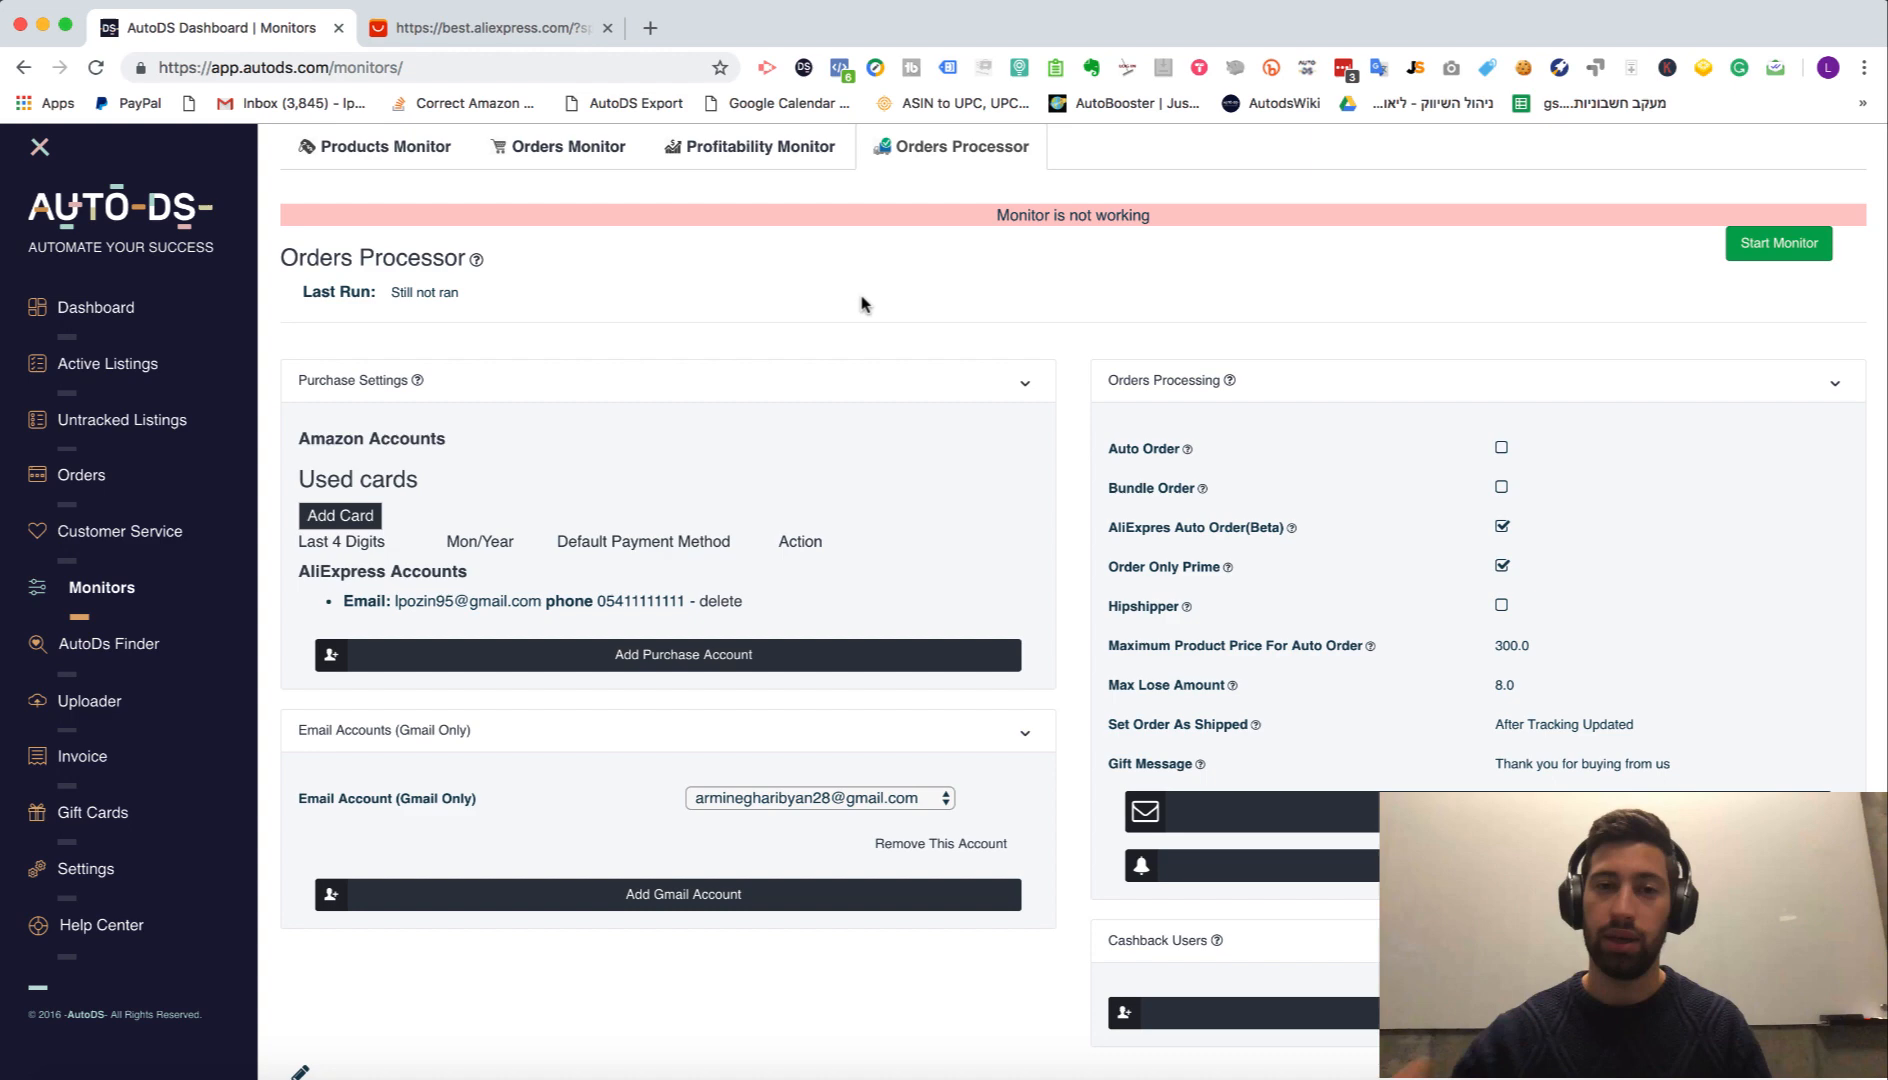
mouse_move(747, 329)
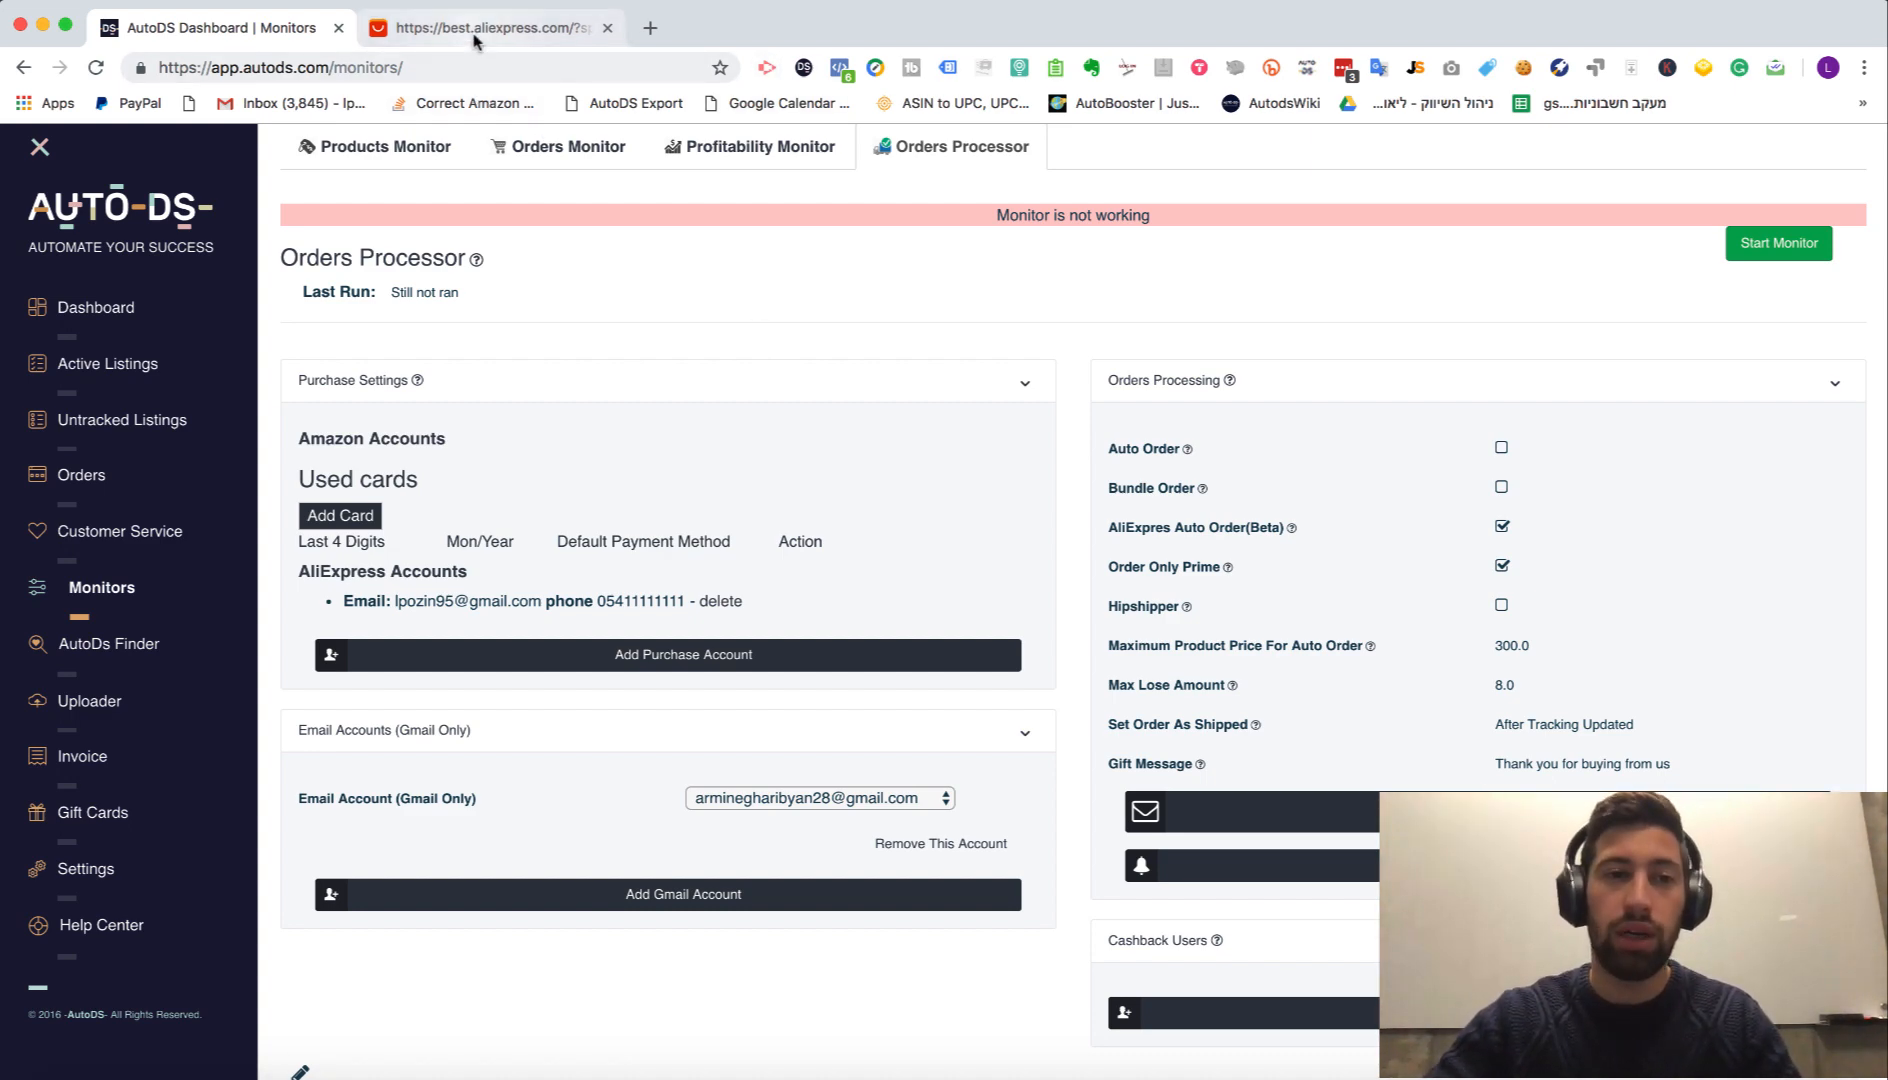
On AliExpress, go from My Orders to the My AliExpress Pocket balance page.
left_click(488, 28)
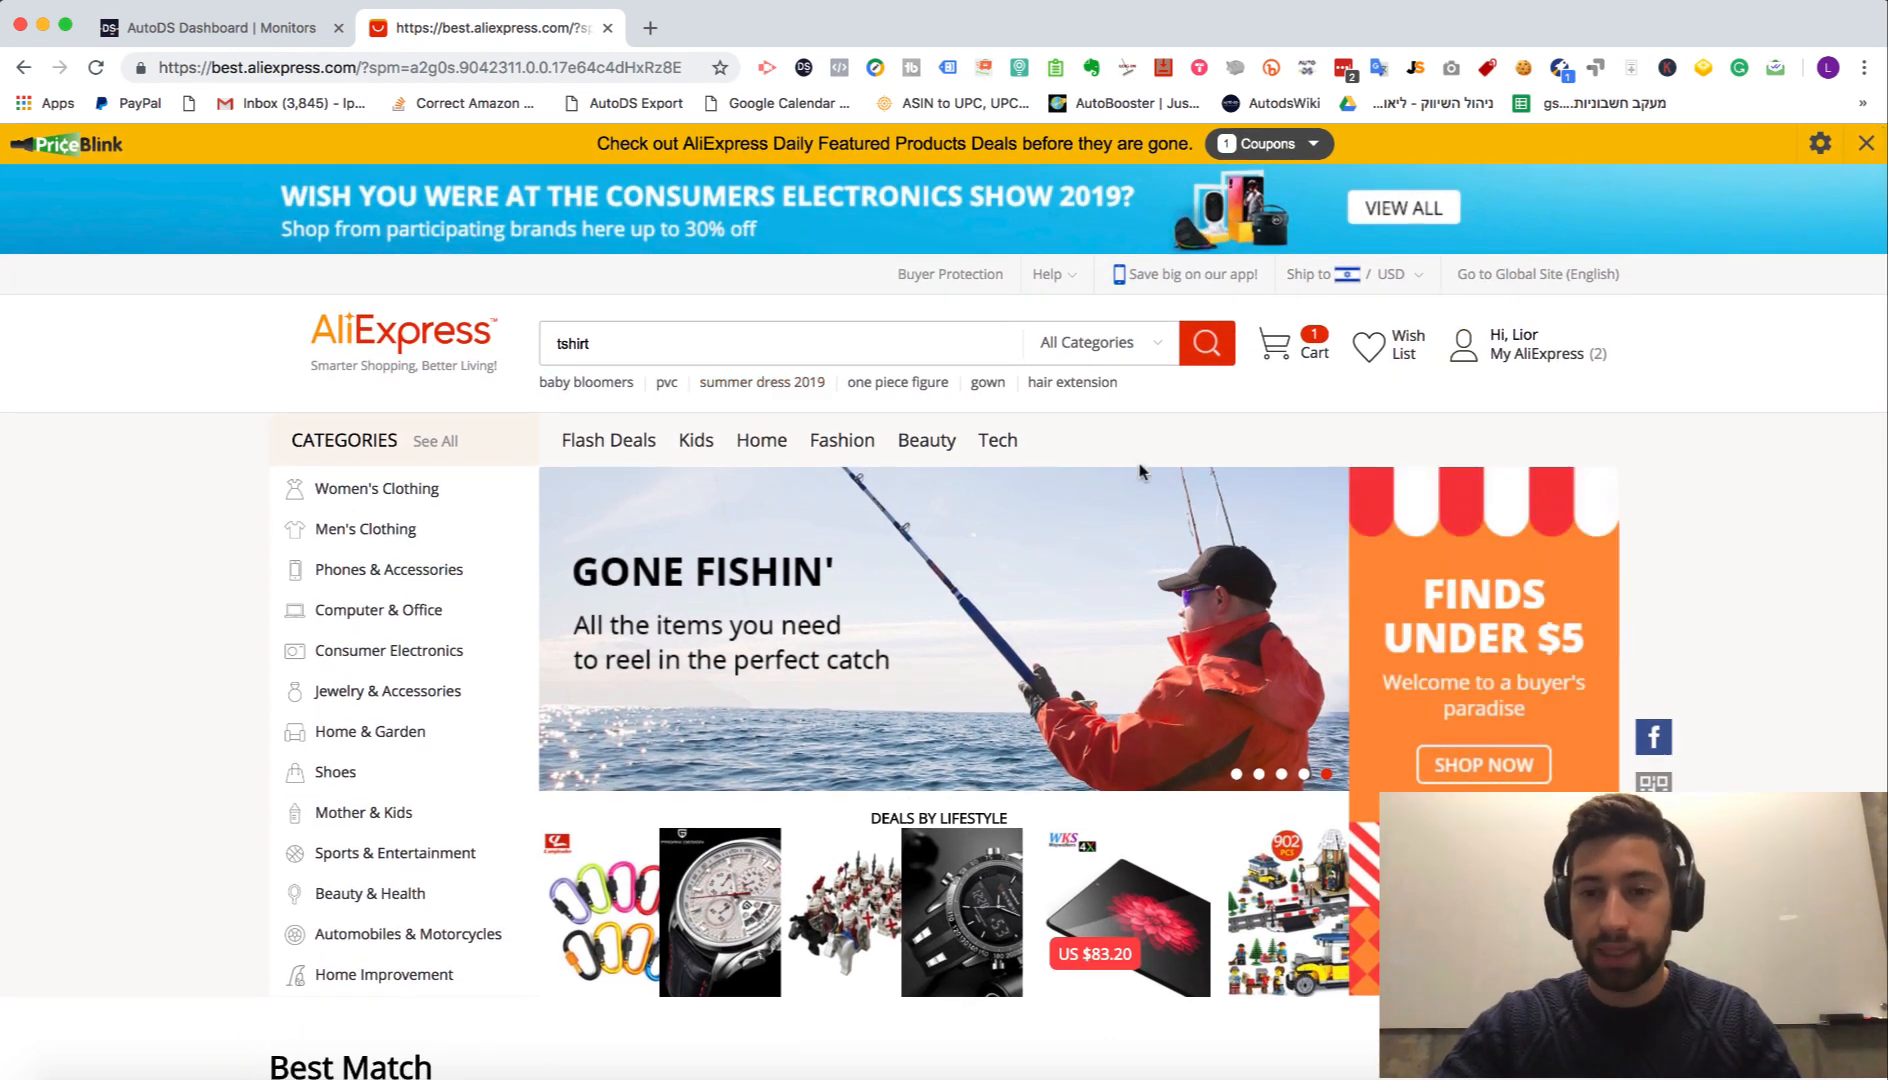
left_click(1535, 346)
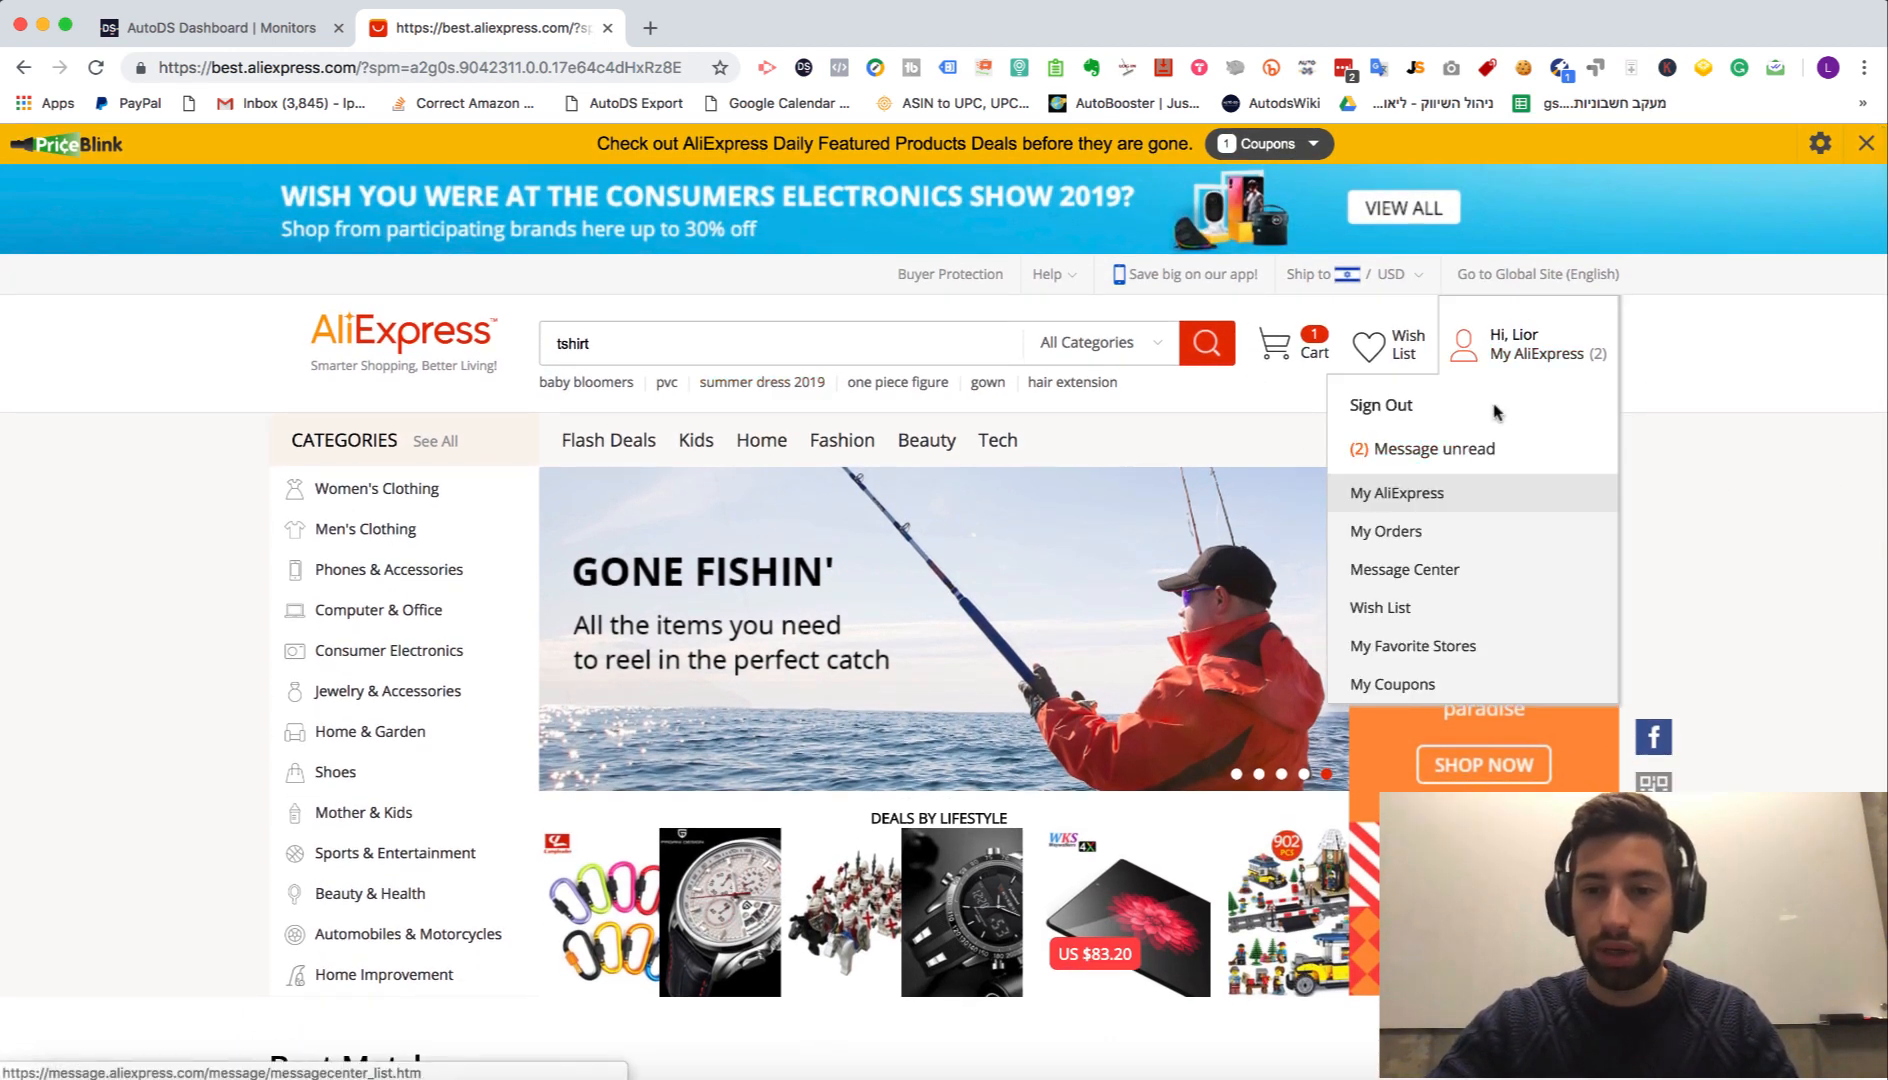
left_click(1385, 531)
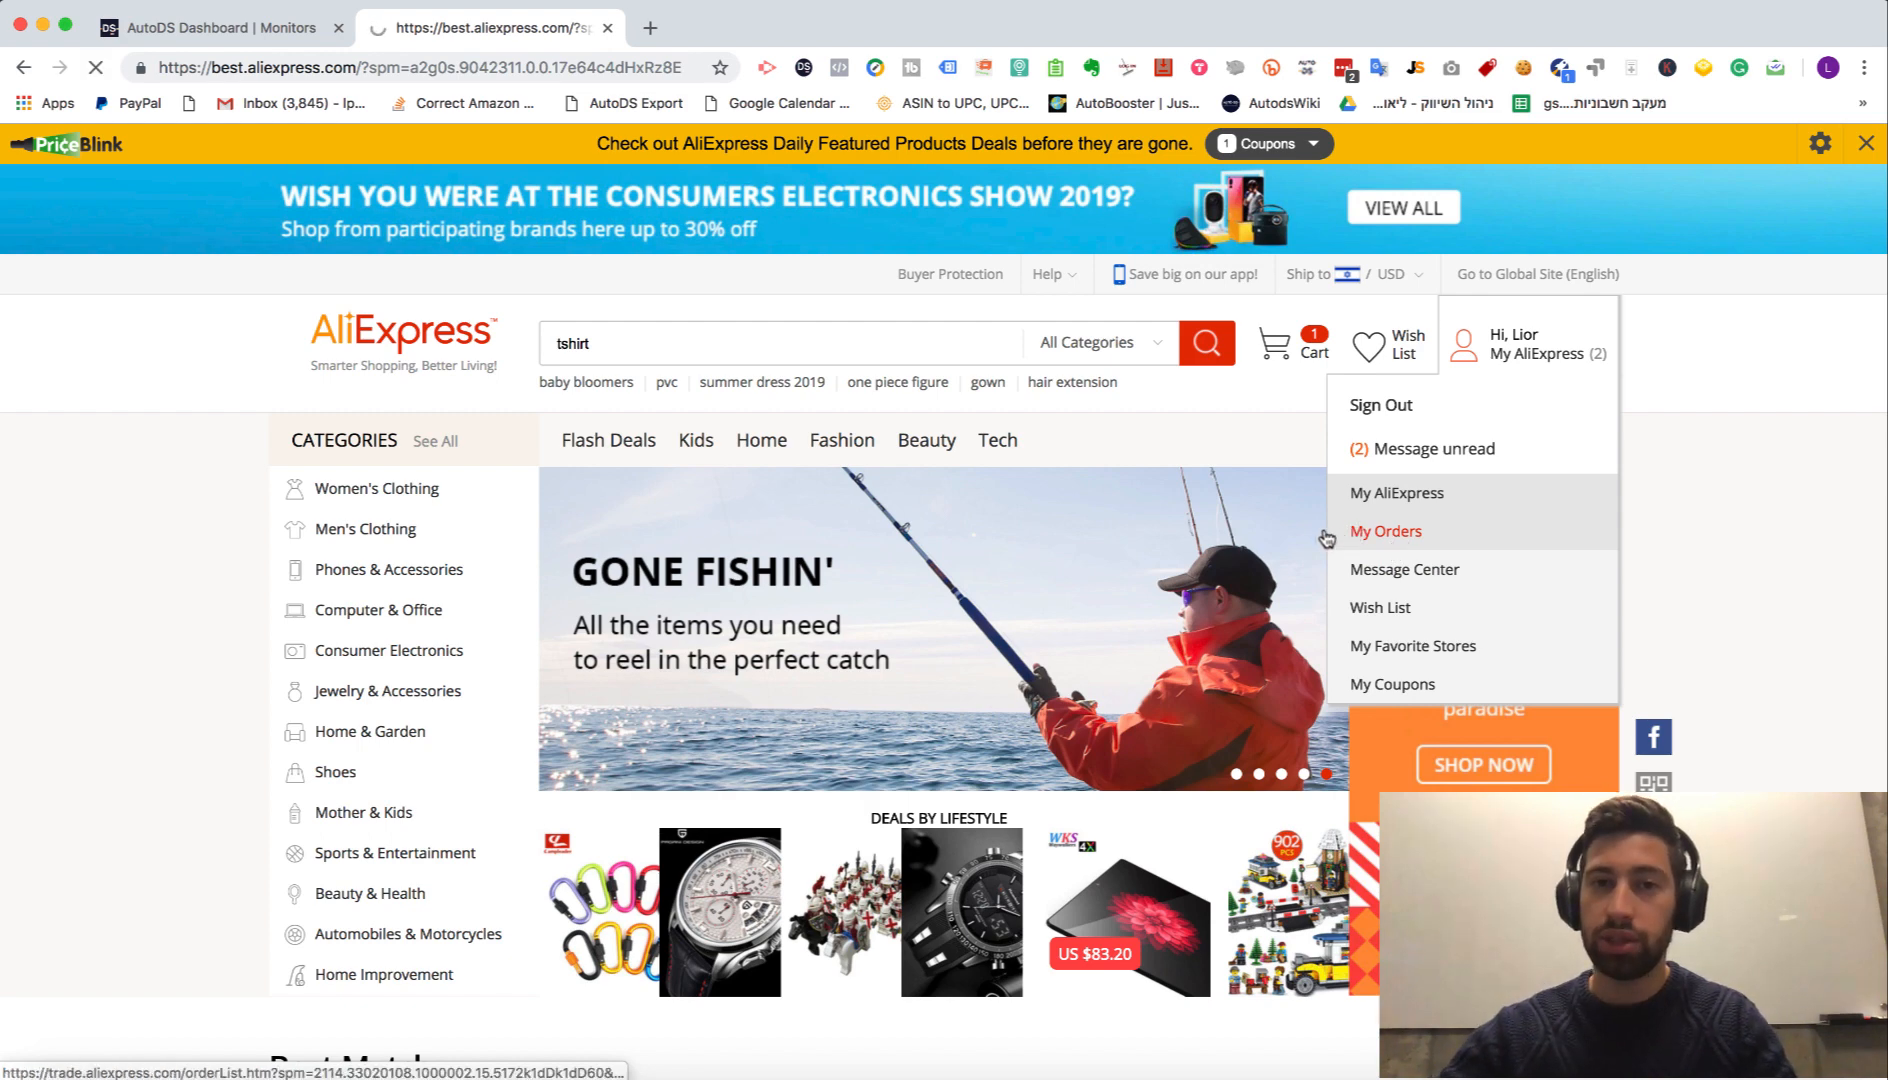
left_click(1385, 531)
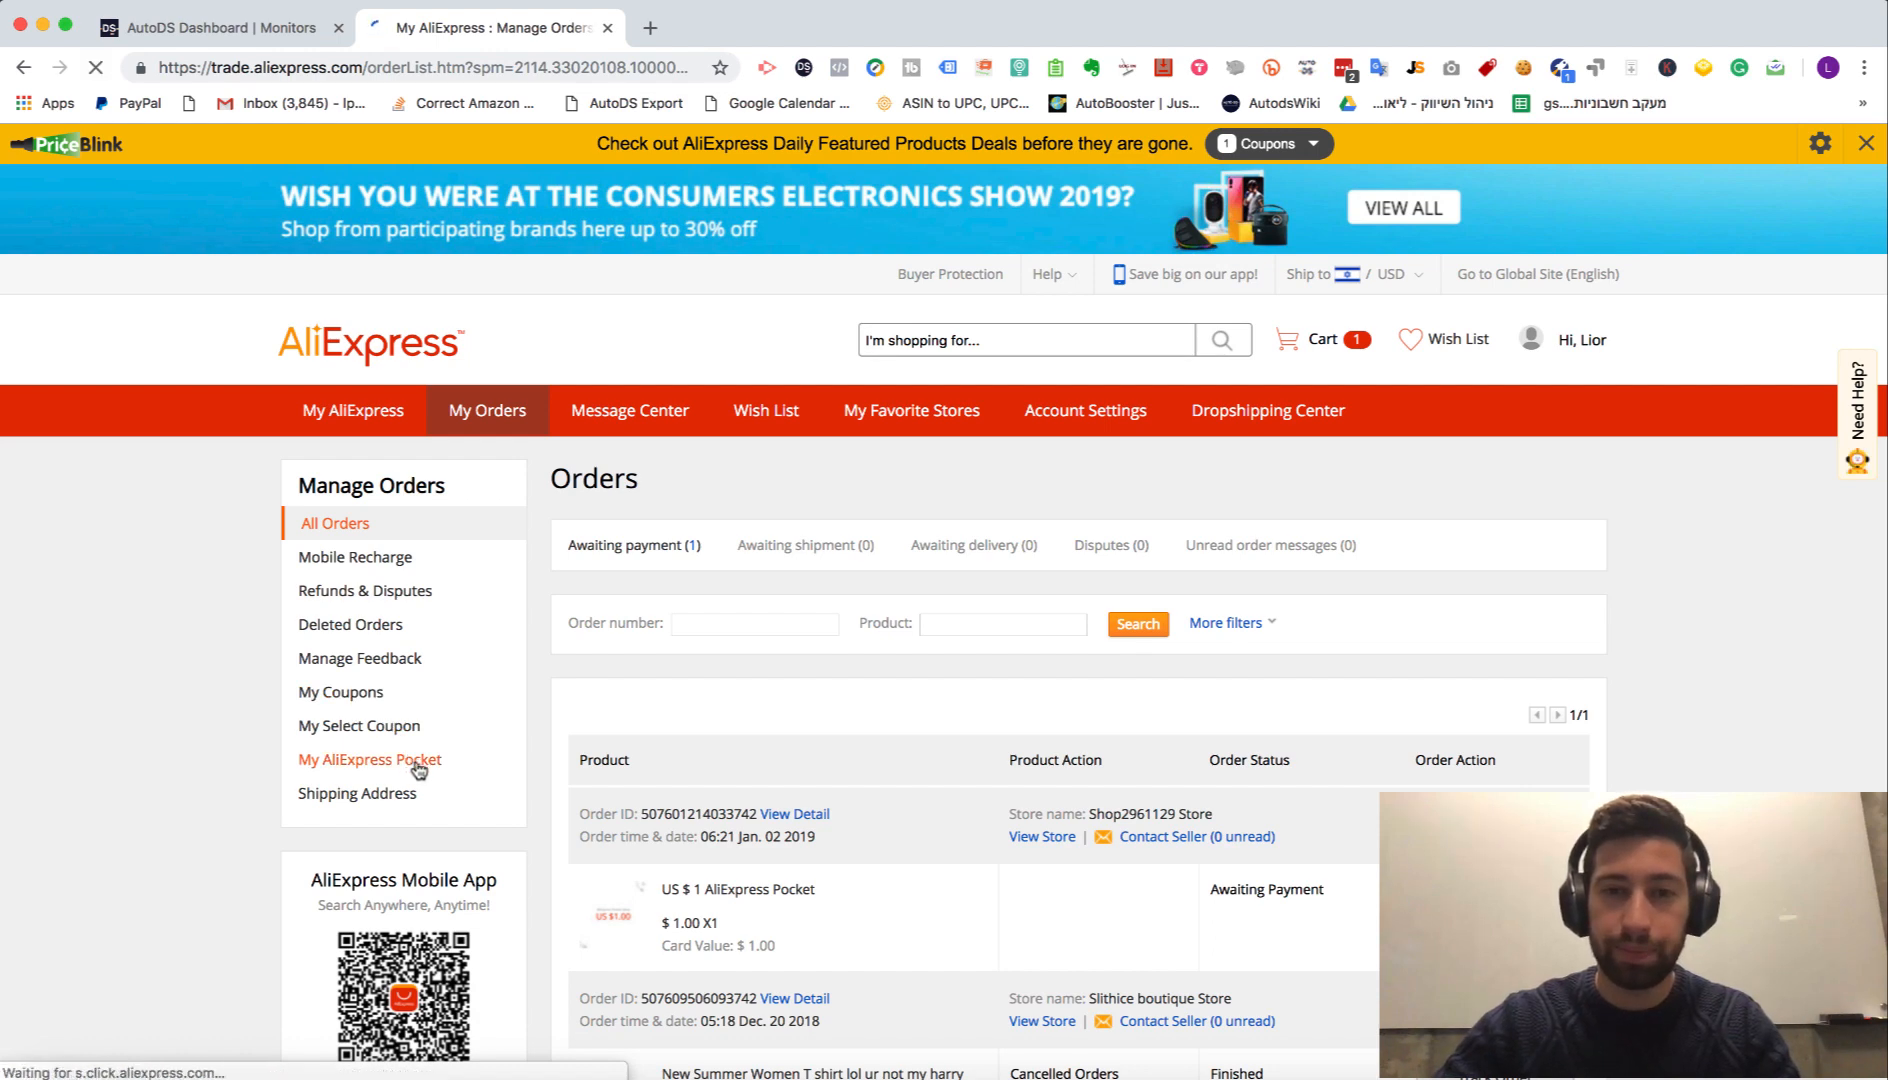
left_click(370, 760)
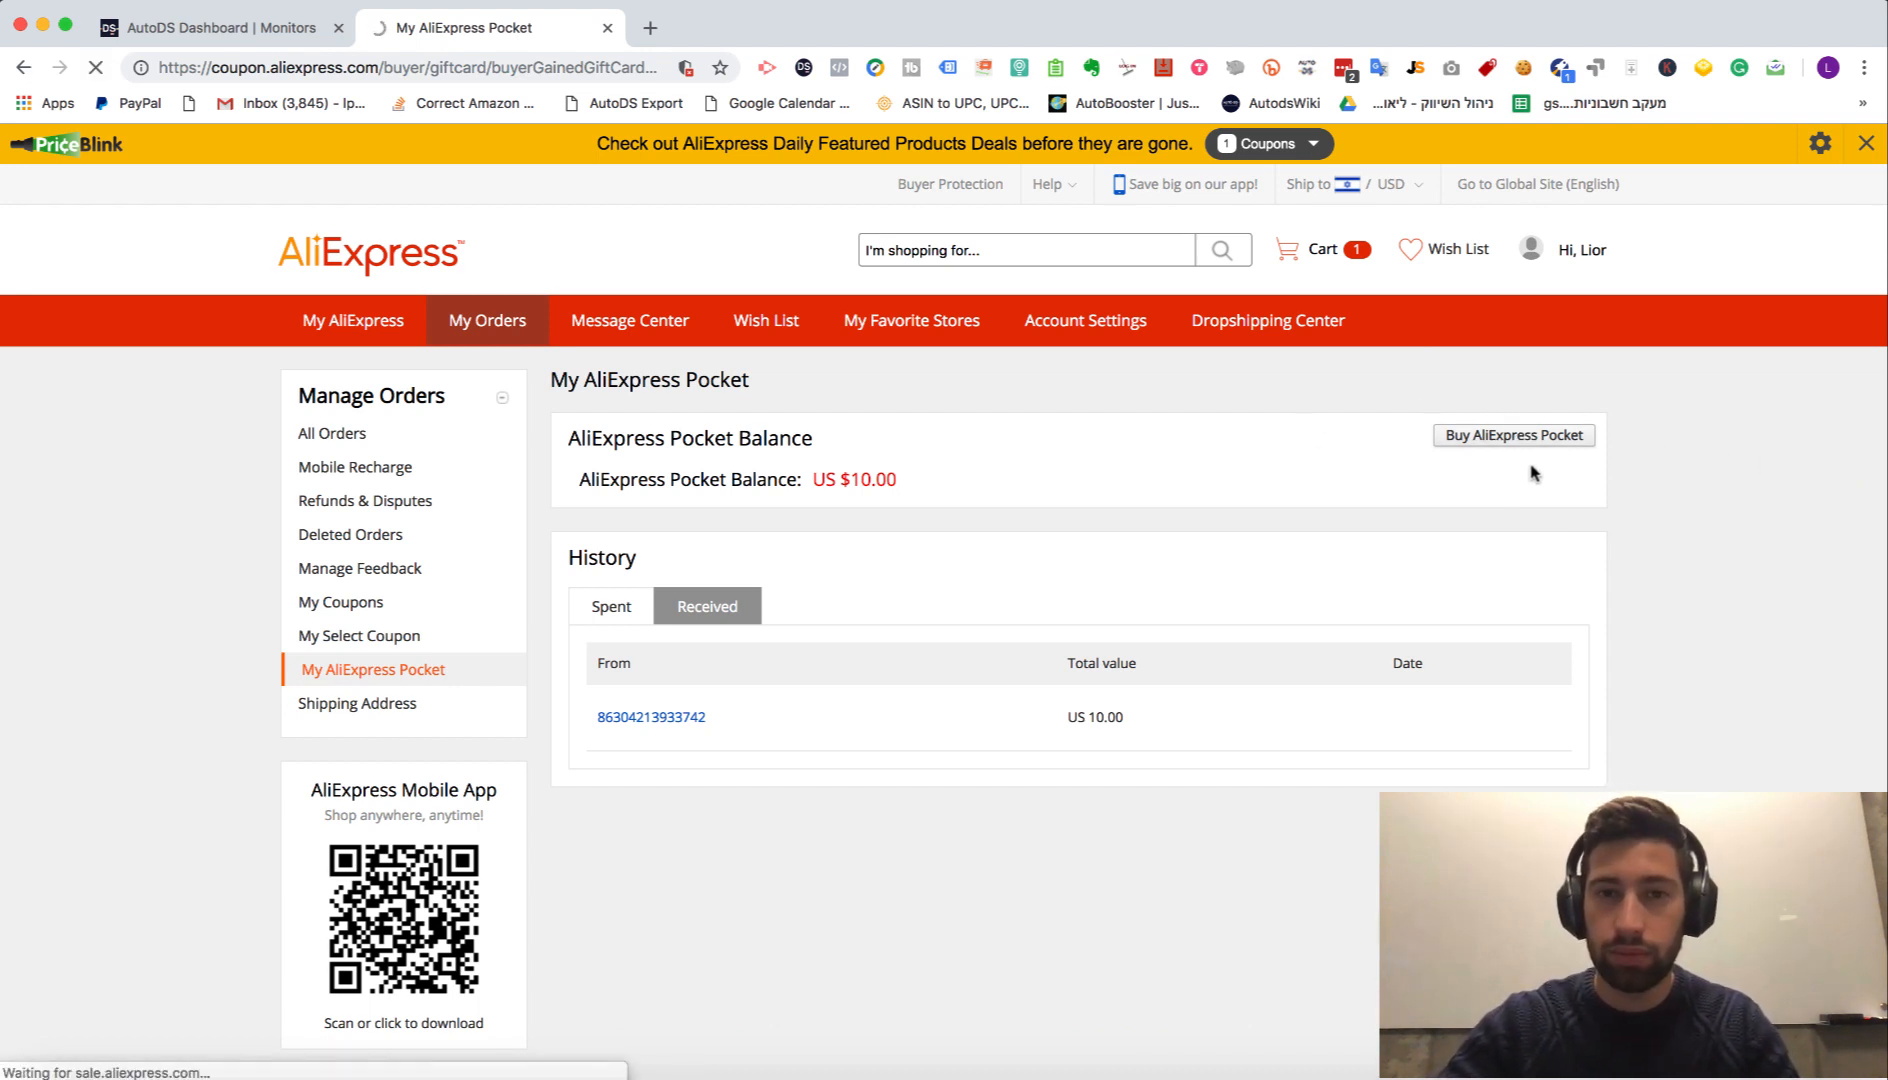
Browse the AliExpress Pocket cards and choose BUY NOW on the US $150.00 card.
left_click(1514, 435)
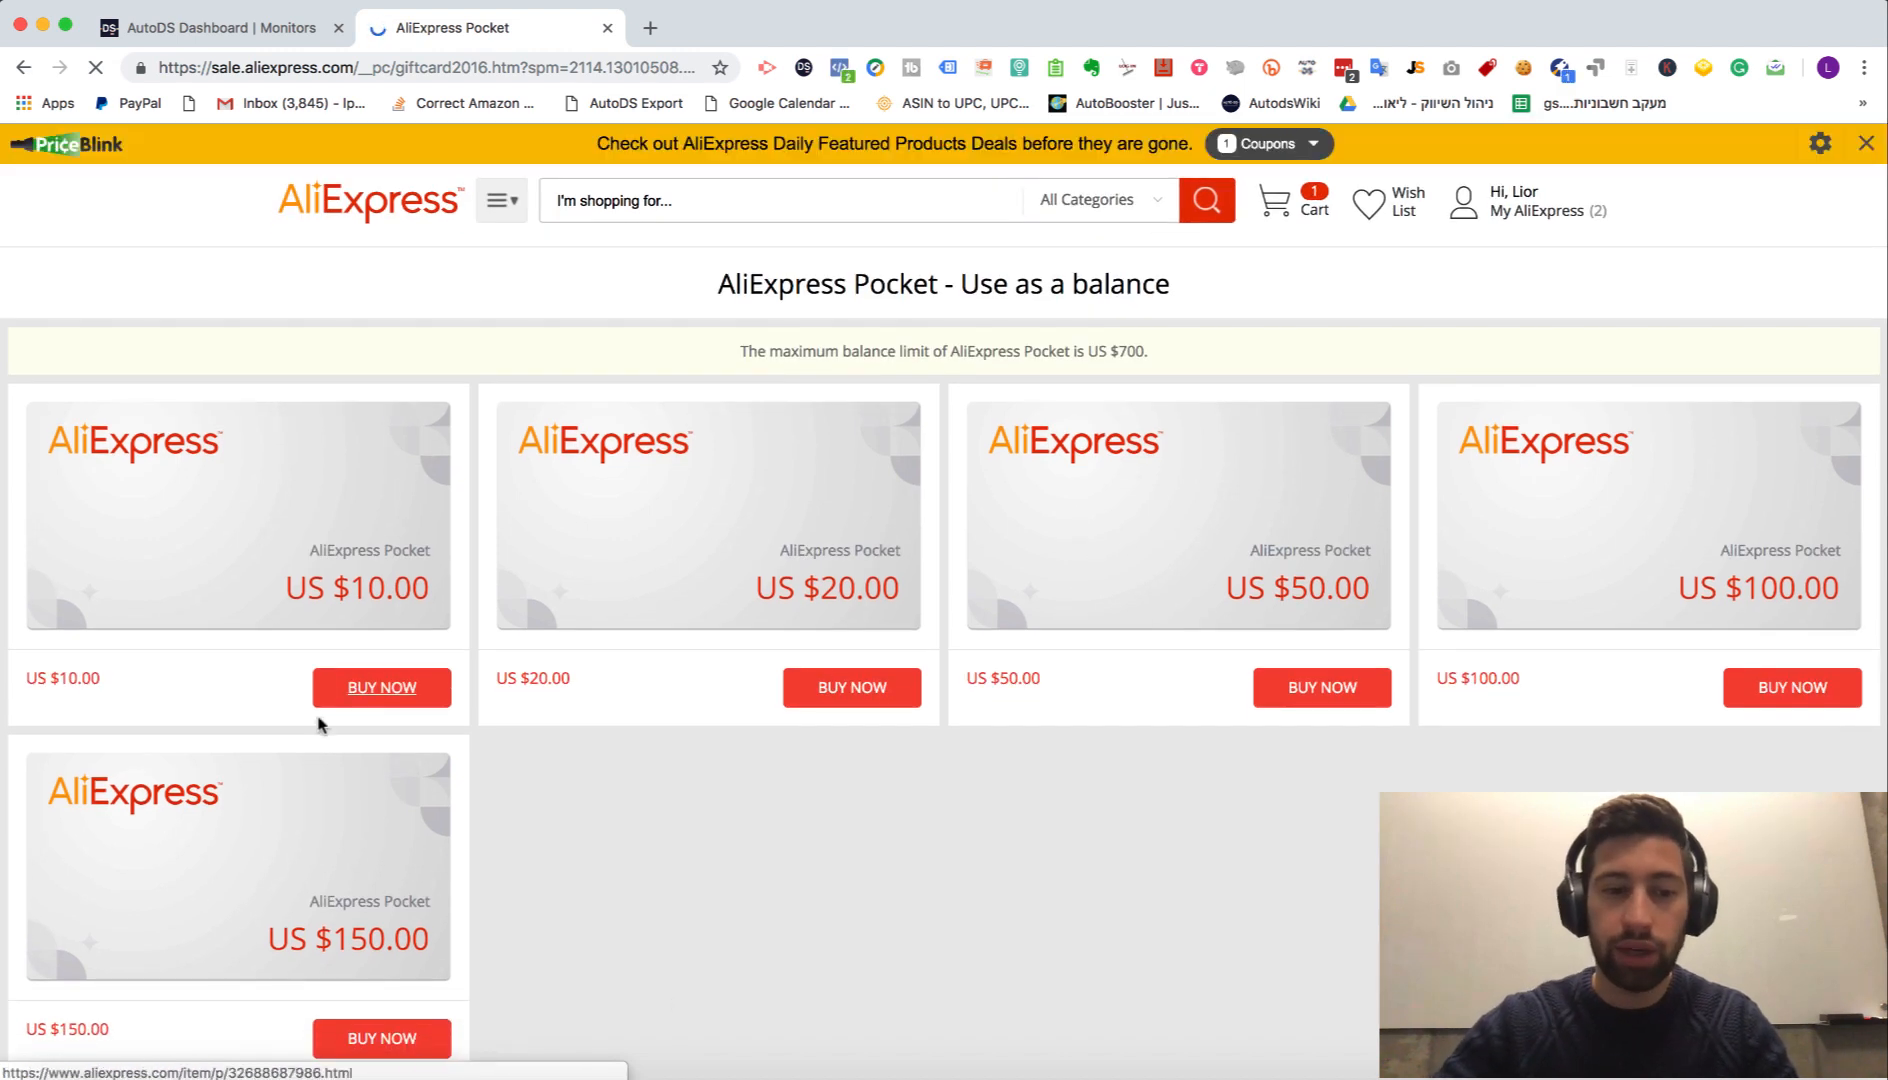
scroll("down", 3)
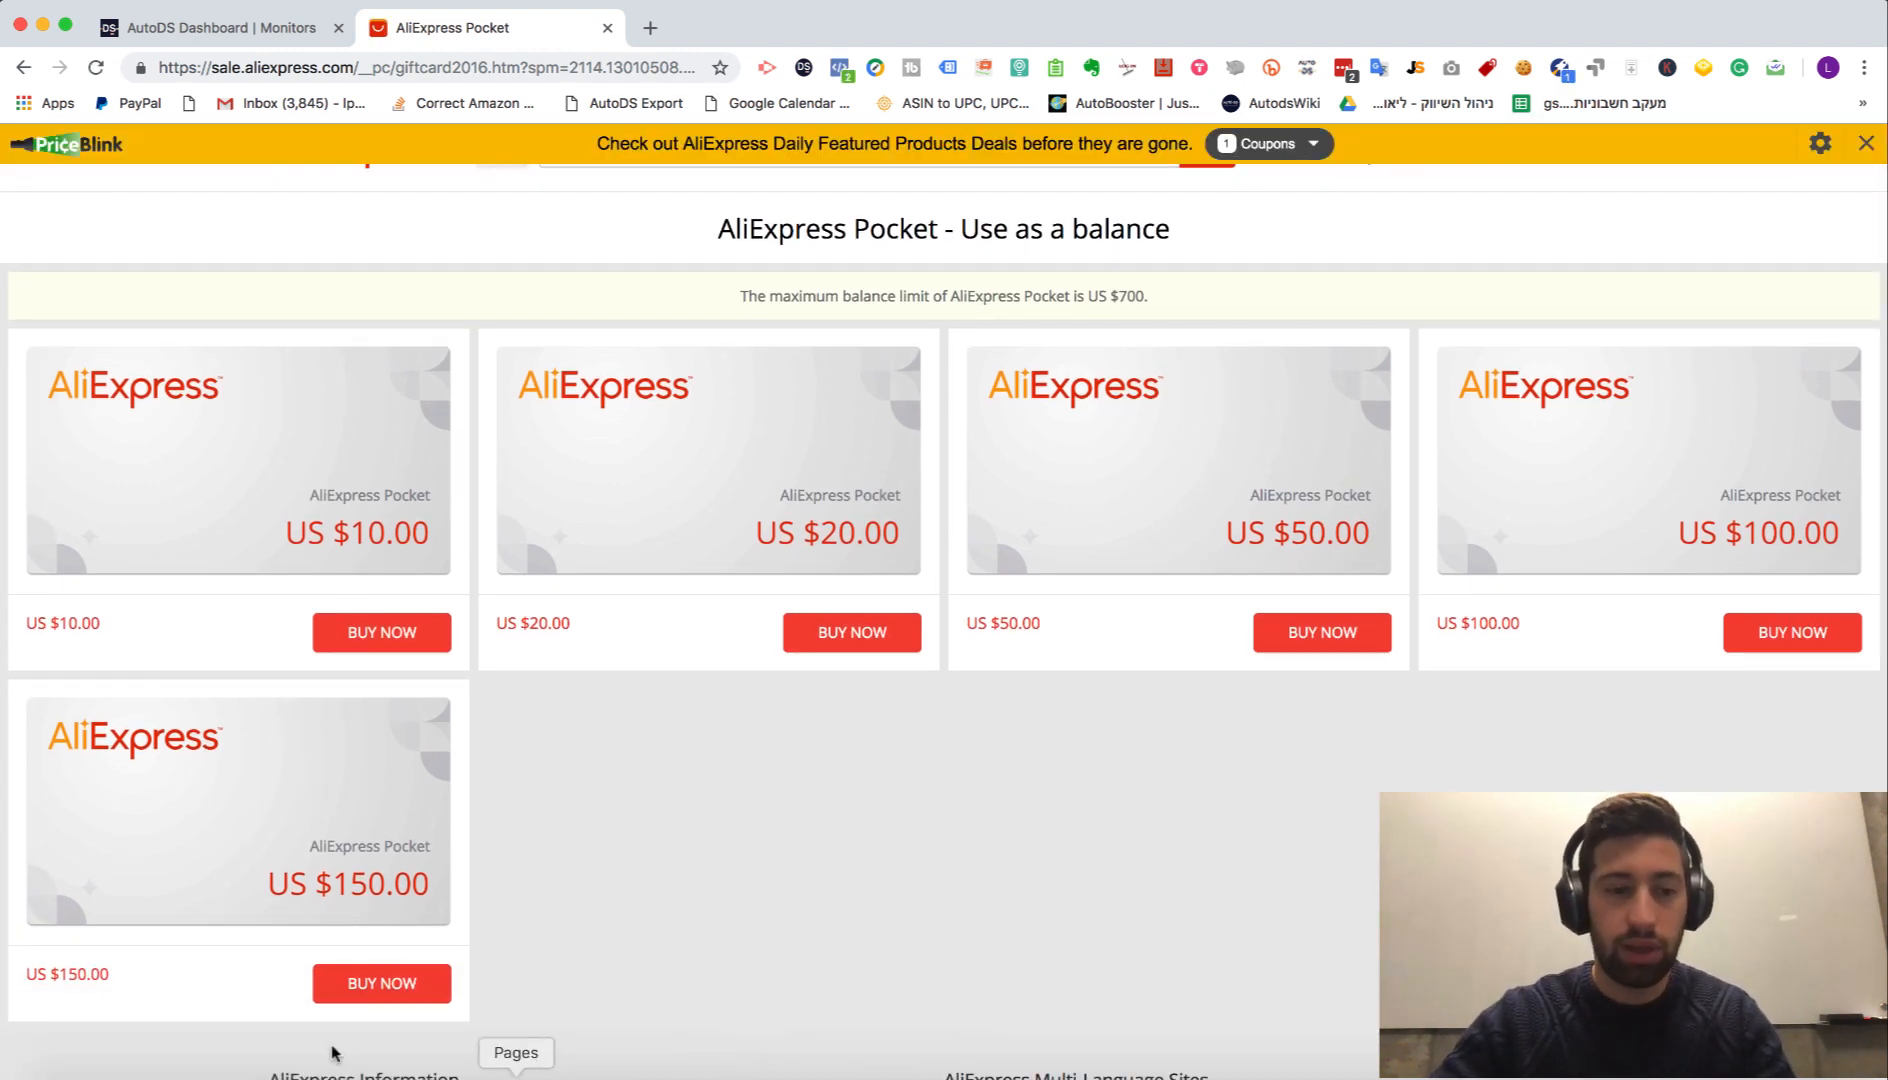
left_click(382, 984)
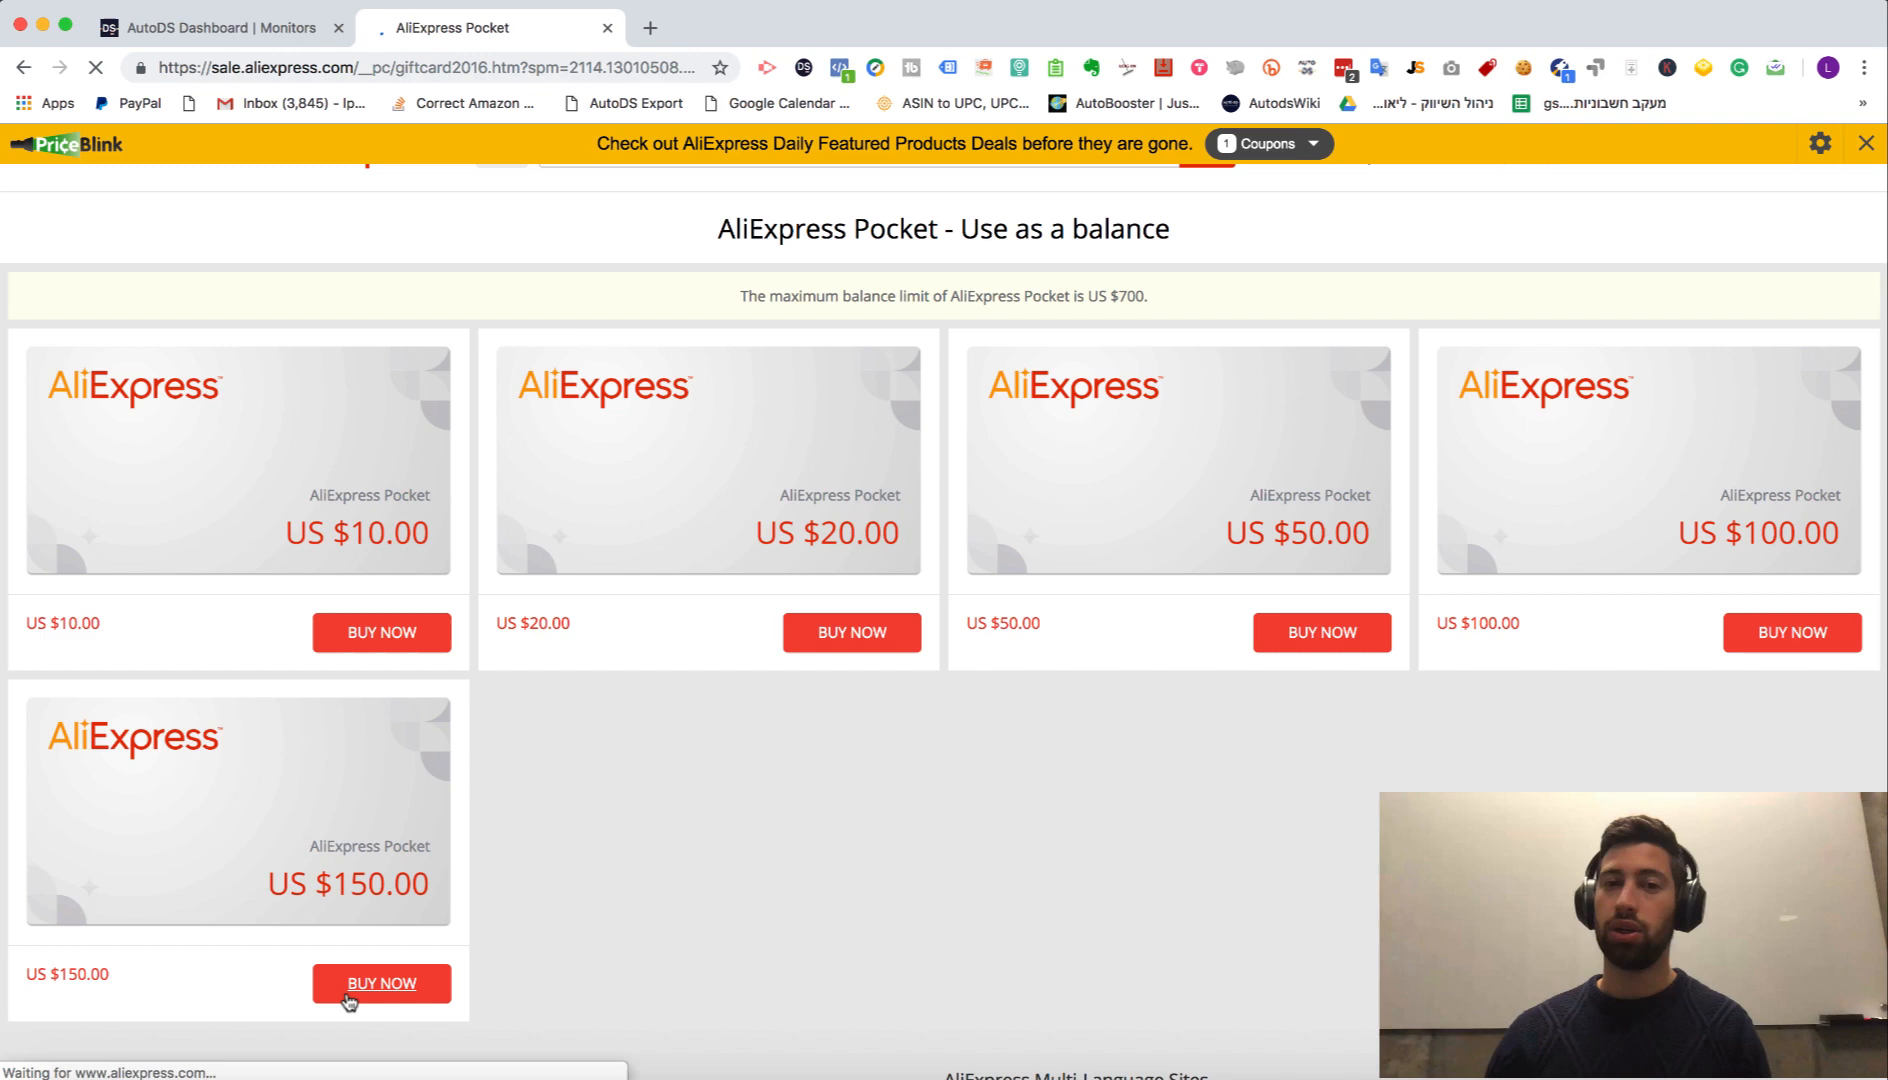
left_click(382, 982)
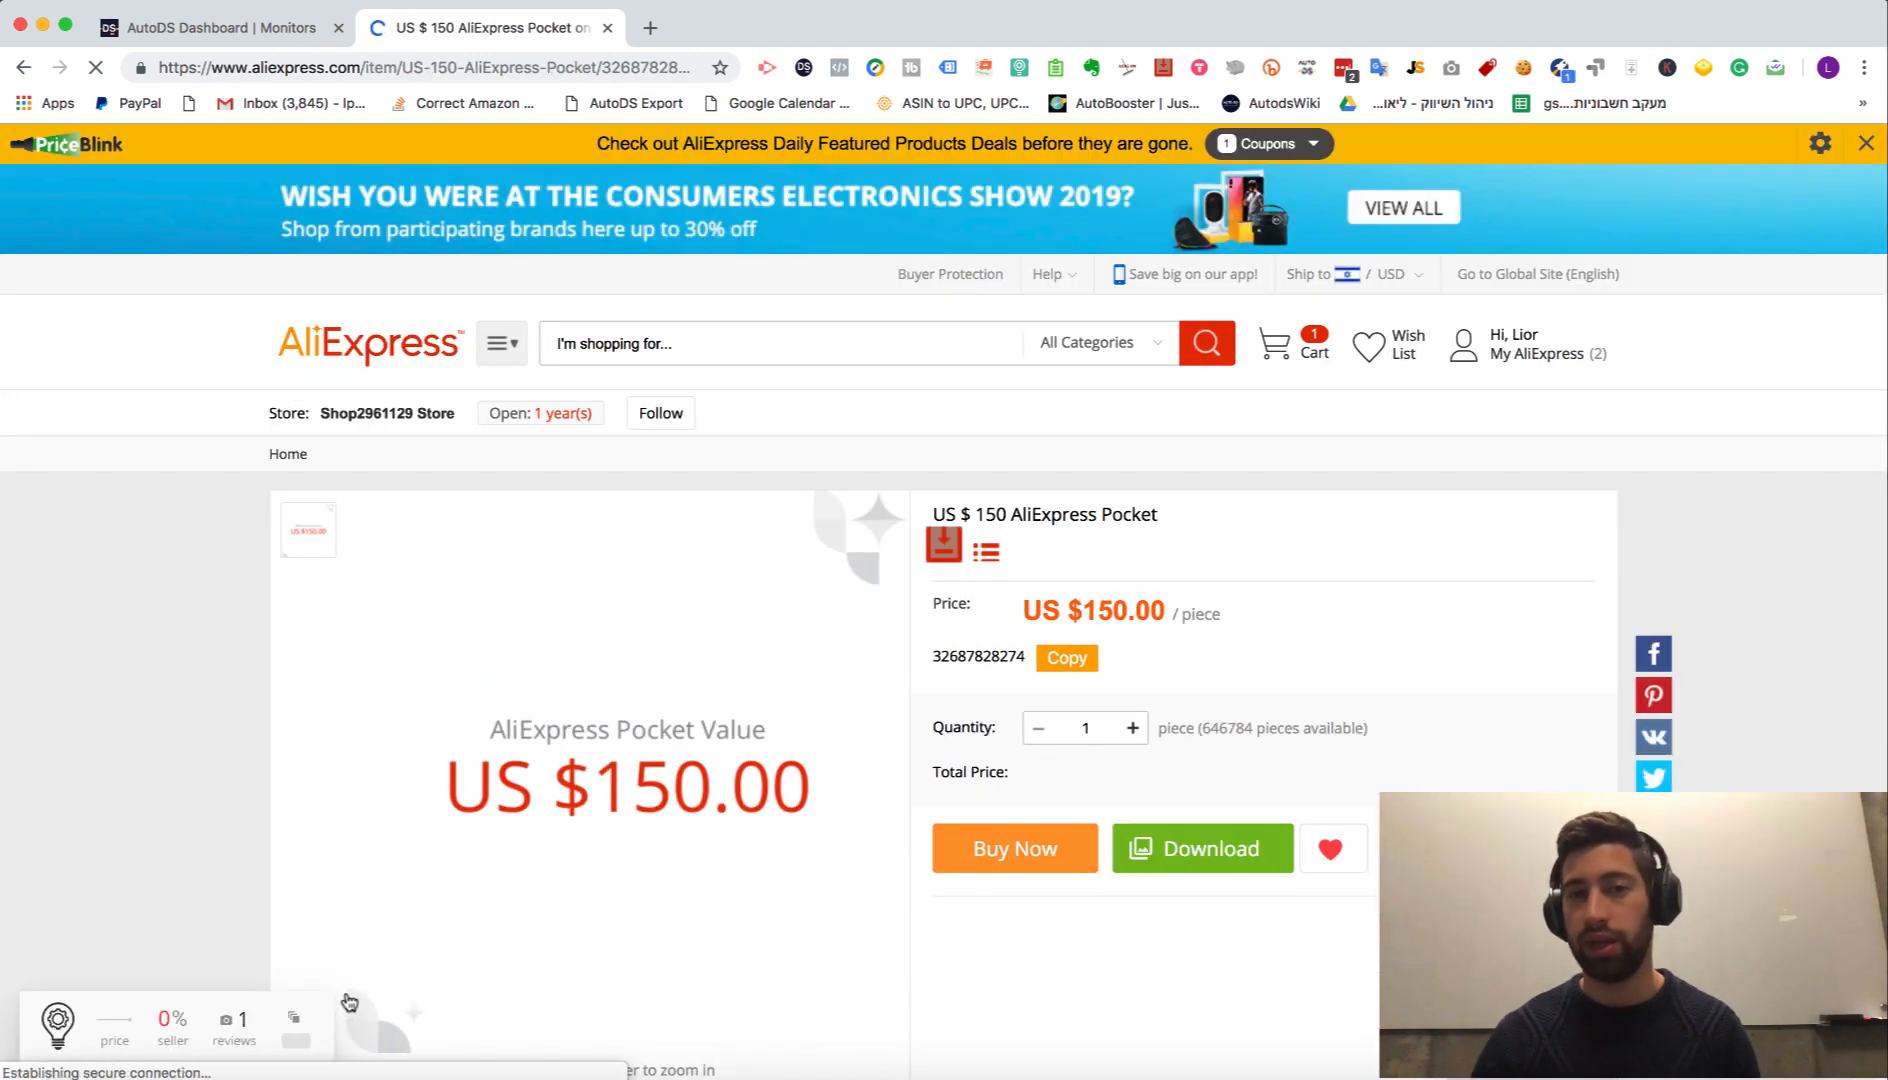